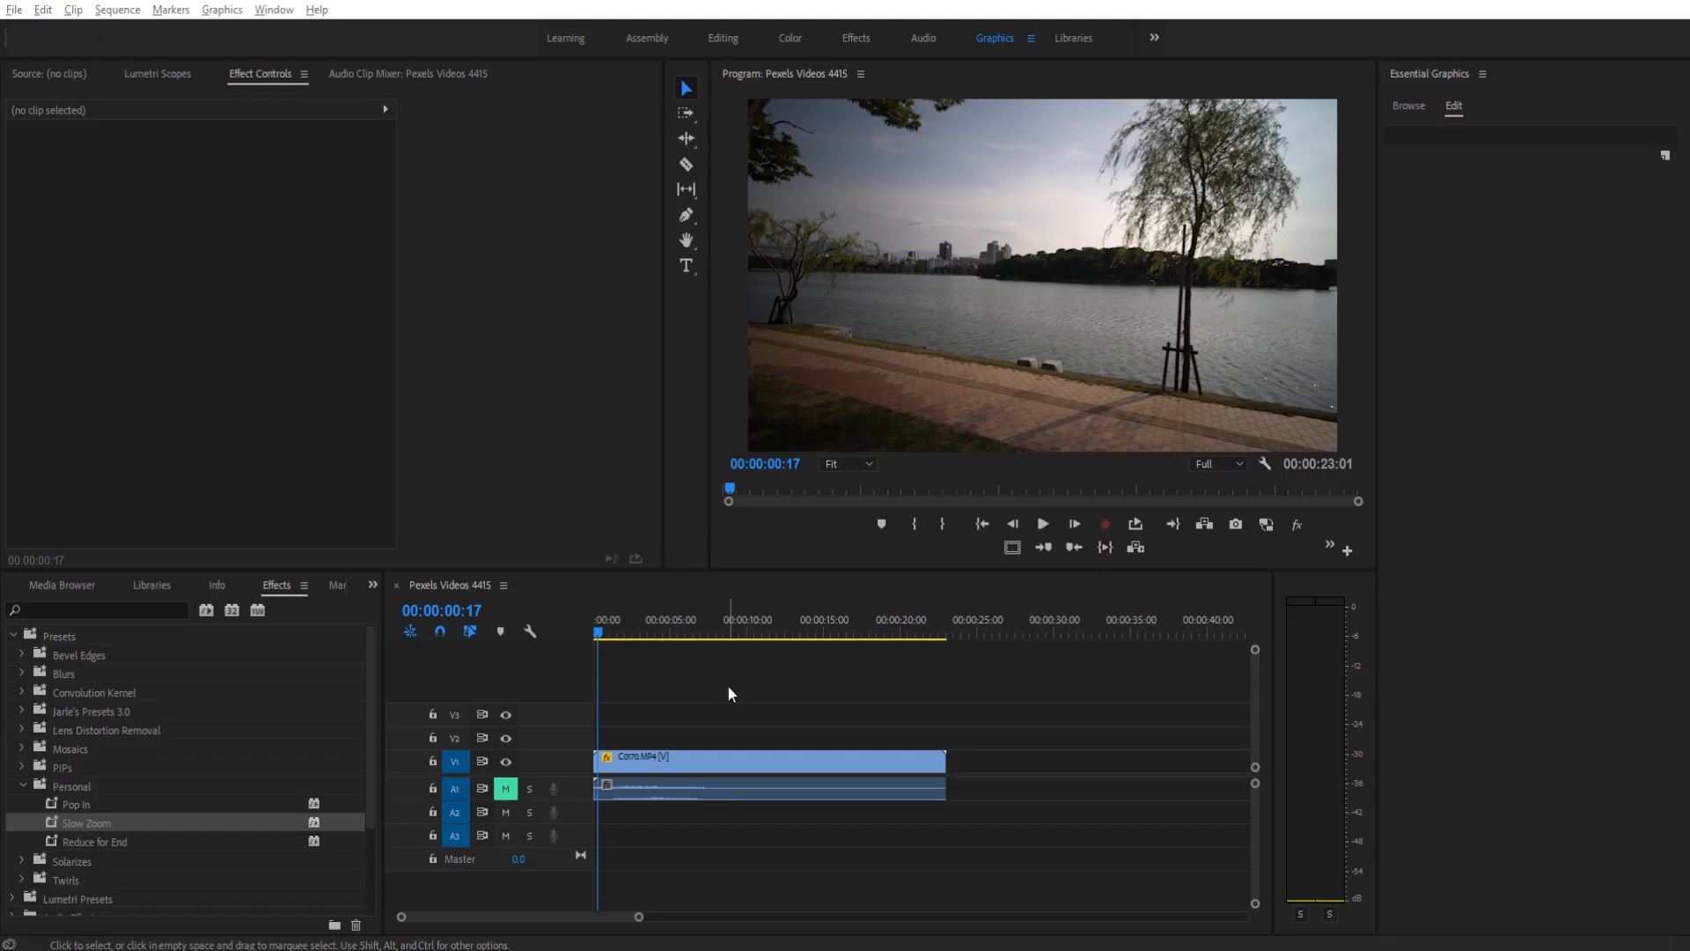
{"action": "mouse_move", "coordinate": [659, 685]}
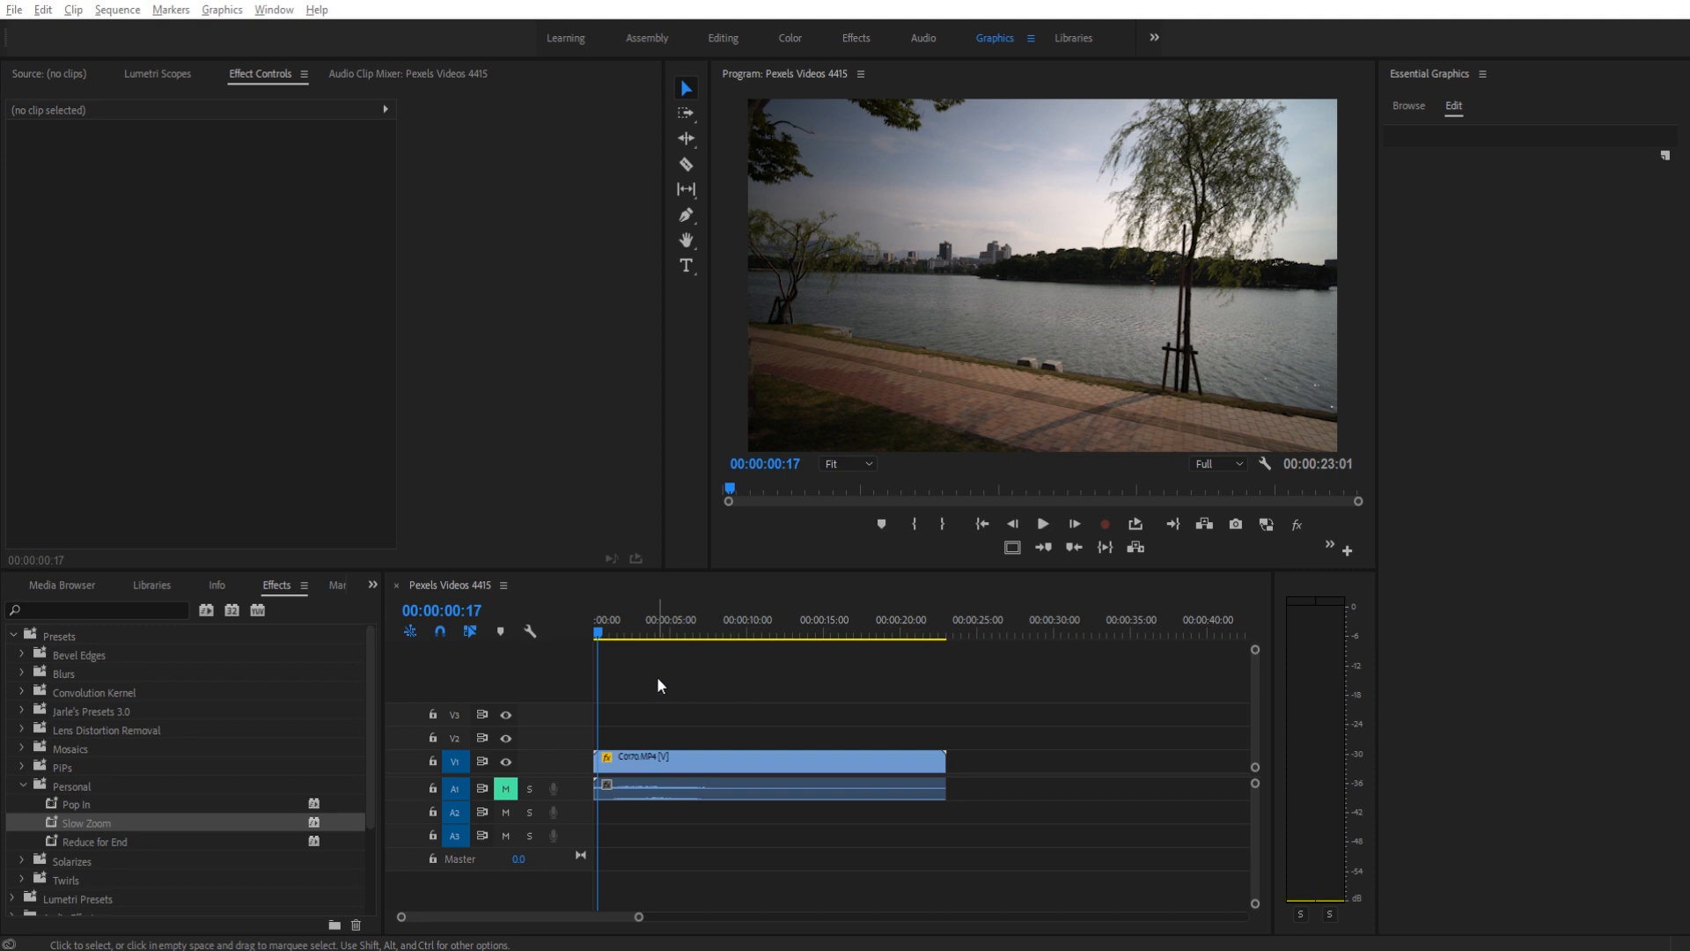
{"action": "mouse_move", "coordinate": [627, 645]}
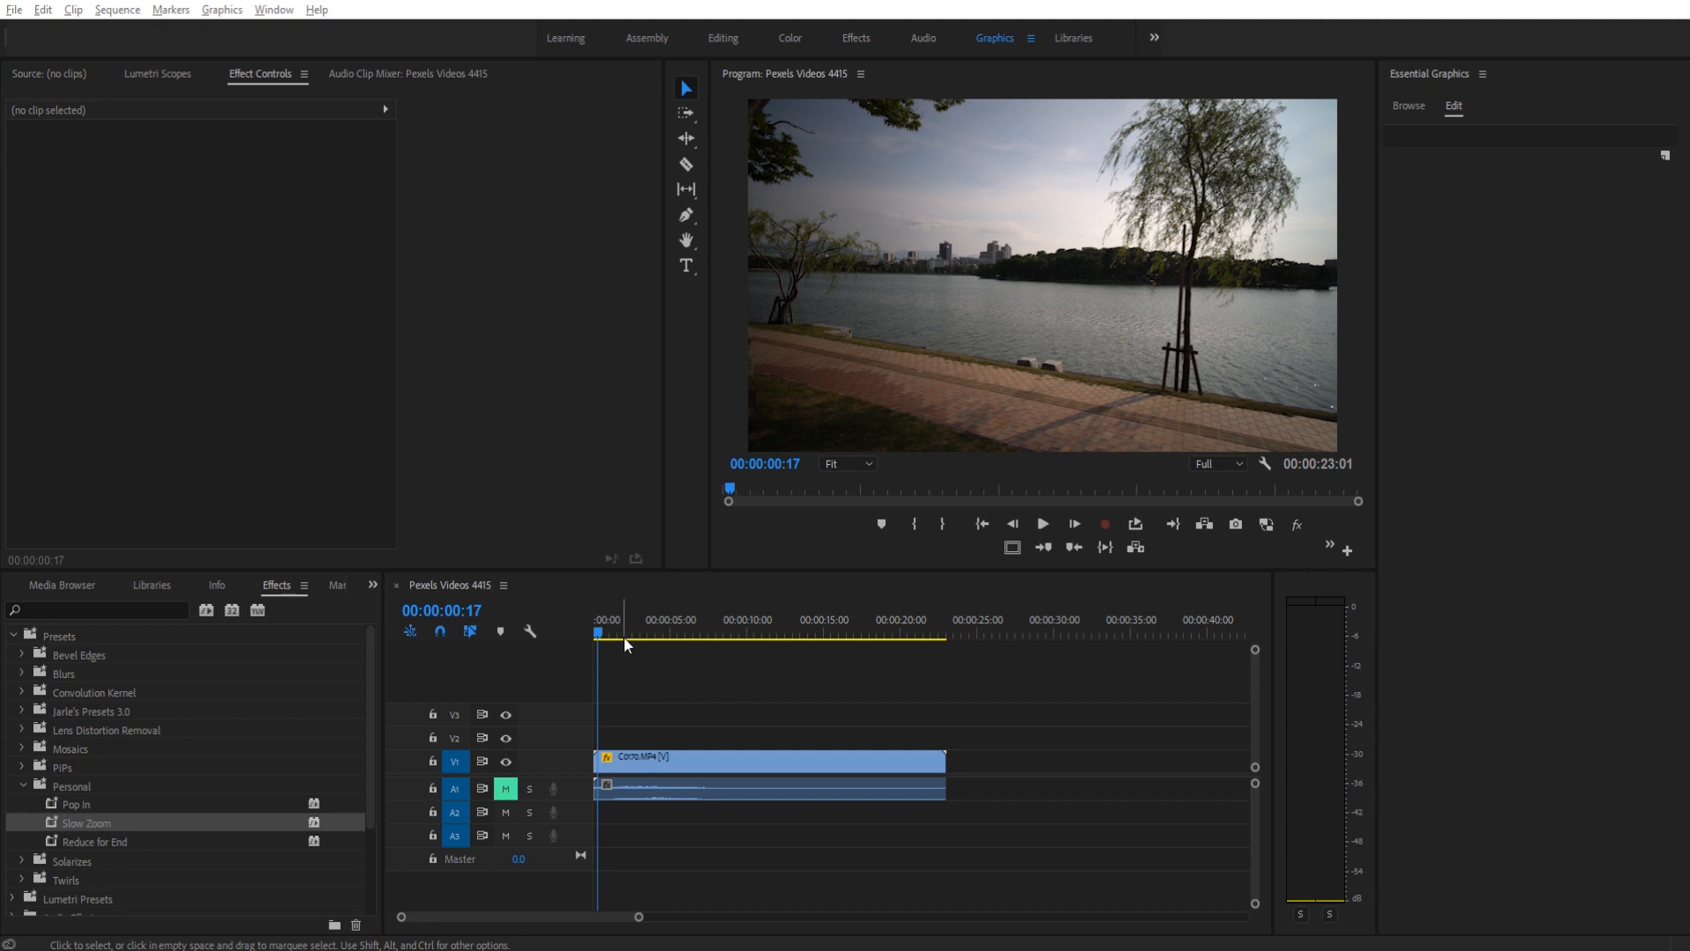
Drag an Adjustment Layer onto V2 over the lake clip carrying the Slow Zoom preset.
{"action": "left_click", "coordinate": [67, 585]}
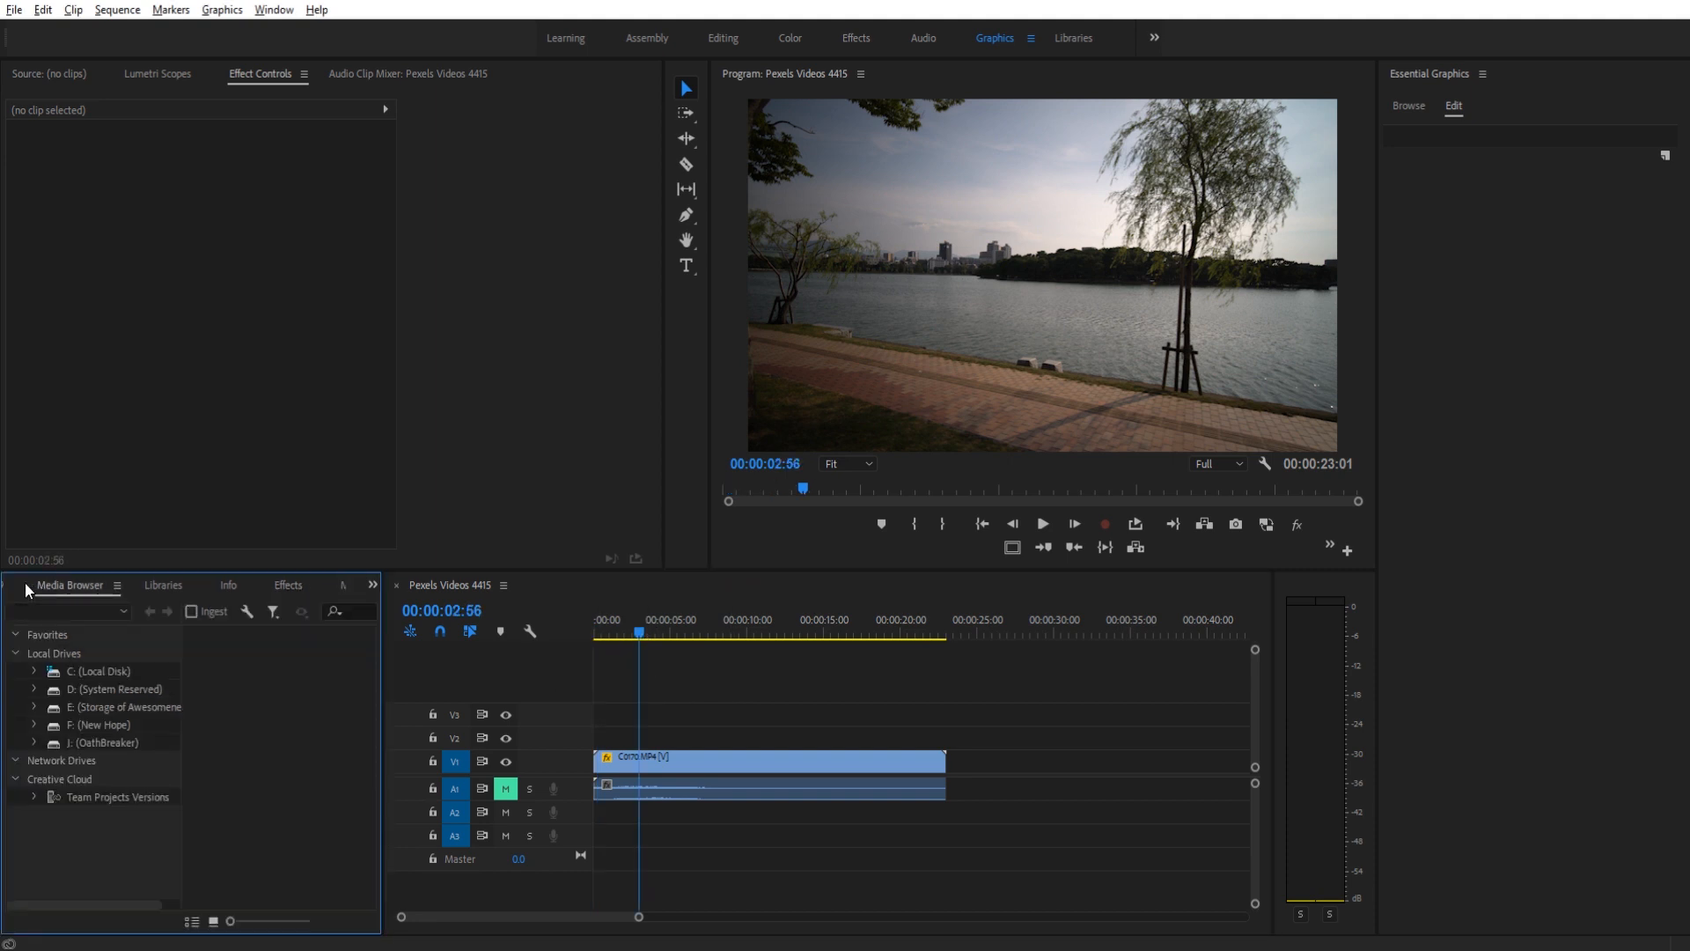
{"action": "left_click_drag", "start_coordinate": [121, 710], "coordinate": [830, 738]}
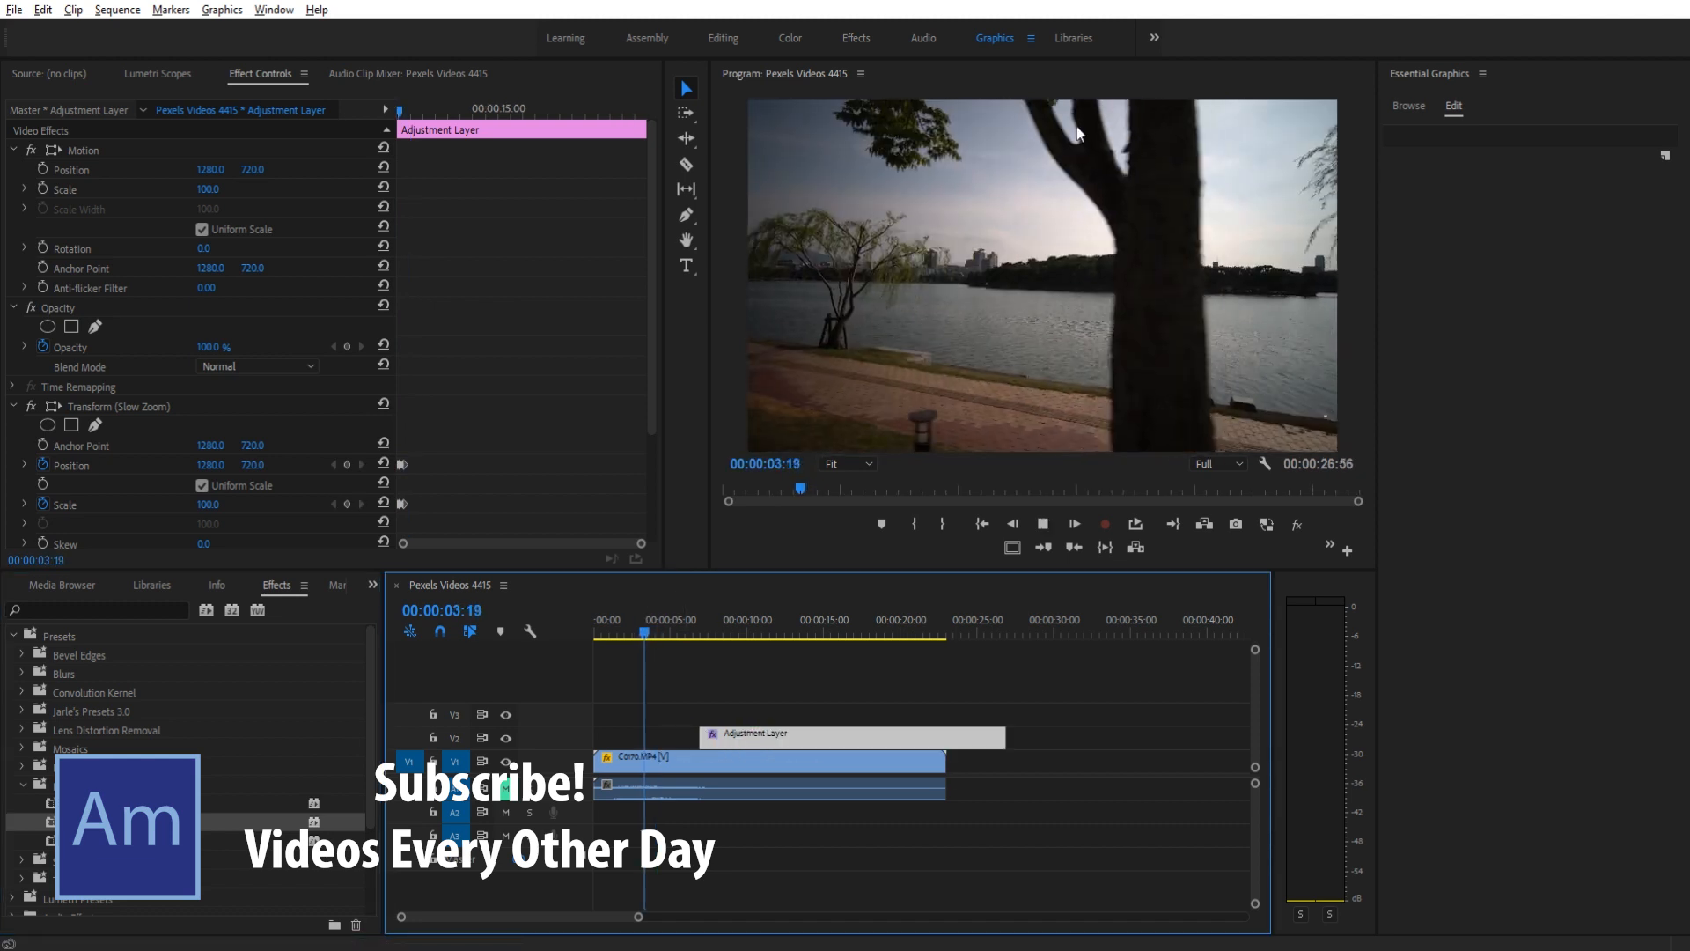
Shorten and delete the Slow Zoom adjustment layer from V2, leaving only the lake clip.
{"action": "left_click", "coordinate": [695, 632]}
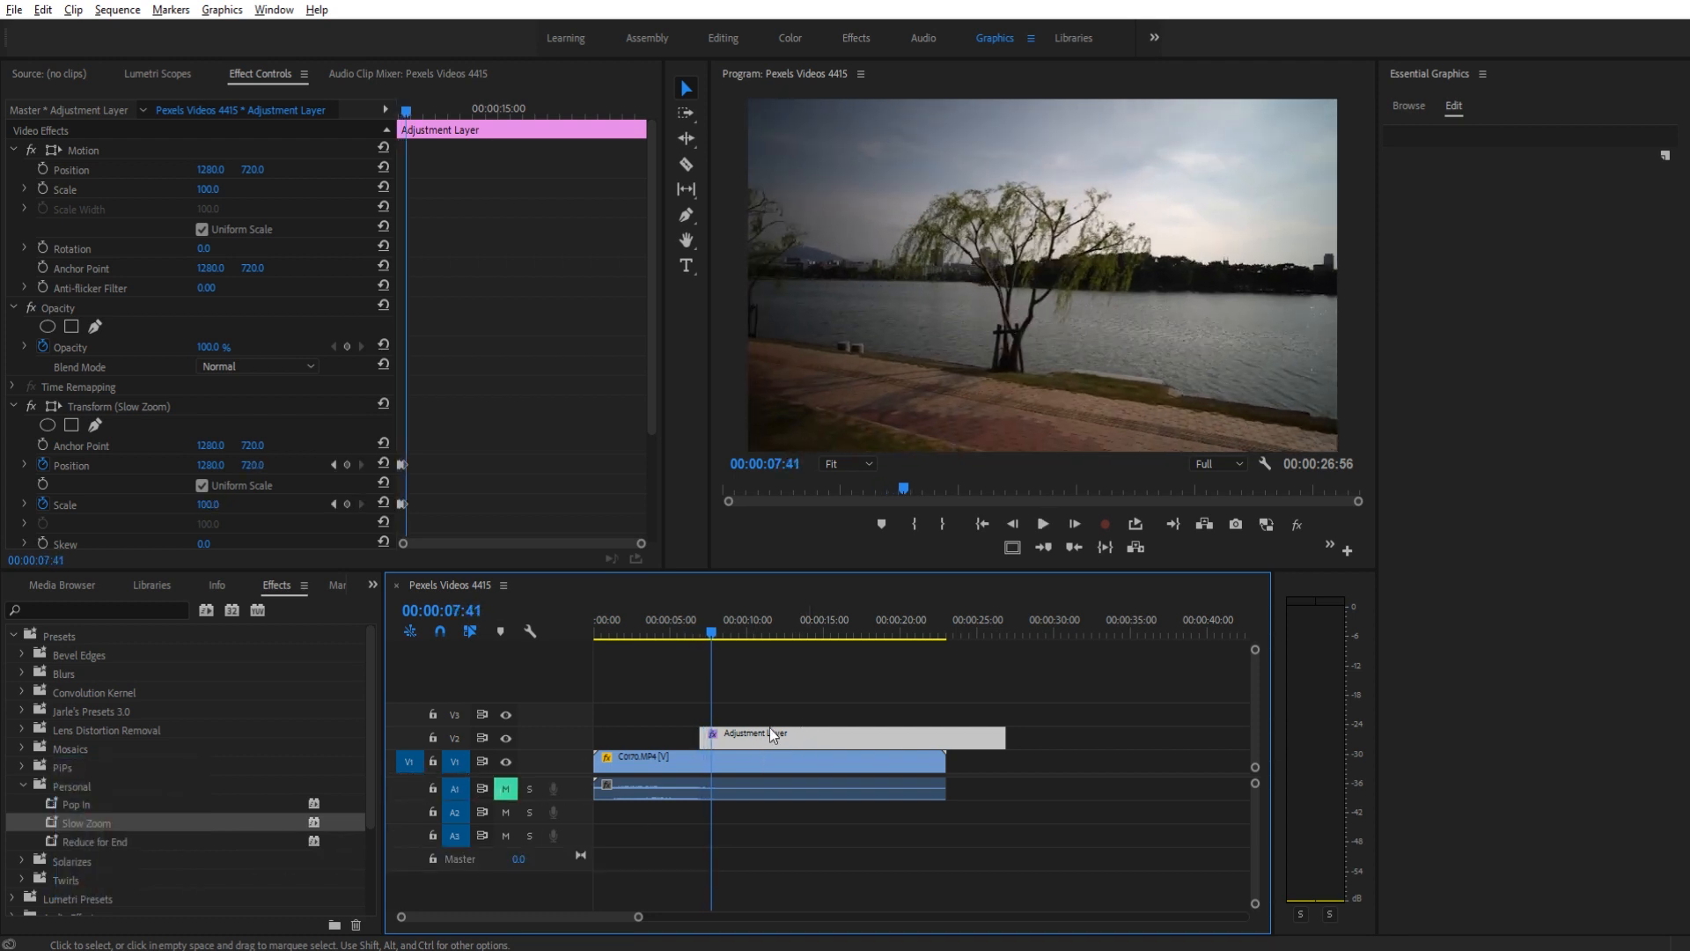
{"action": "mouse_move", "coordinate": [948, 736]}
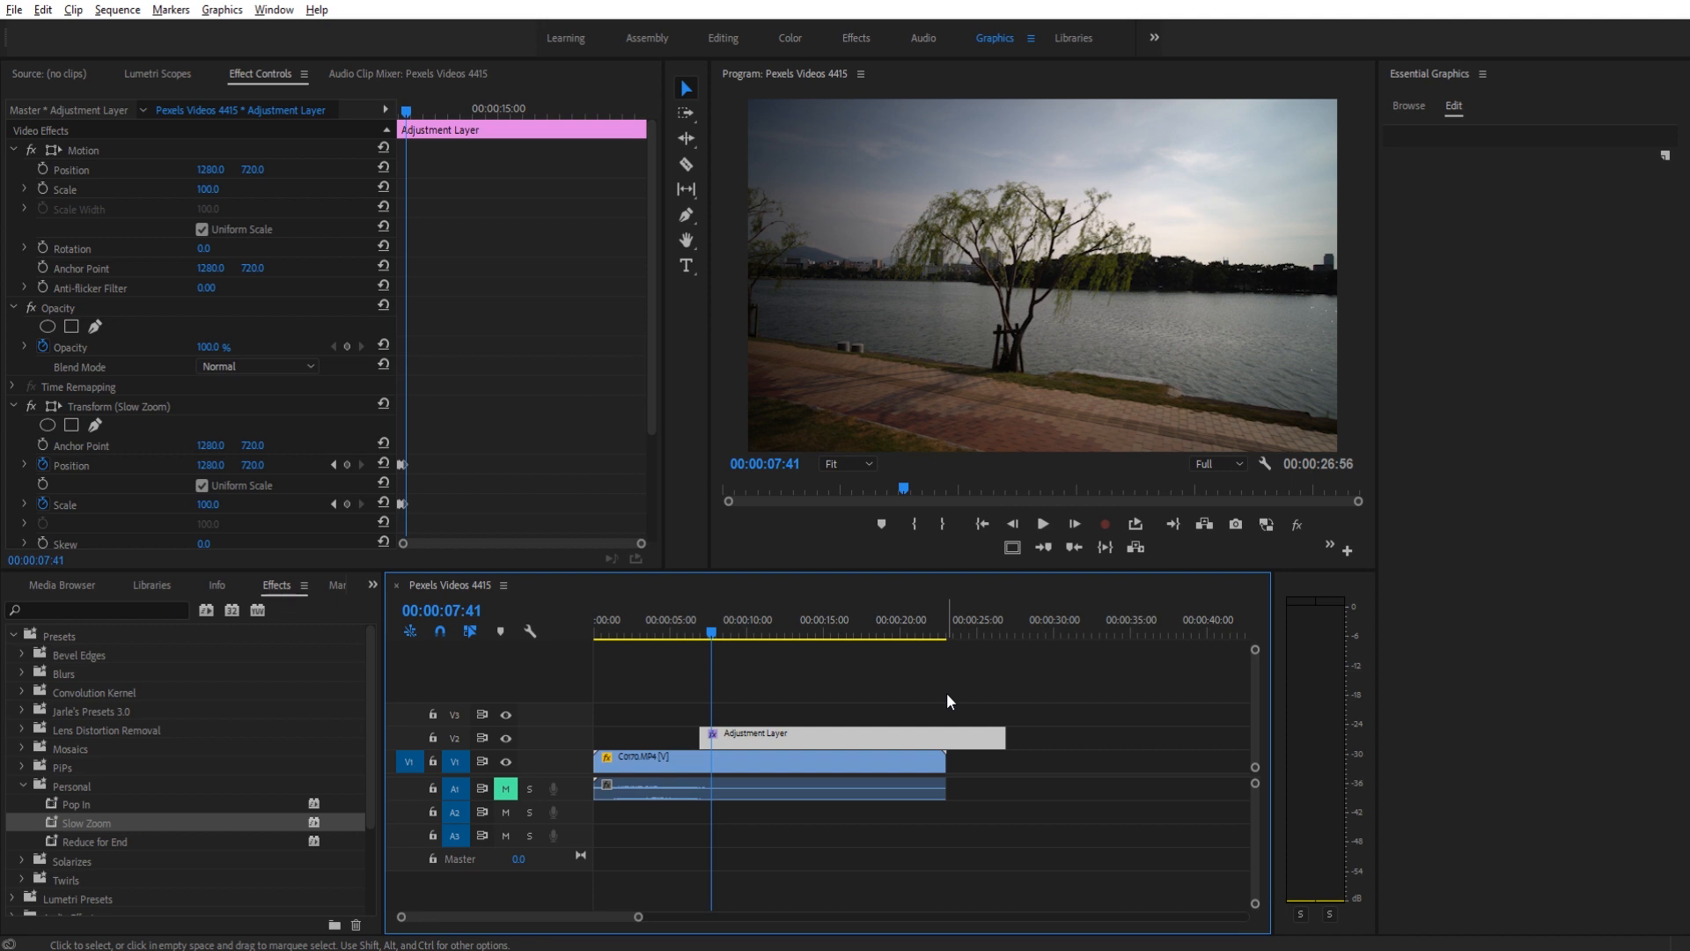
{"action": "mouse_move", "coordinate": [843, 707]}
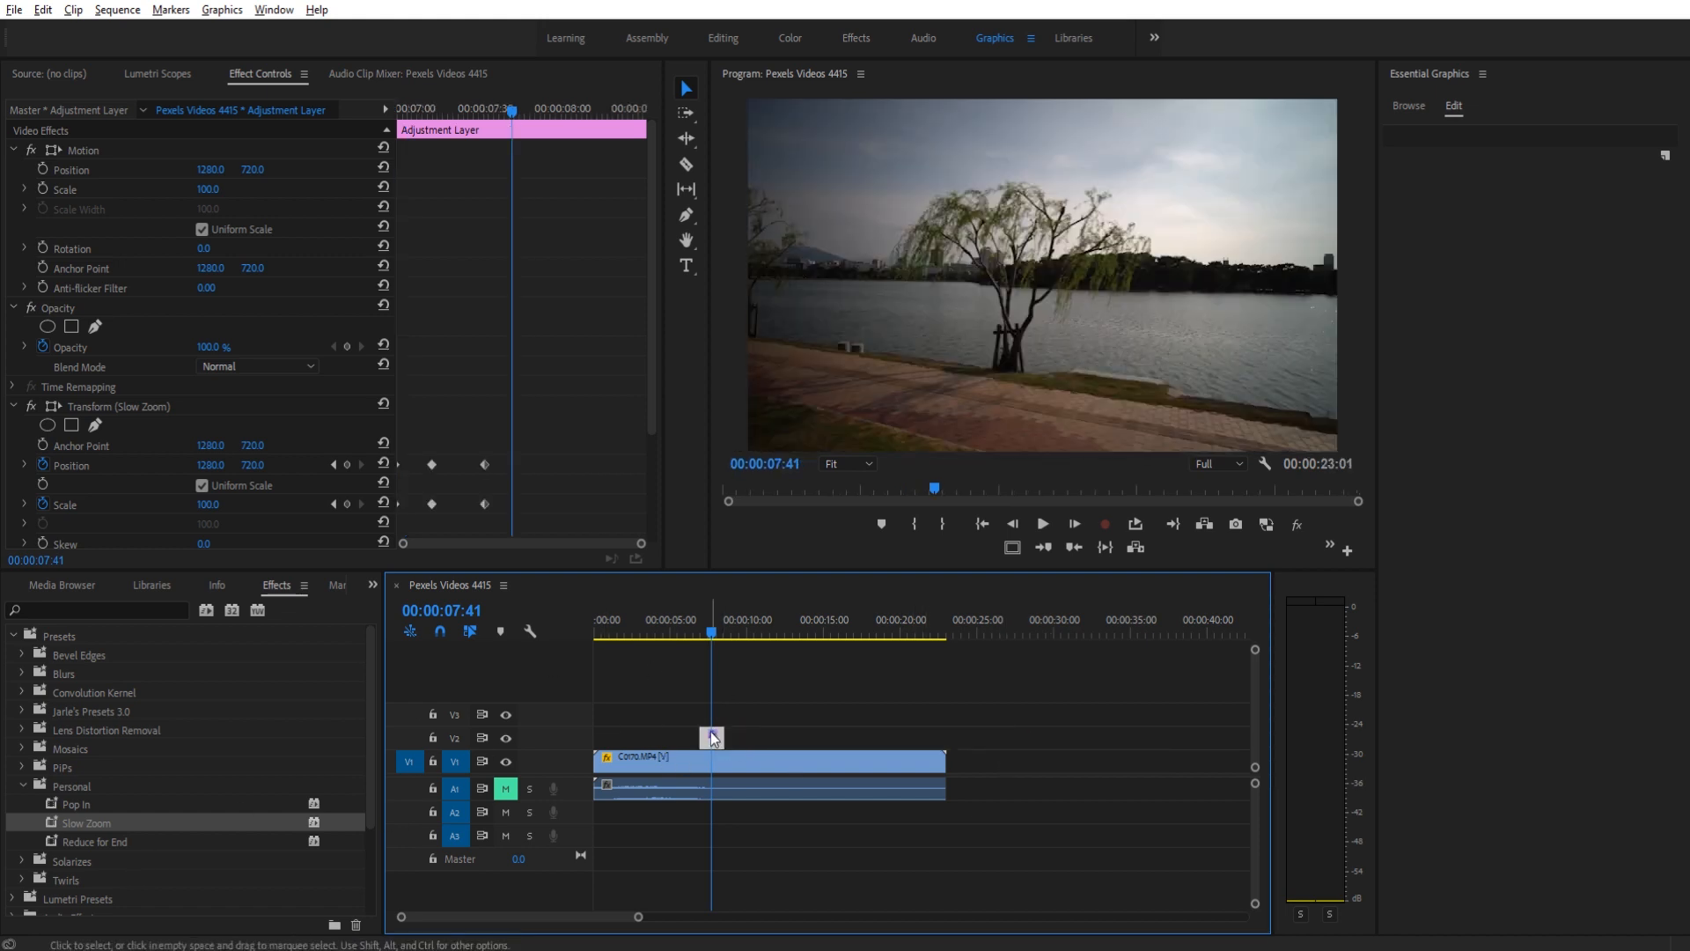
{"action": "left_click", "coordinate": [698, 639]}
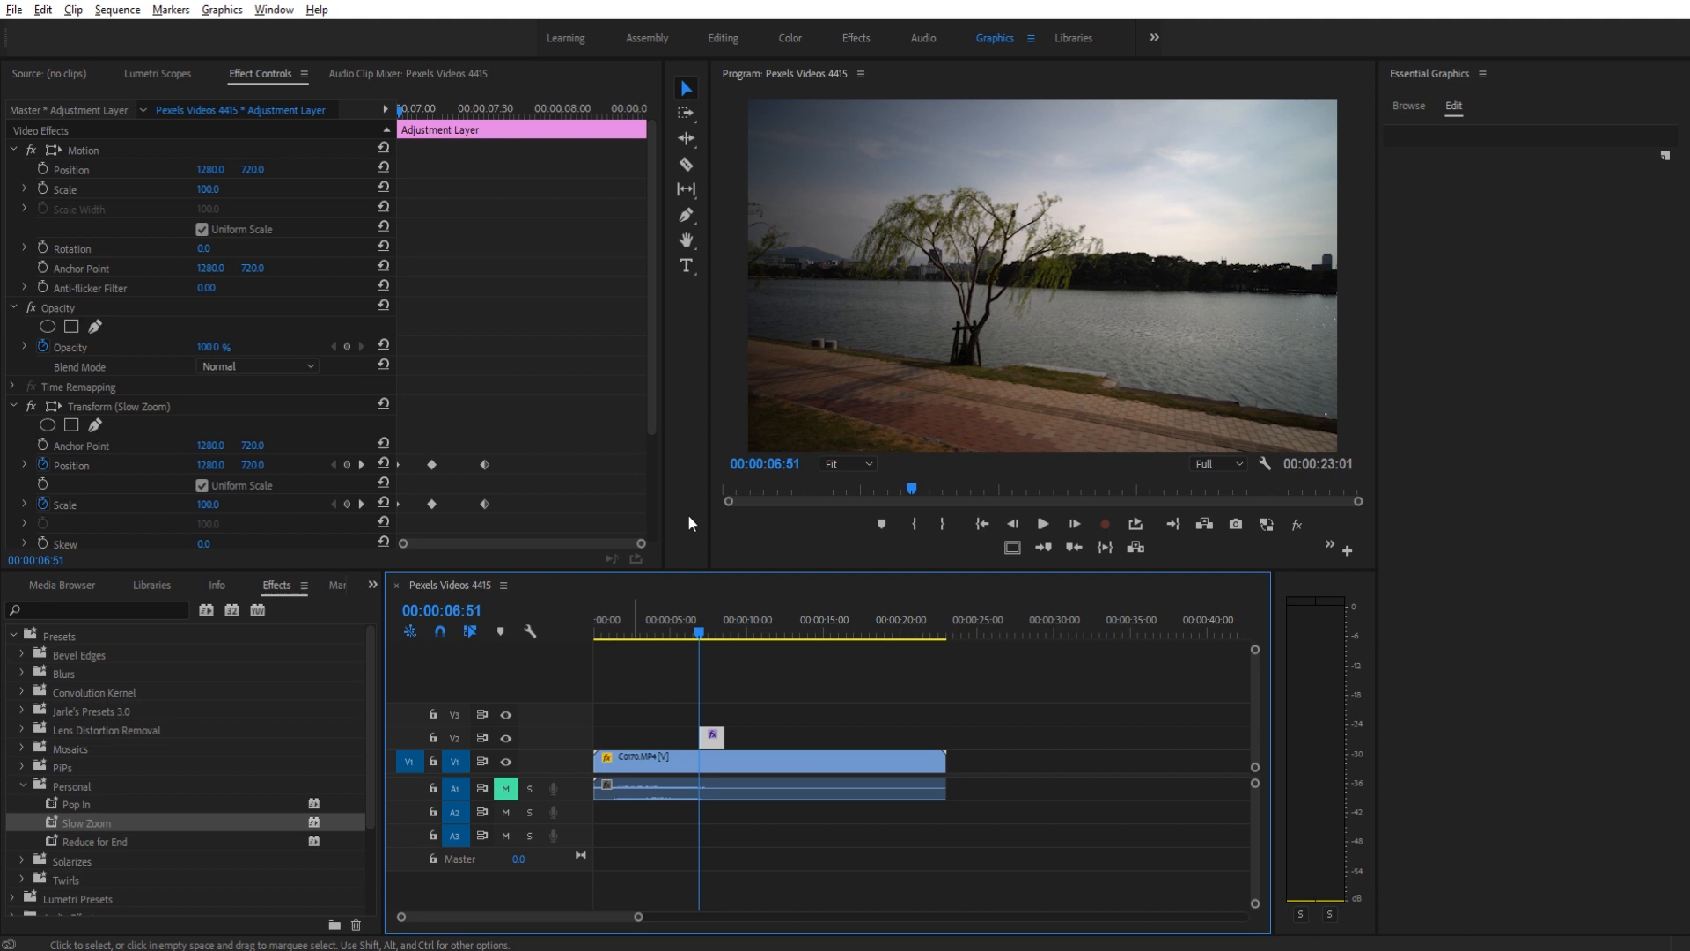
{"action": "left_click", "coordinate": [713, 631]}
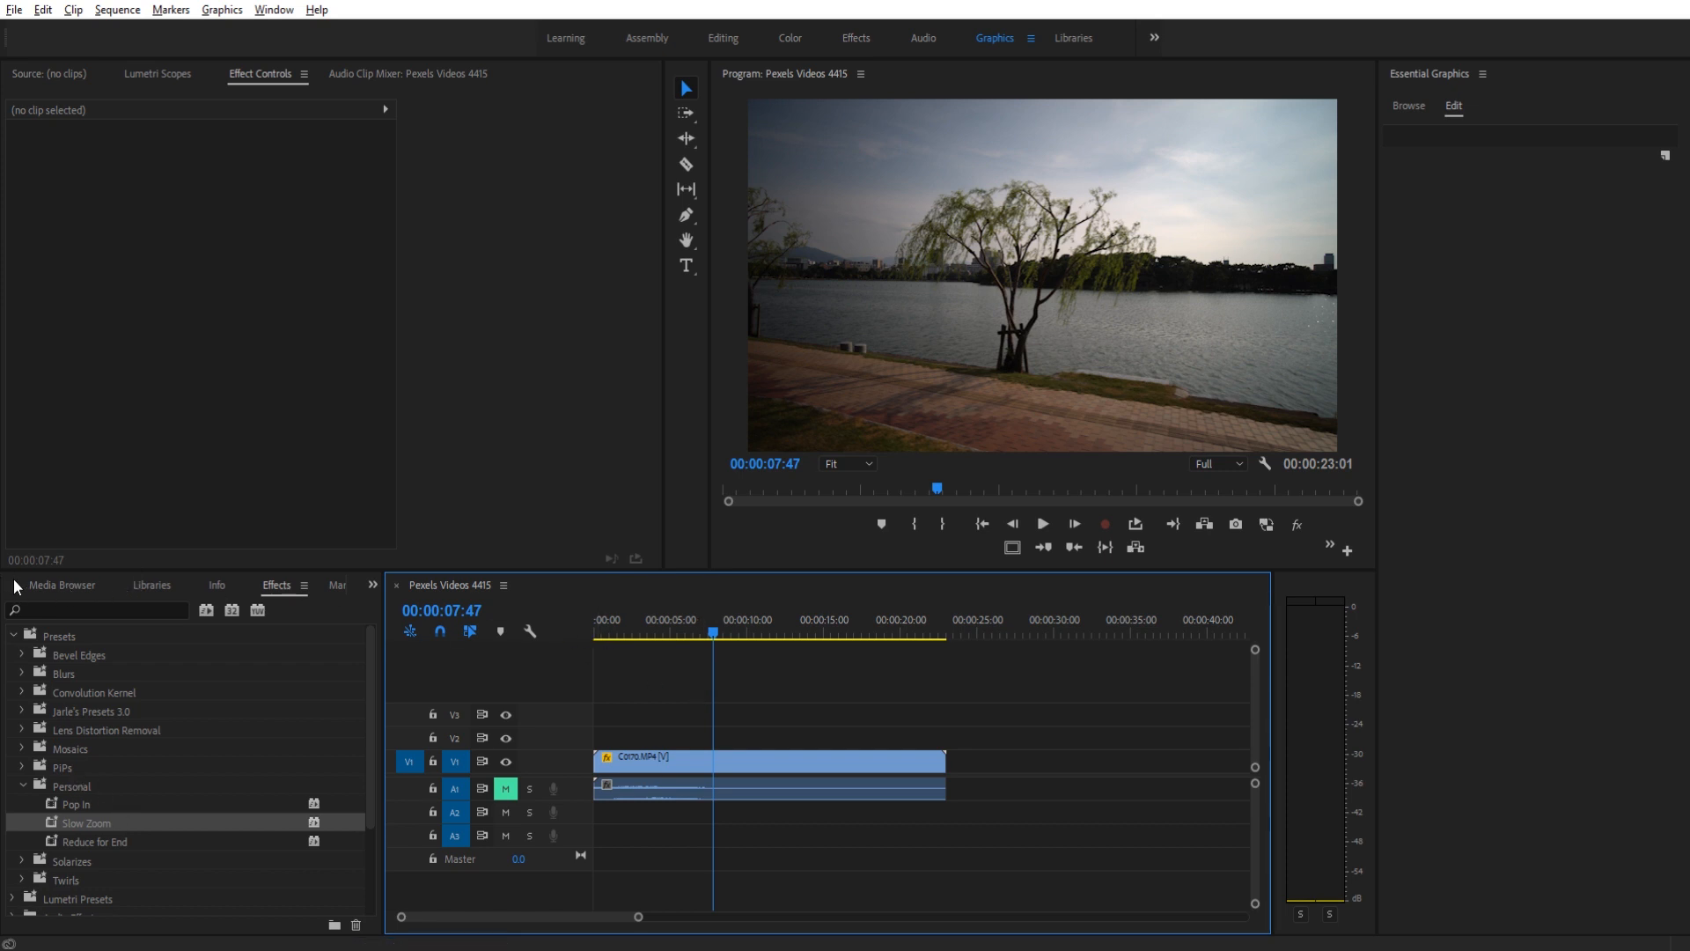
Place a new Adjustment Layer on V2 at about 00:00:13 and park the playhead at its start.
{"action": "left_click", "coordinate": [60, 610]}
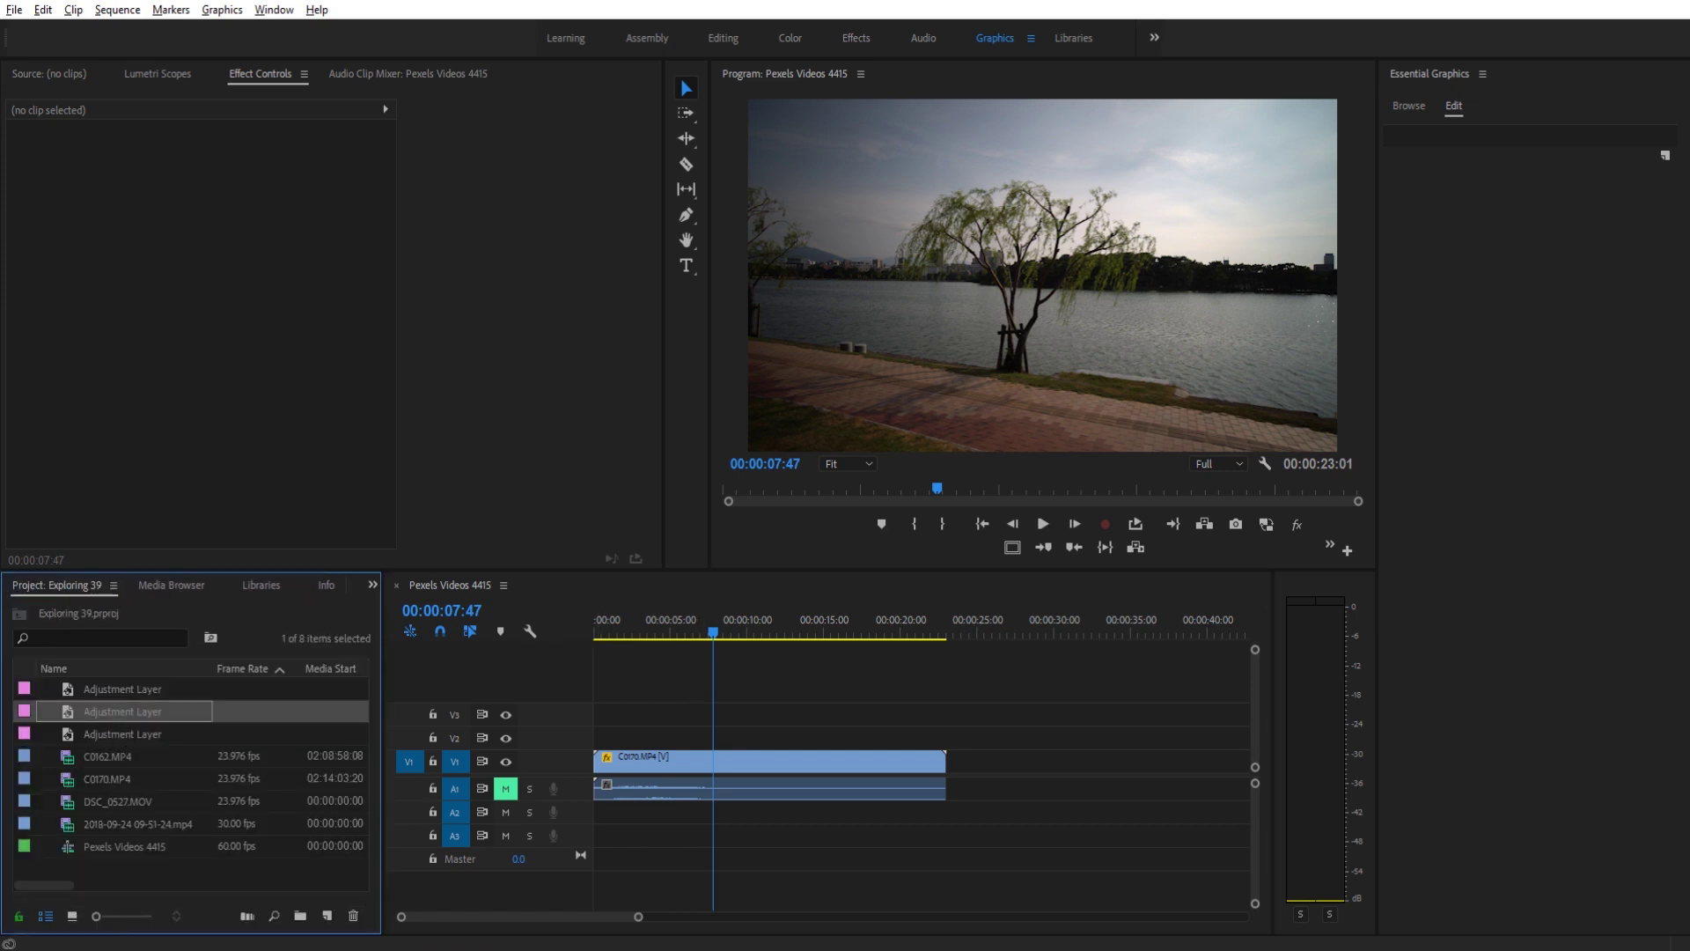
{"action": "left_click", "coordinate": [304, 915]}
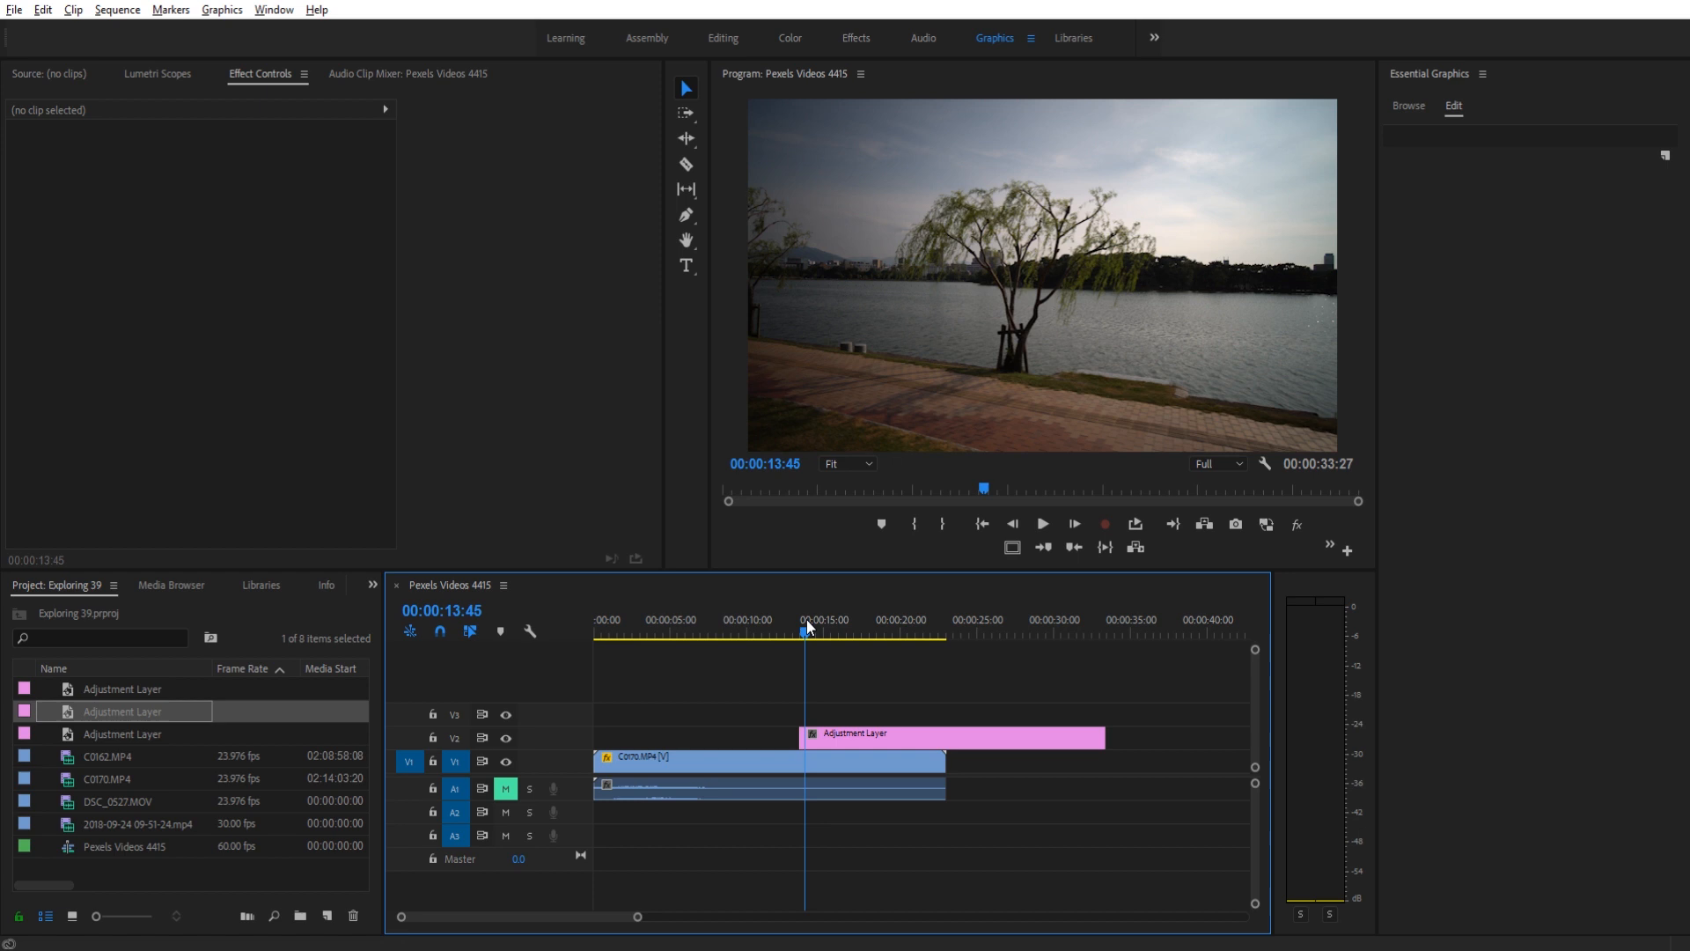
{"action": "left_click", "coordinate": [754, 642]}
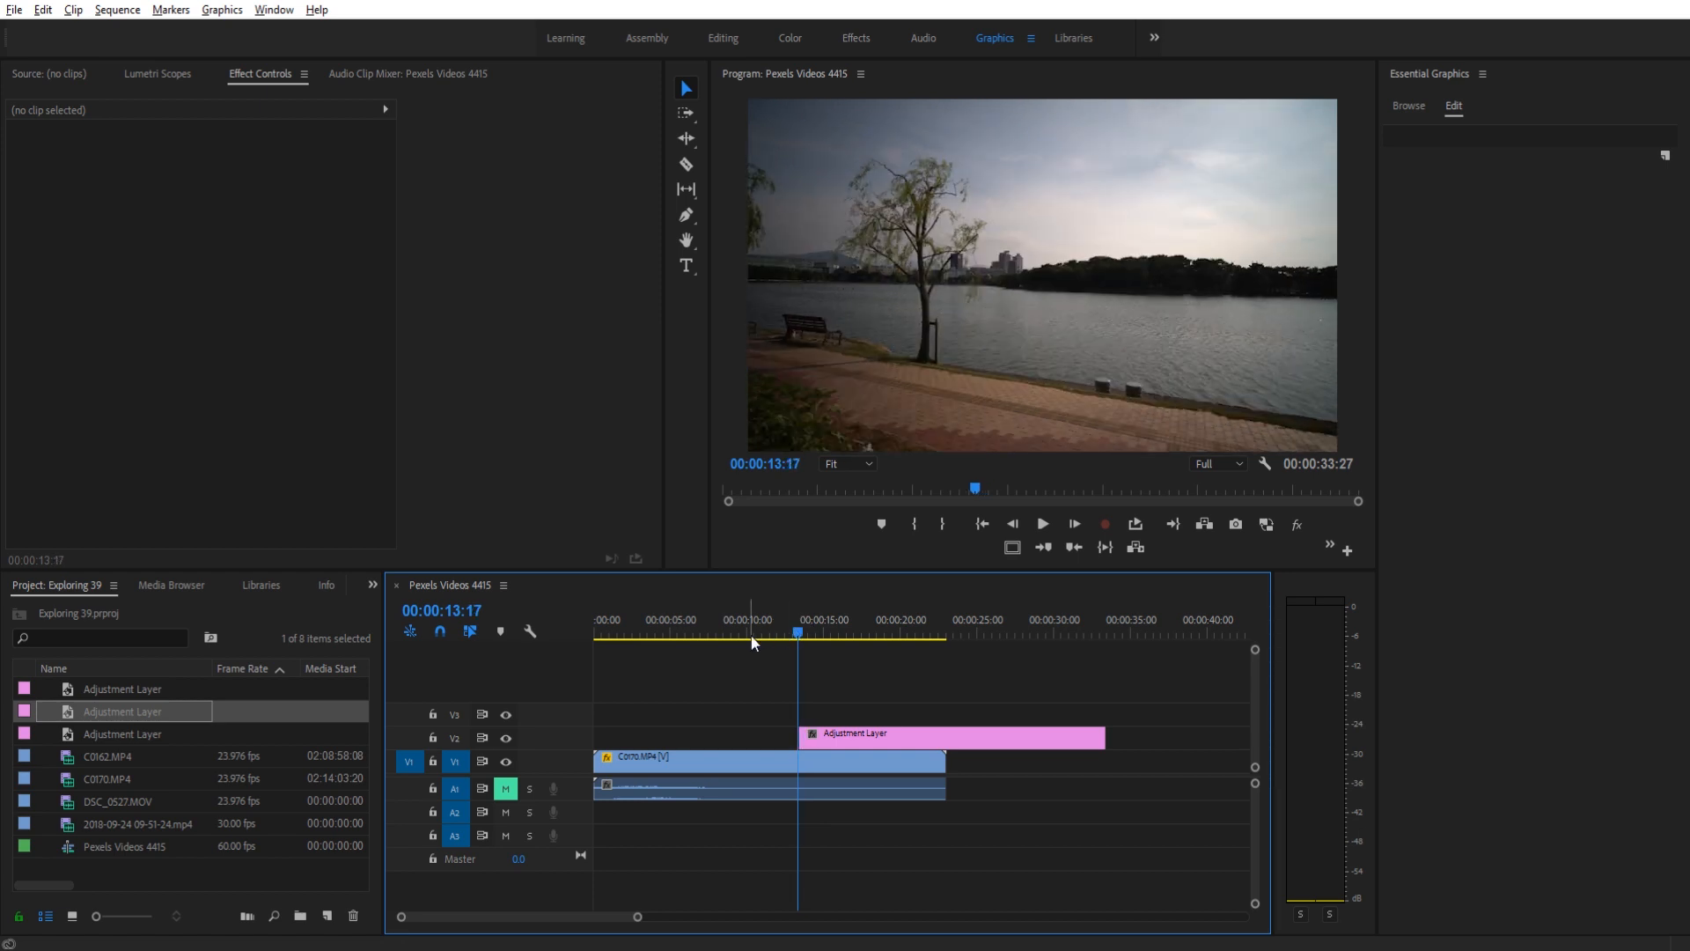
{"action": "mouse_move", "coordinate": [814, 667]}
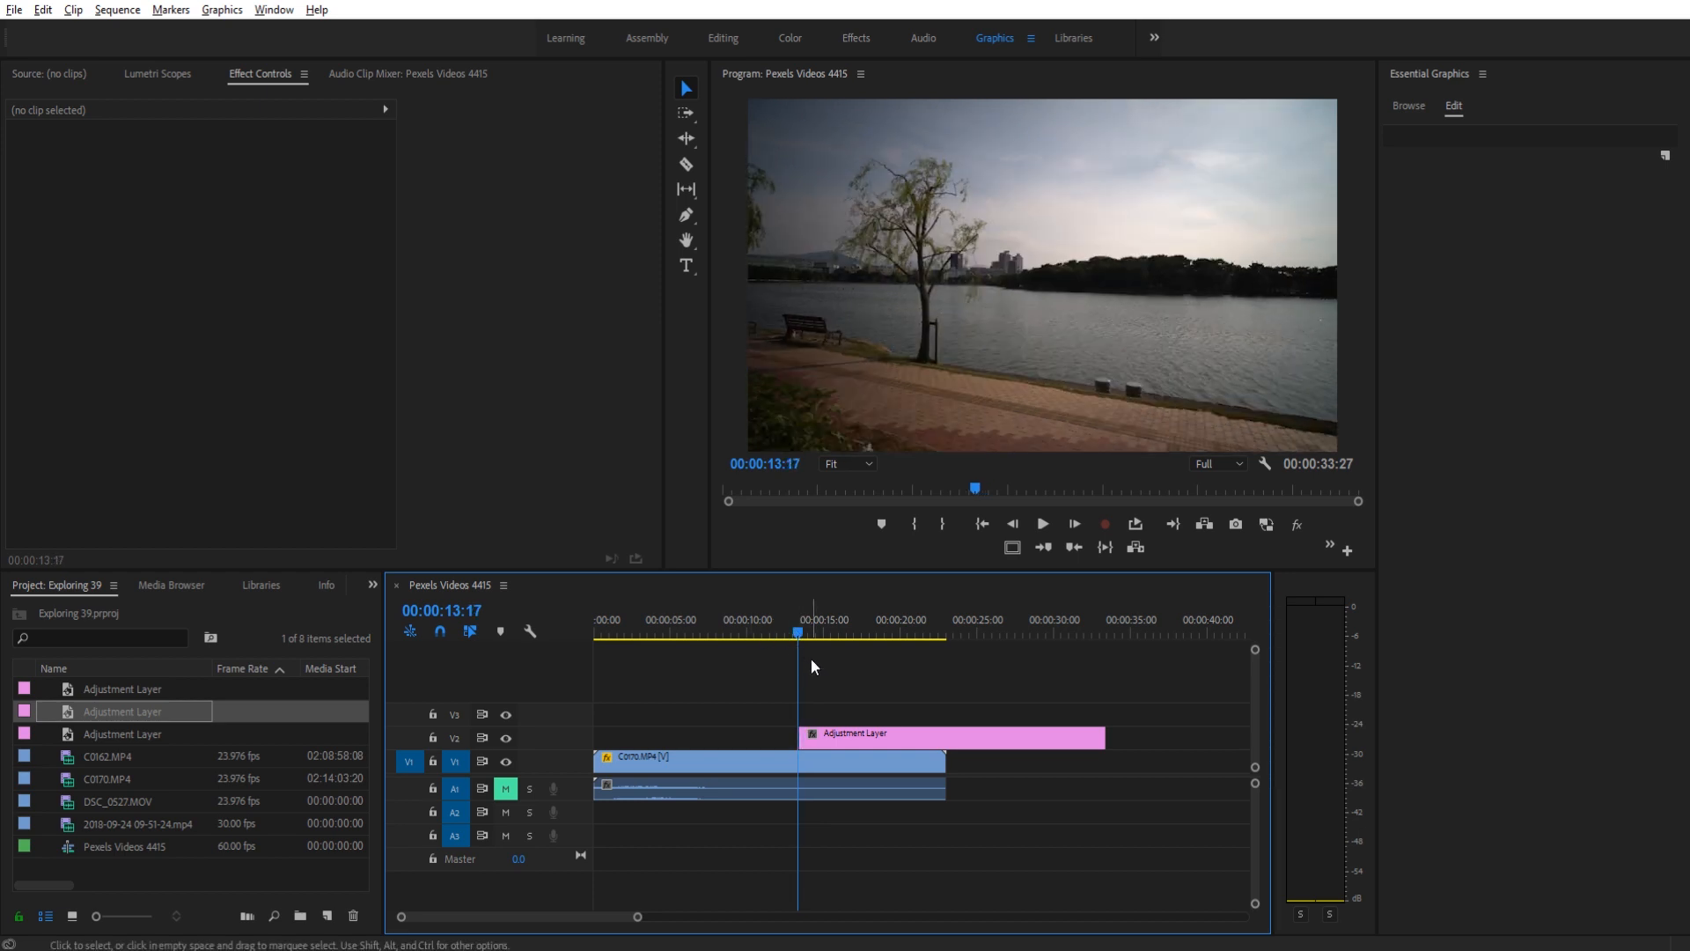
Select the adjustment layer, find 'transform' in Effects and apply Distort > Transform to it.
{"action": "left_click", "coordinate": [951, 737]}
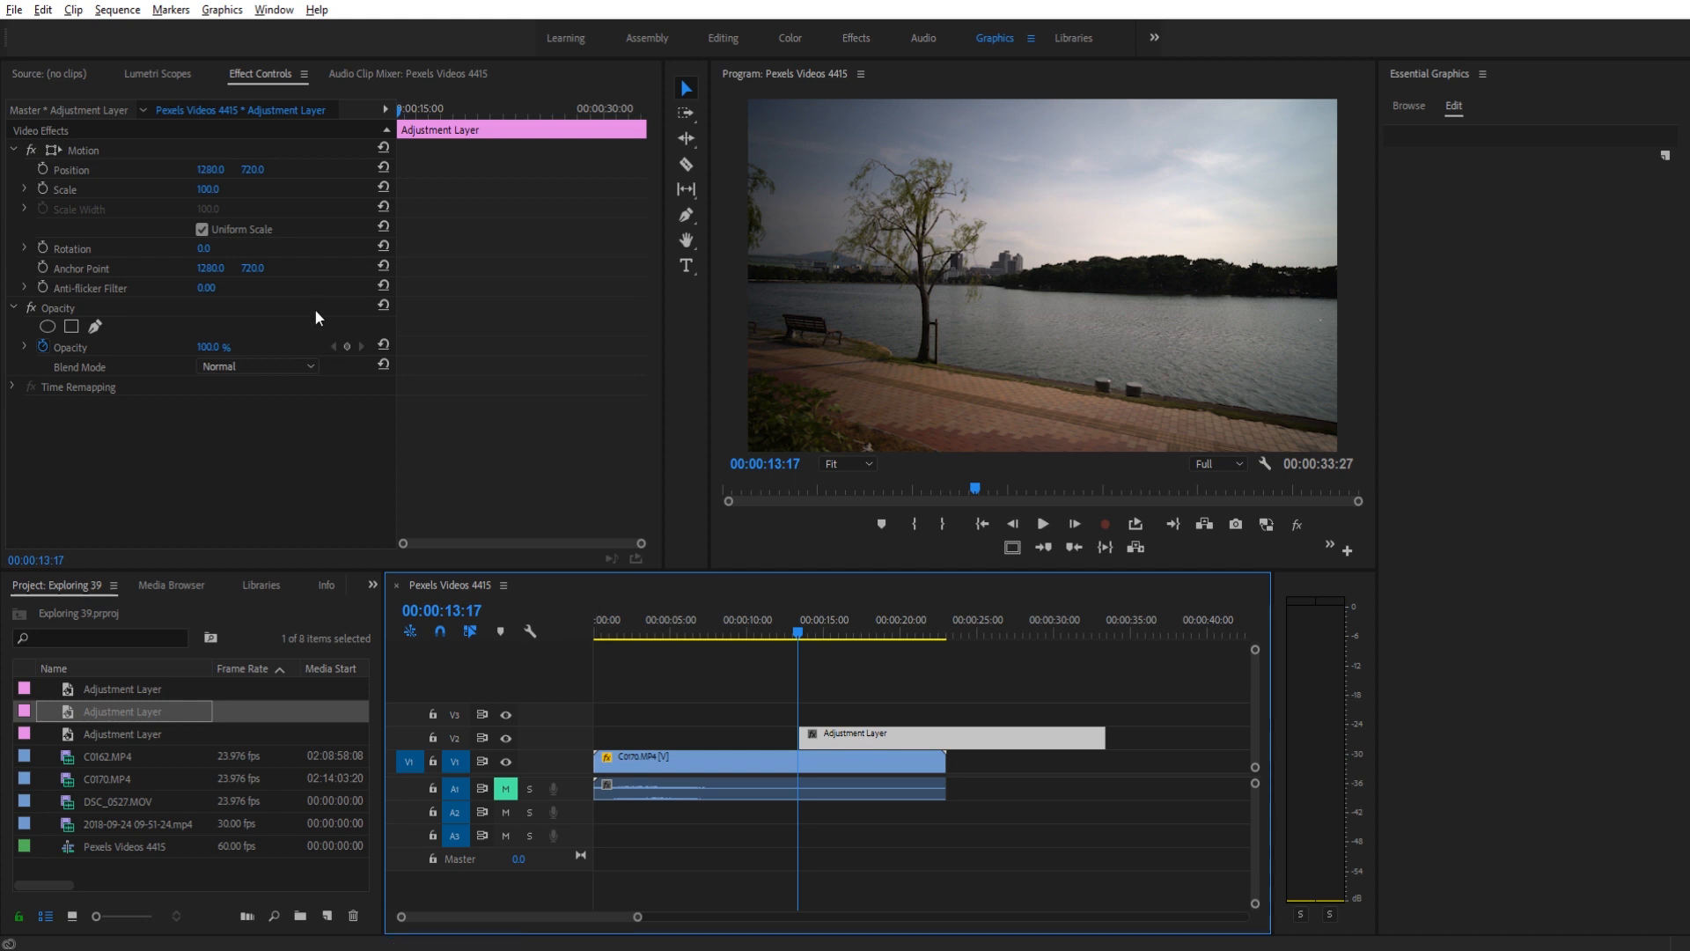
{"action": "mouse_move", "coordinate": [776, 625]}
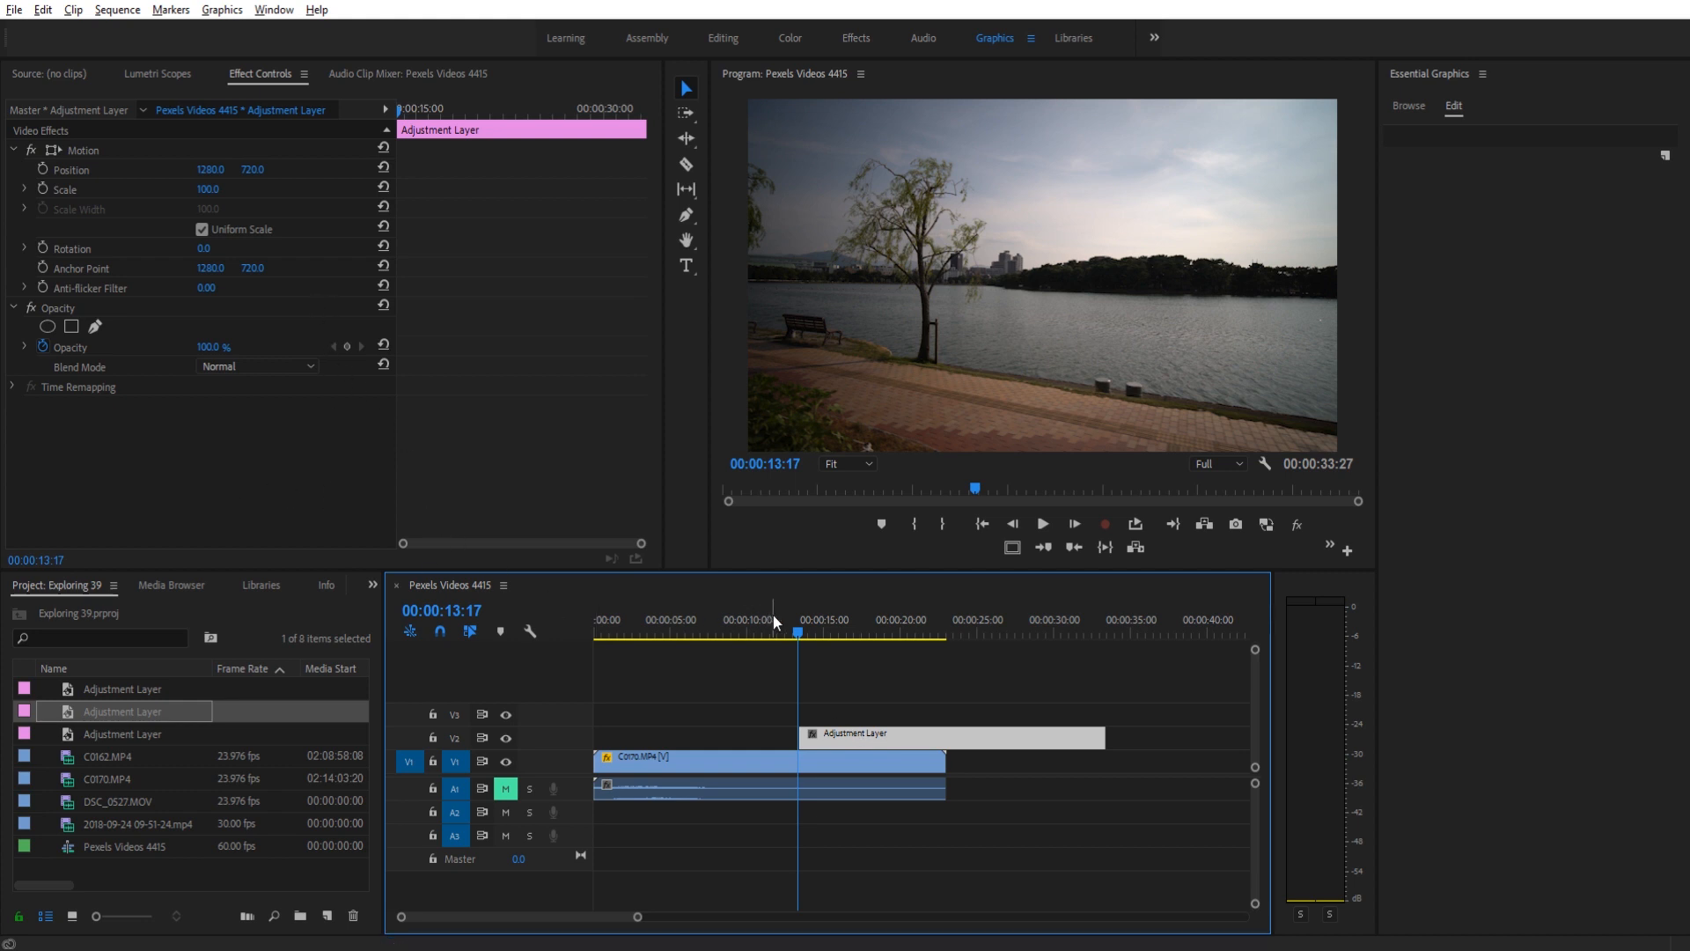
{"action": "left_click", "coordinate": [372, 585]}
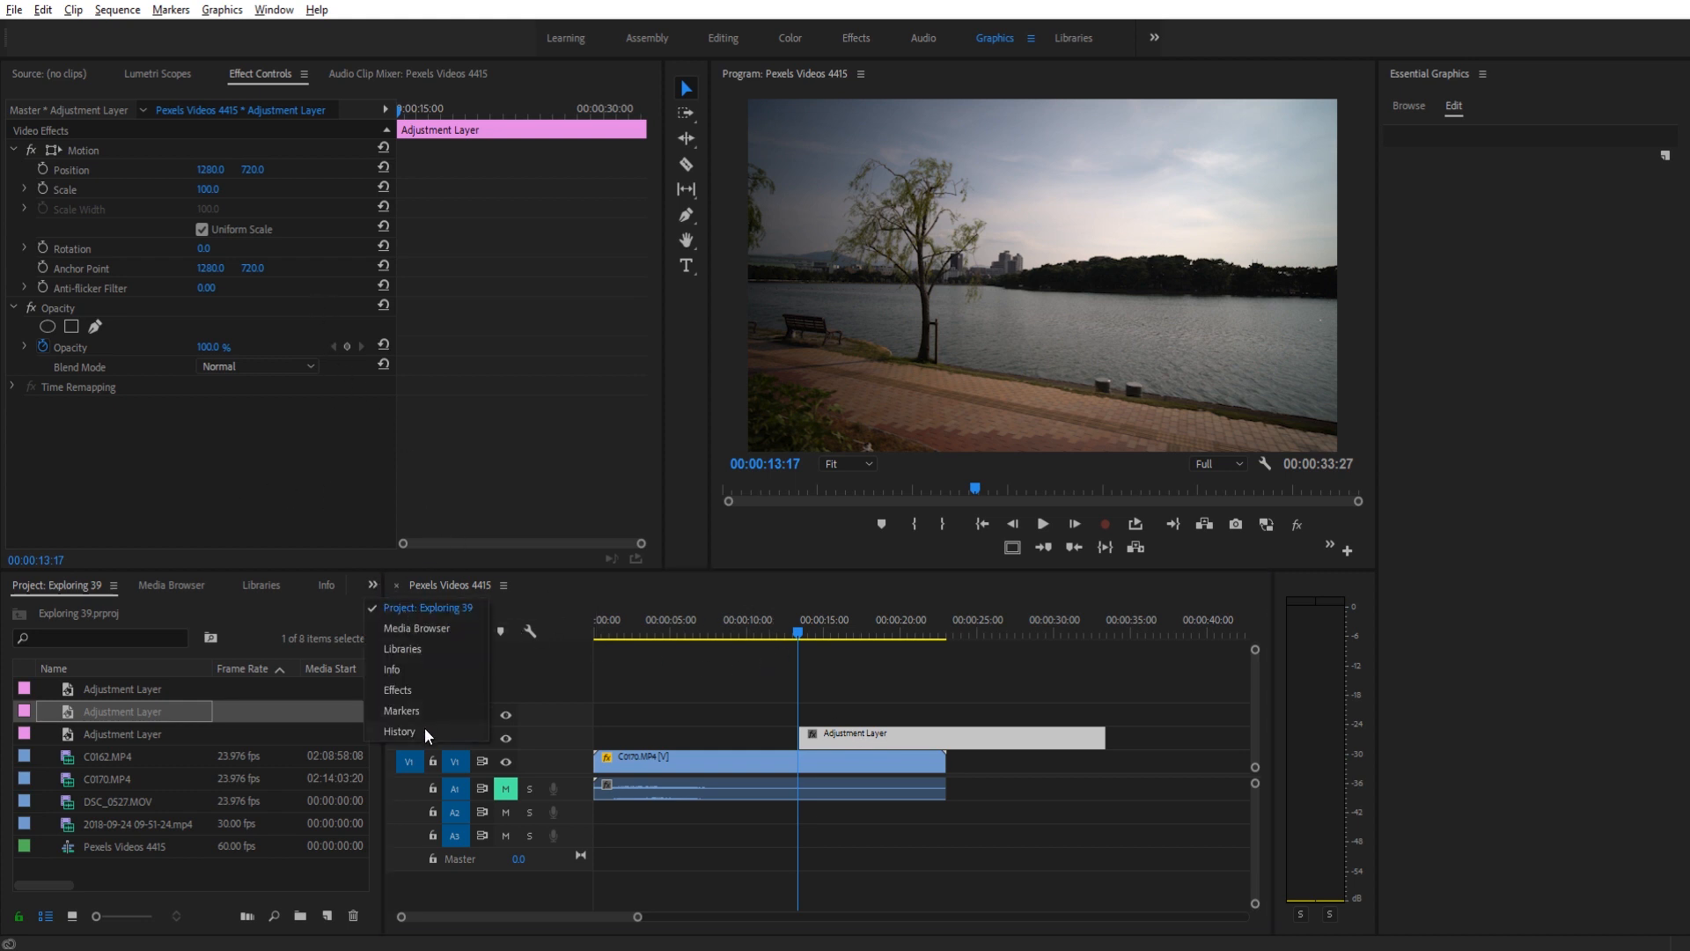
{"action": "left_click", "coordinate": [397, 689]}
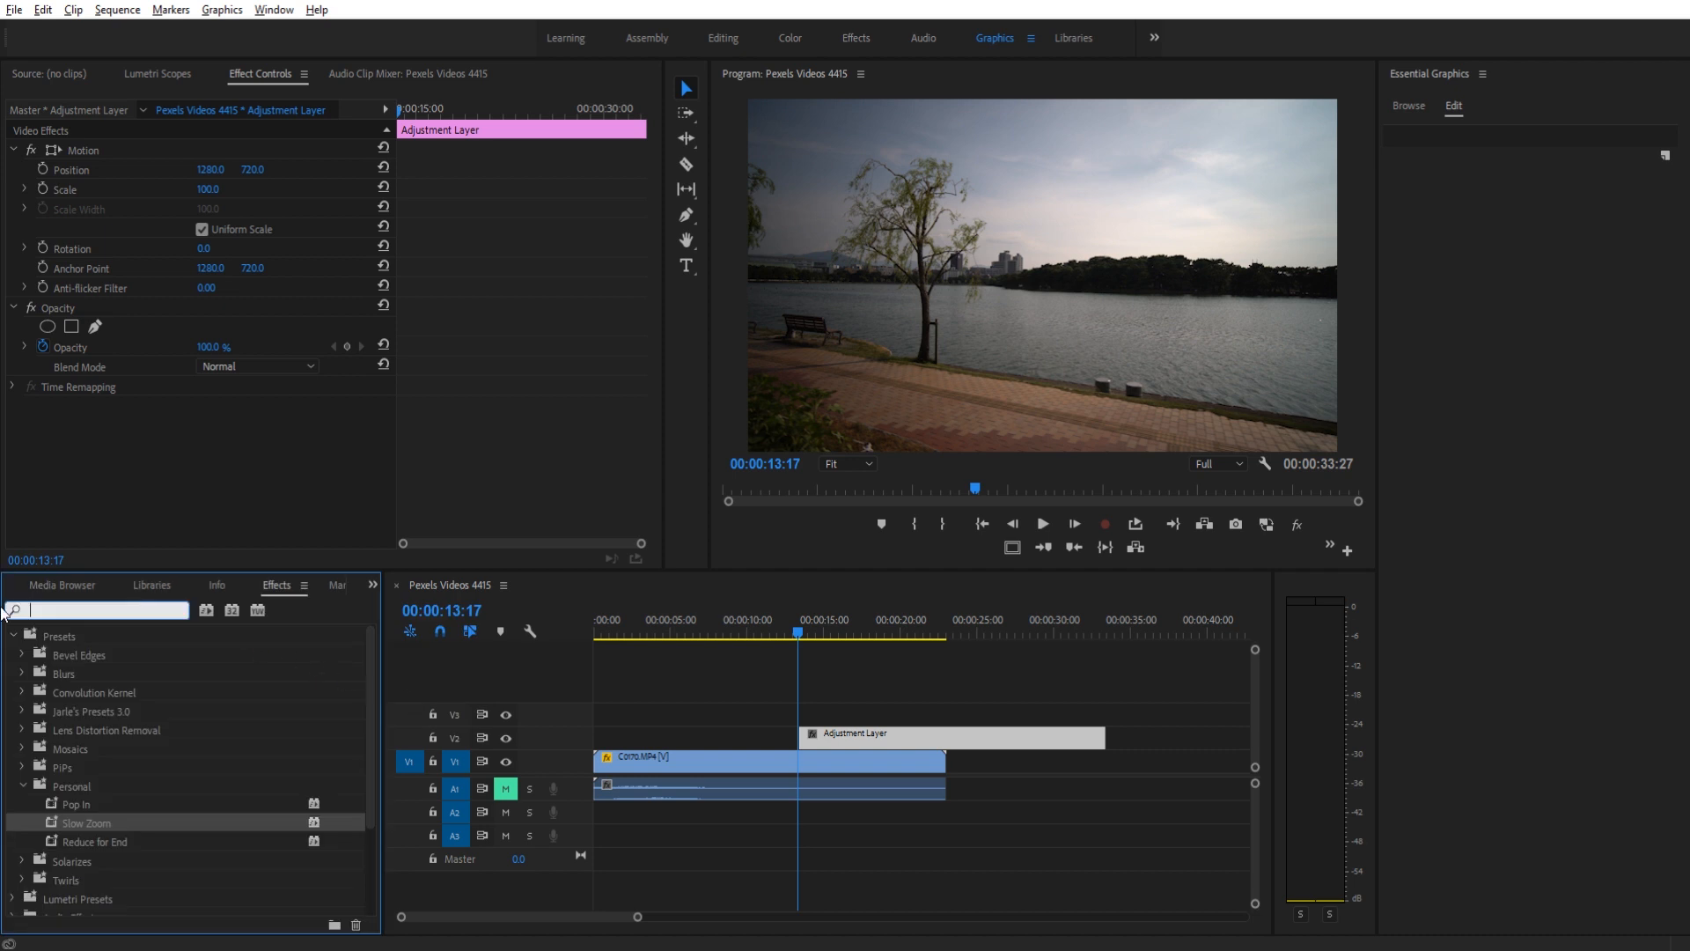
{"action": "type", "text": "transform"}
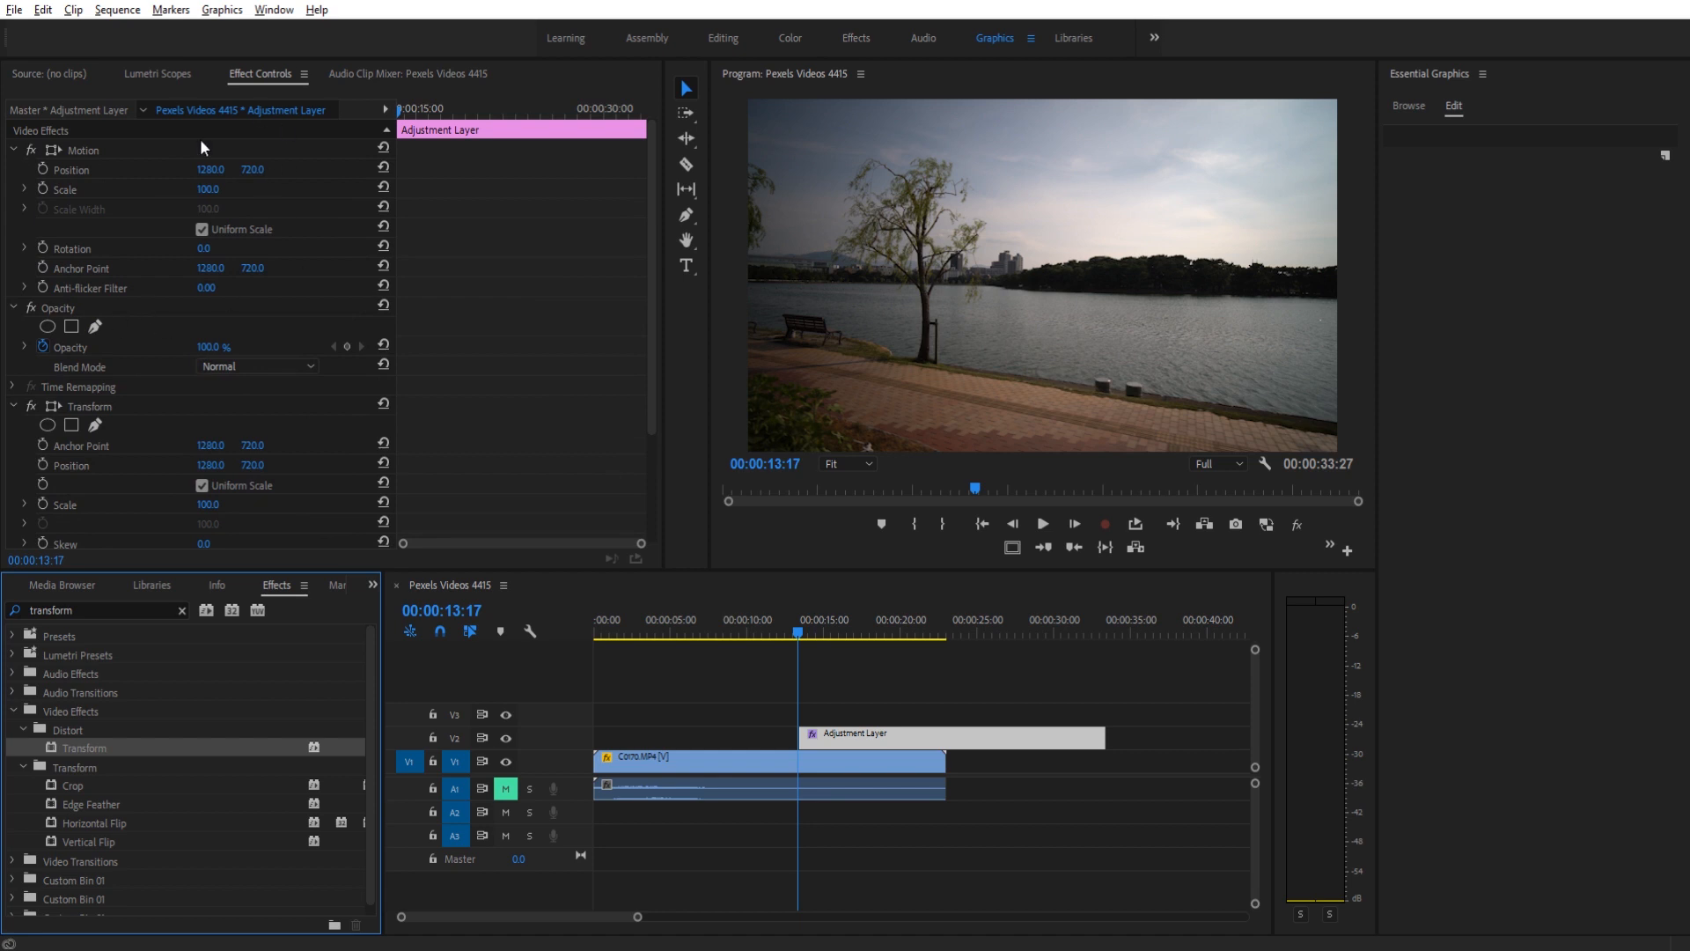
{"action": "mouse_move", "coordinate": [954, 140]}
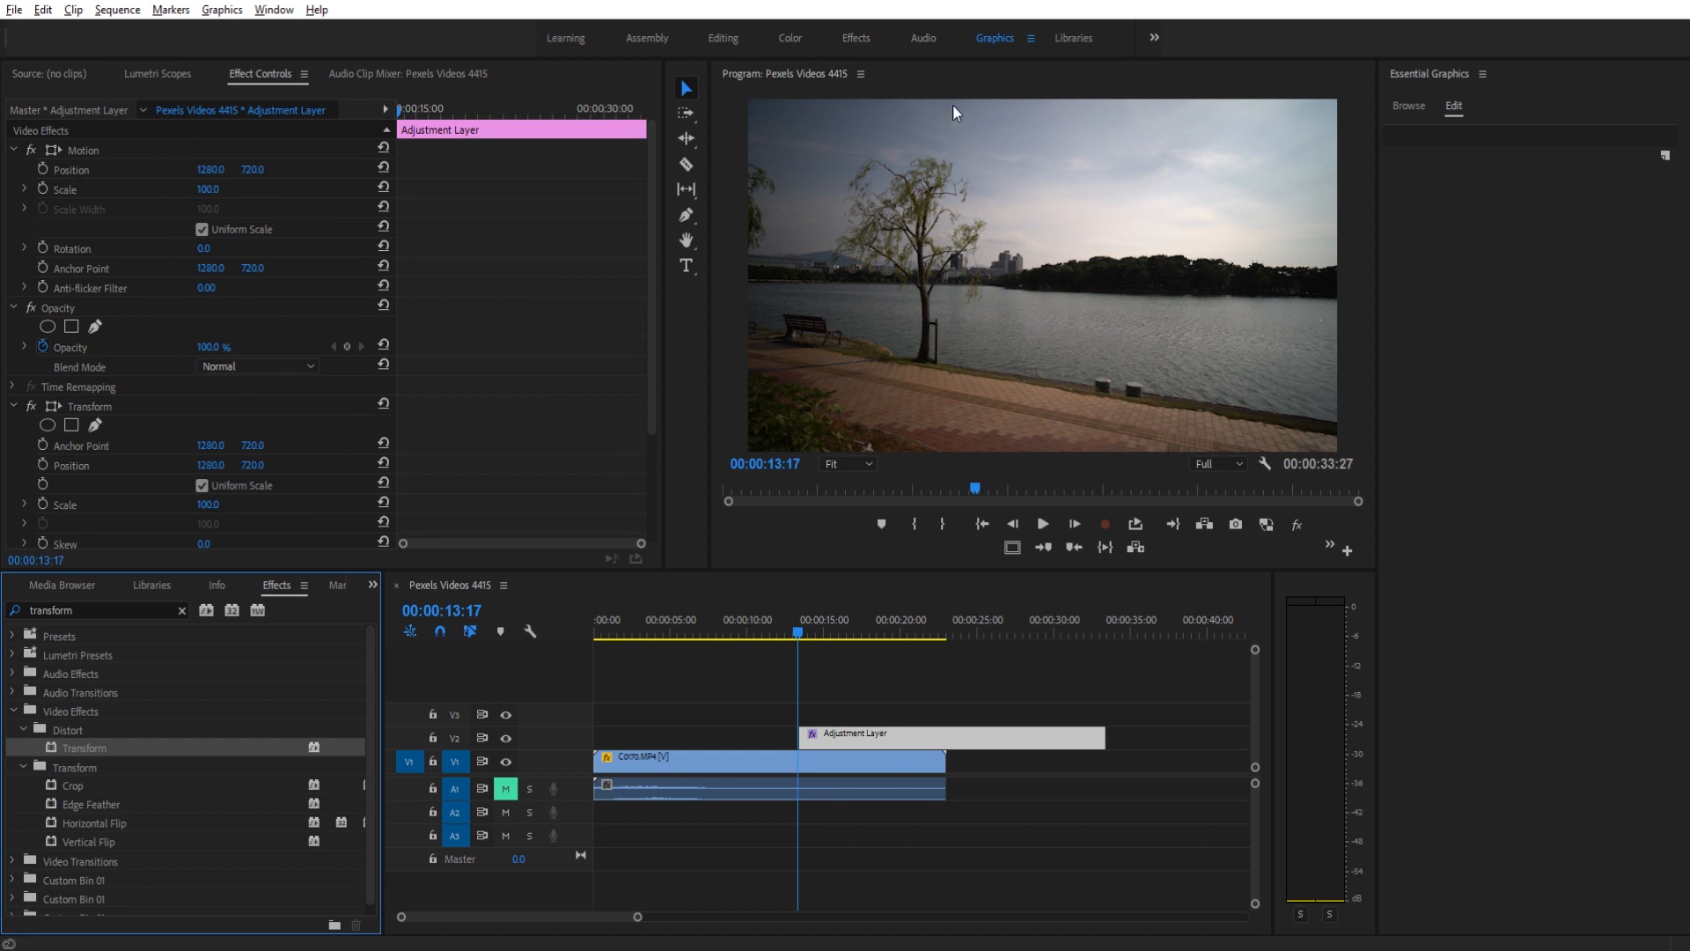
{"action": "mouse_move", "coordinate": [224, 206]}
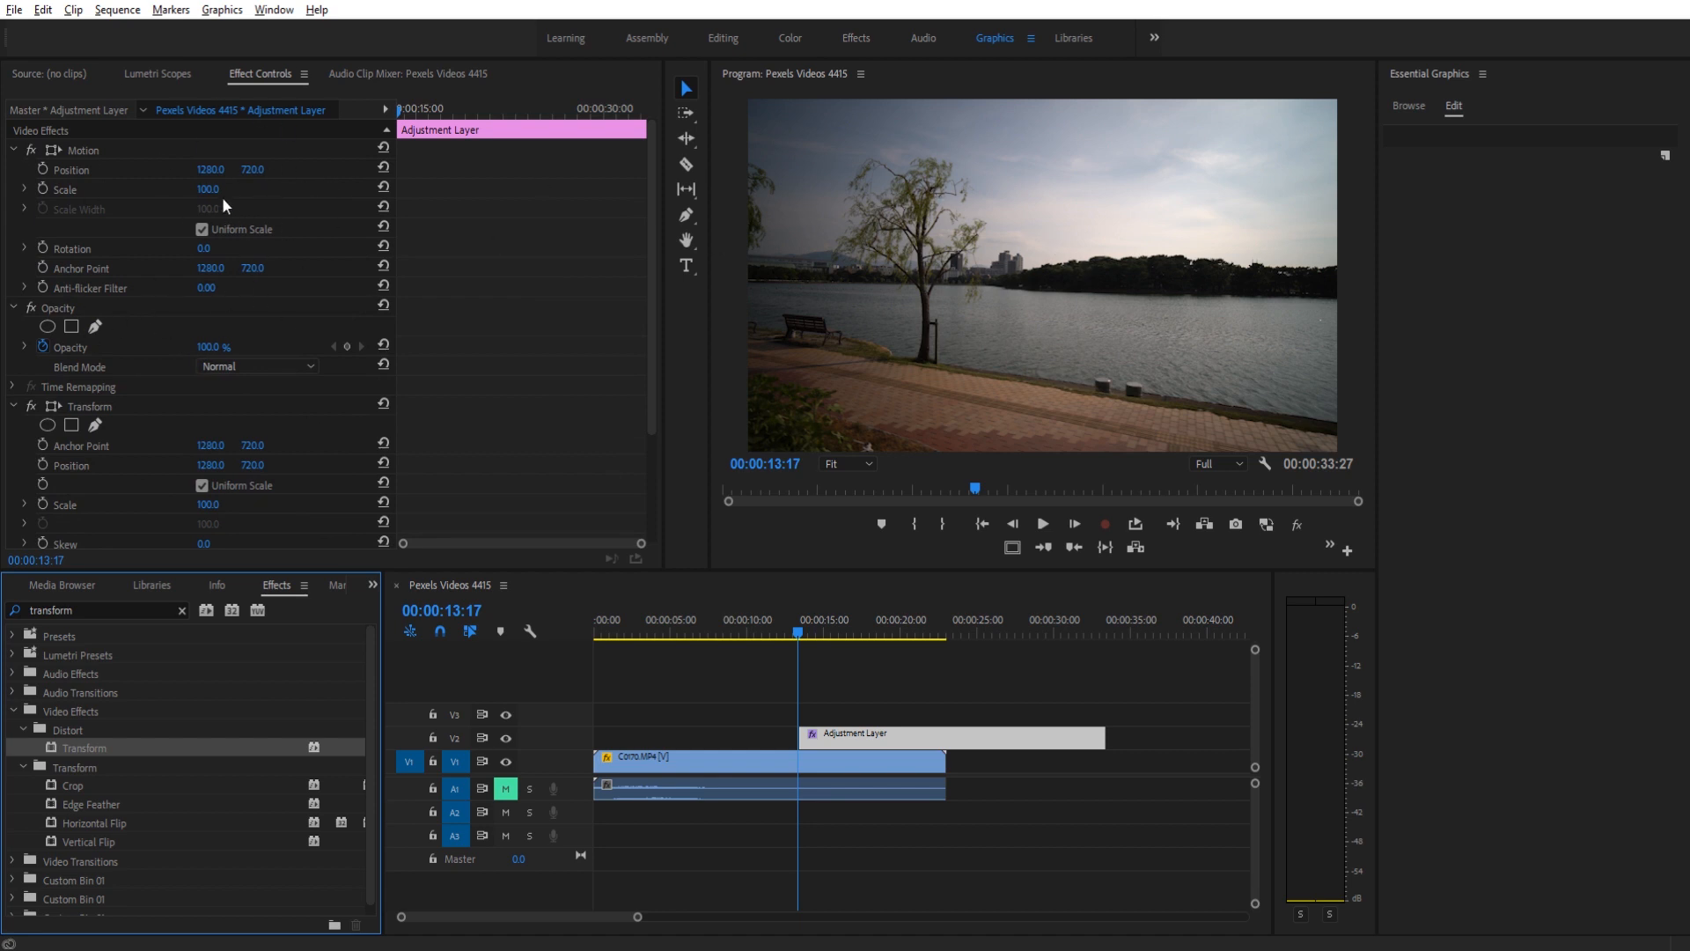
{"action": "mouse_move", "coordinate": [806, 319]}
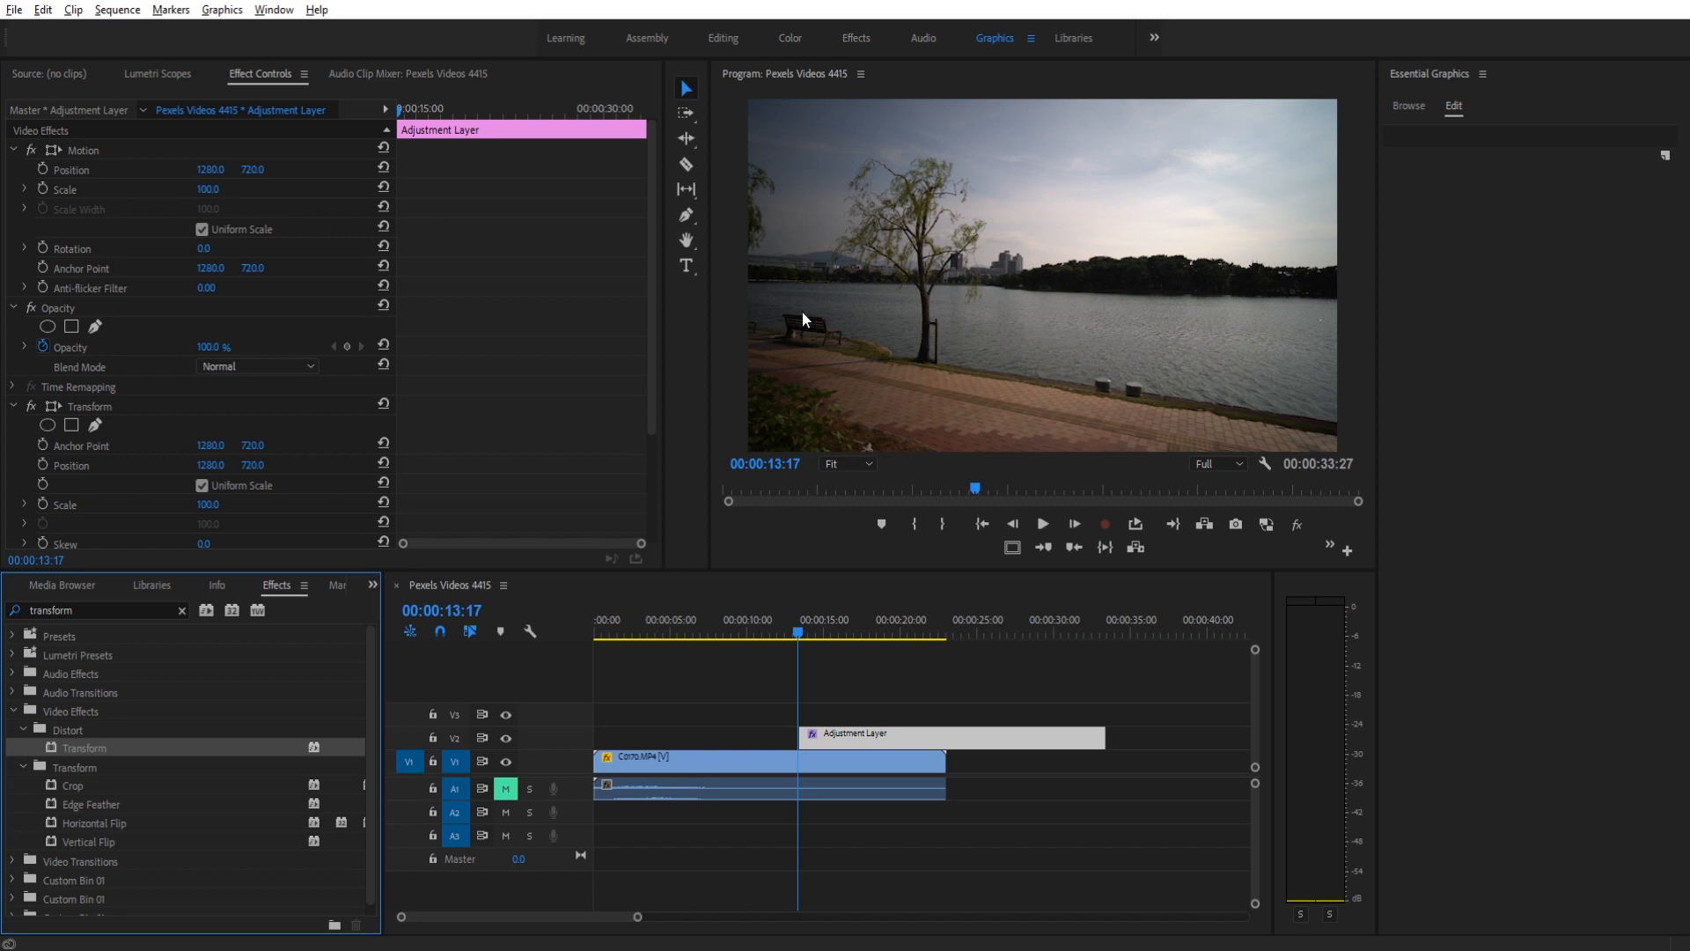
{"action": "mouse_move", "coordinate": [817, 159]}
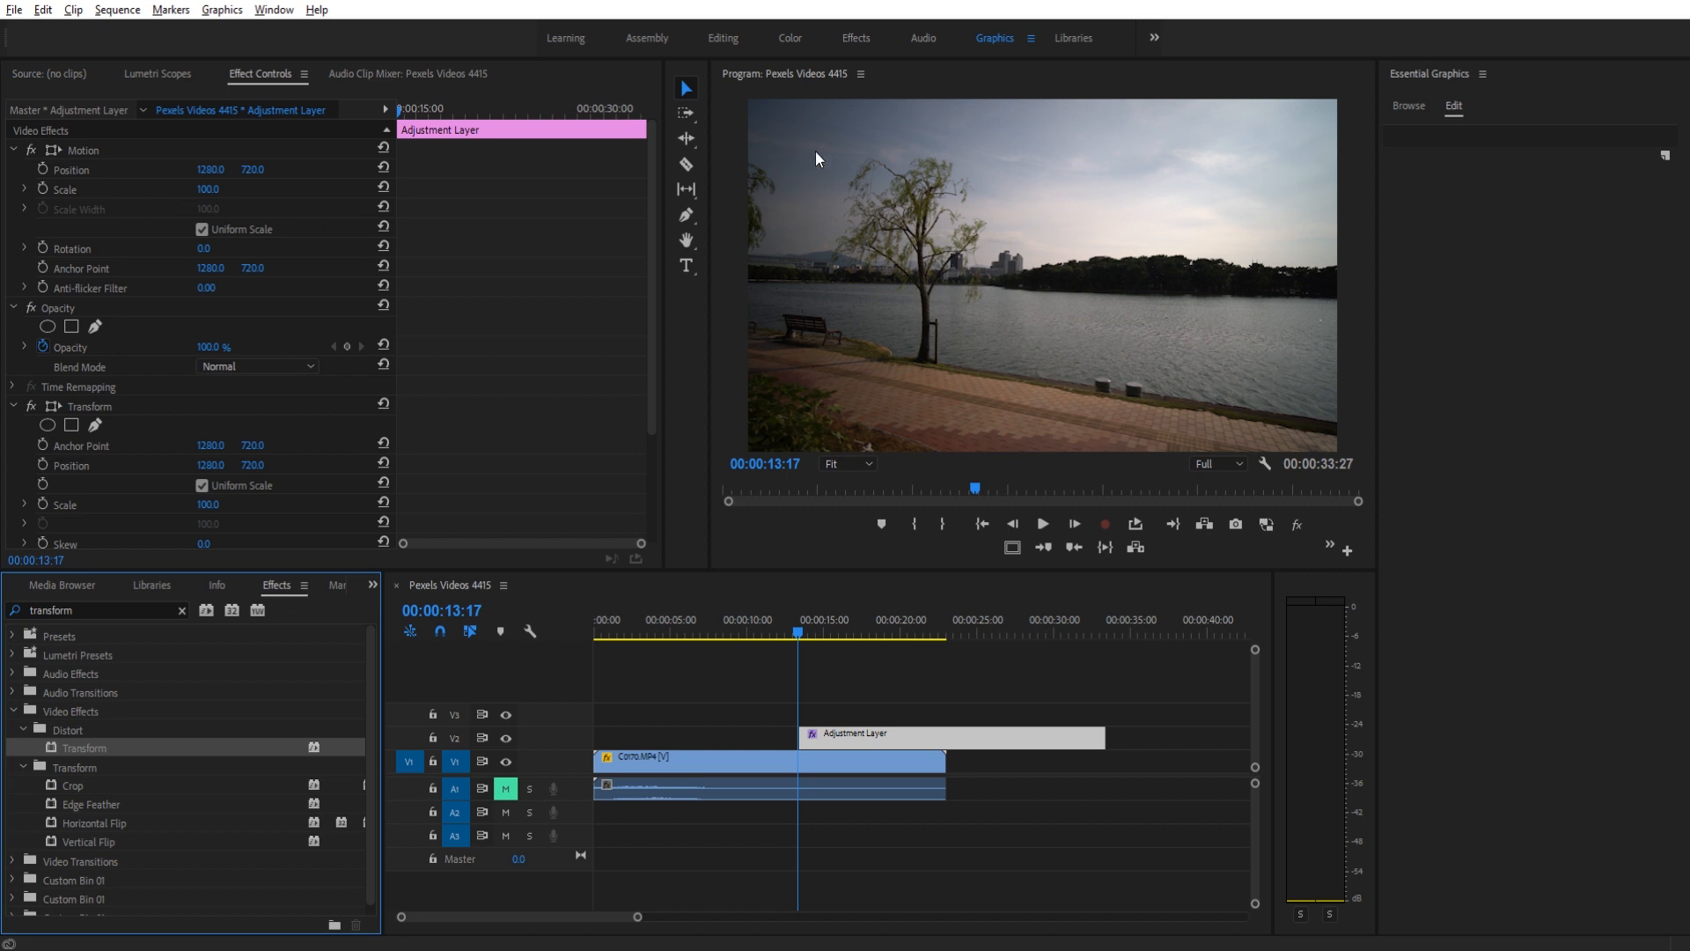
{"action": "mouse_move", "coordinate": [331, 272]}
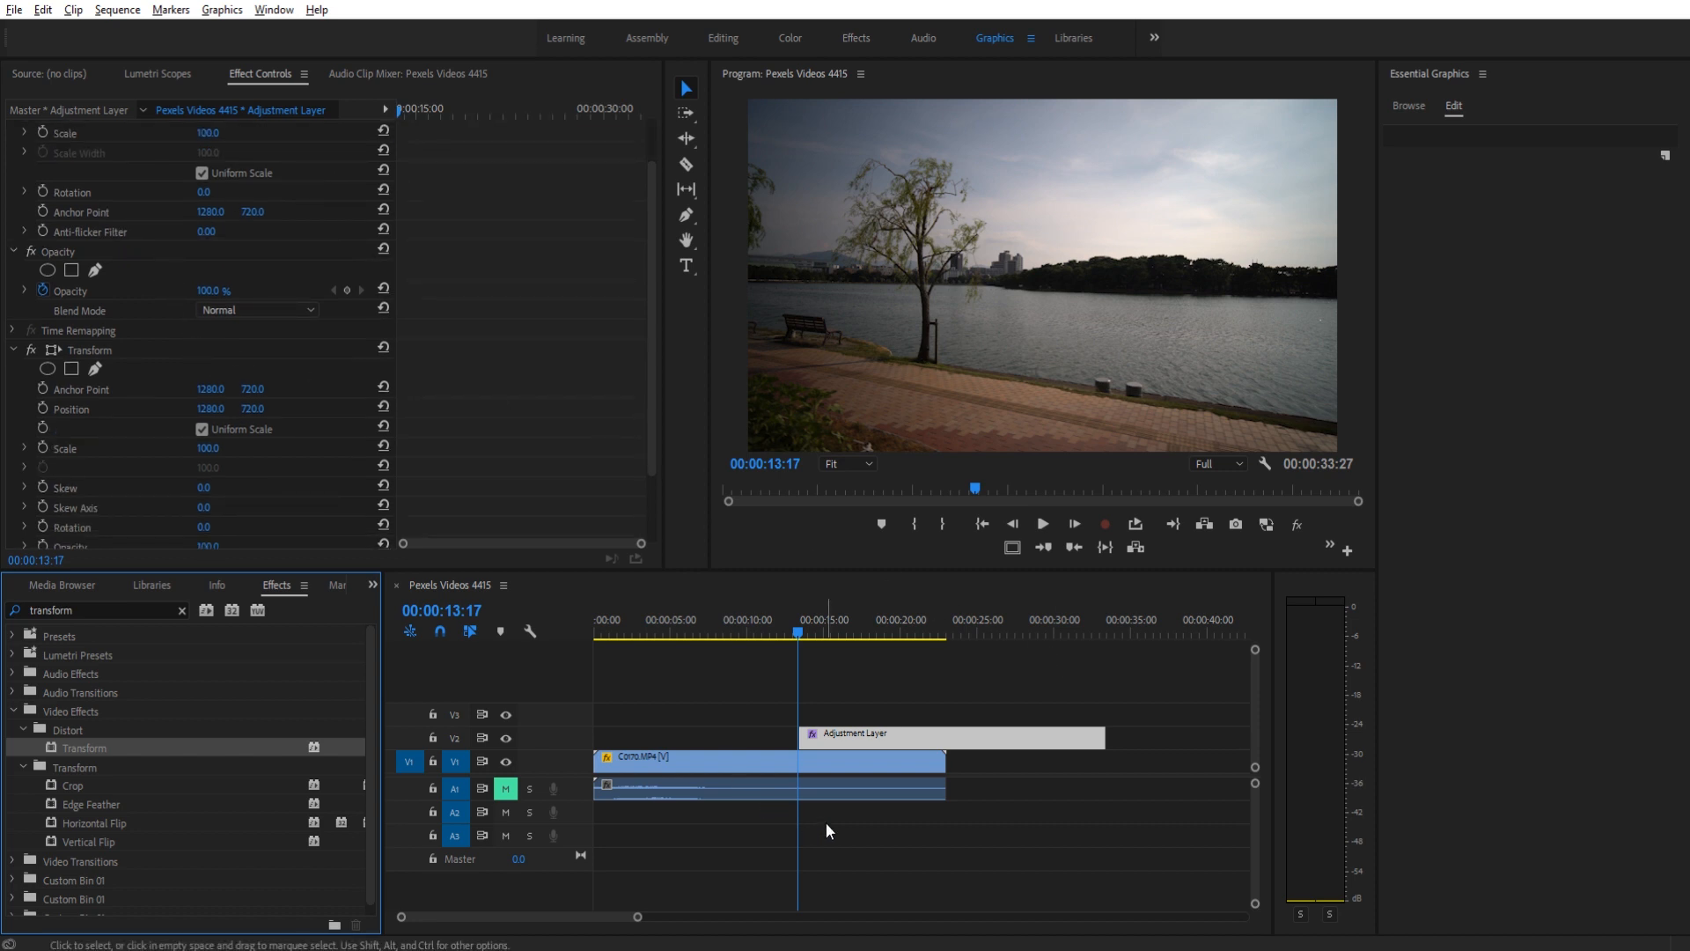
{"action": "mouse_move", "coordinate": [797, 709]}
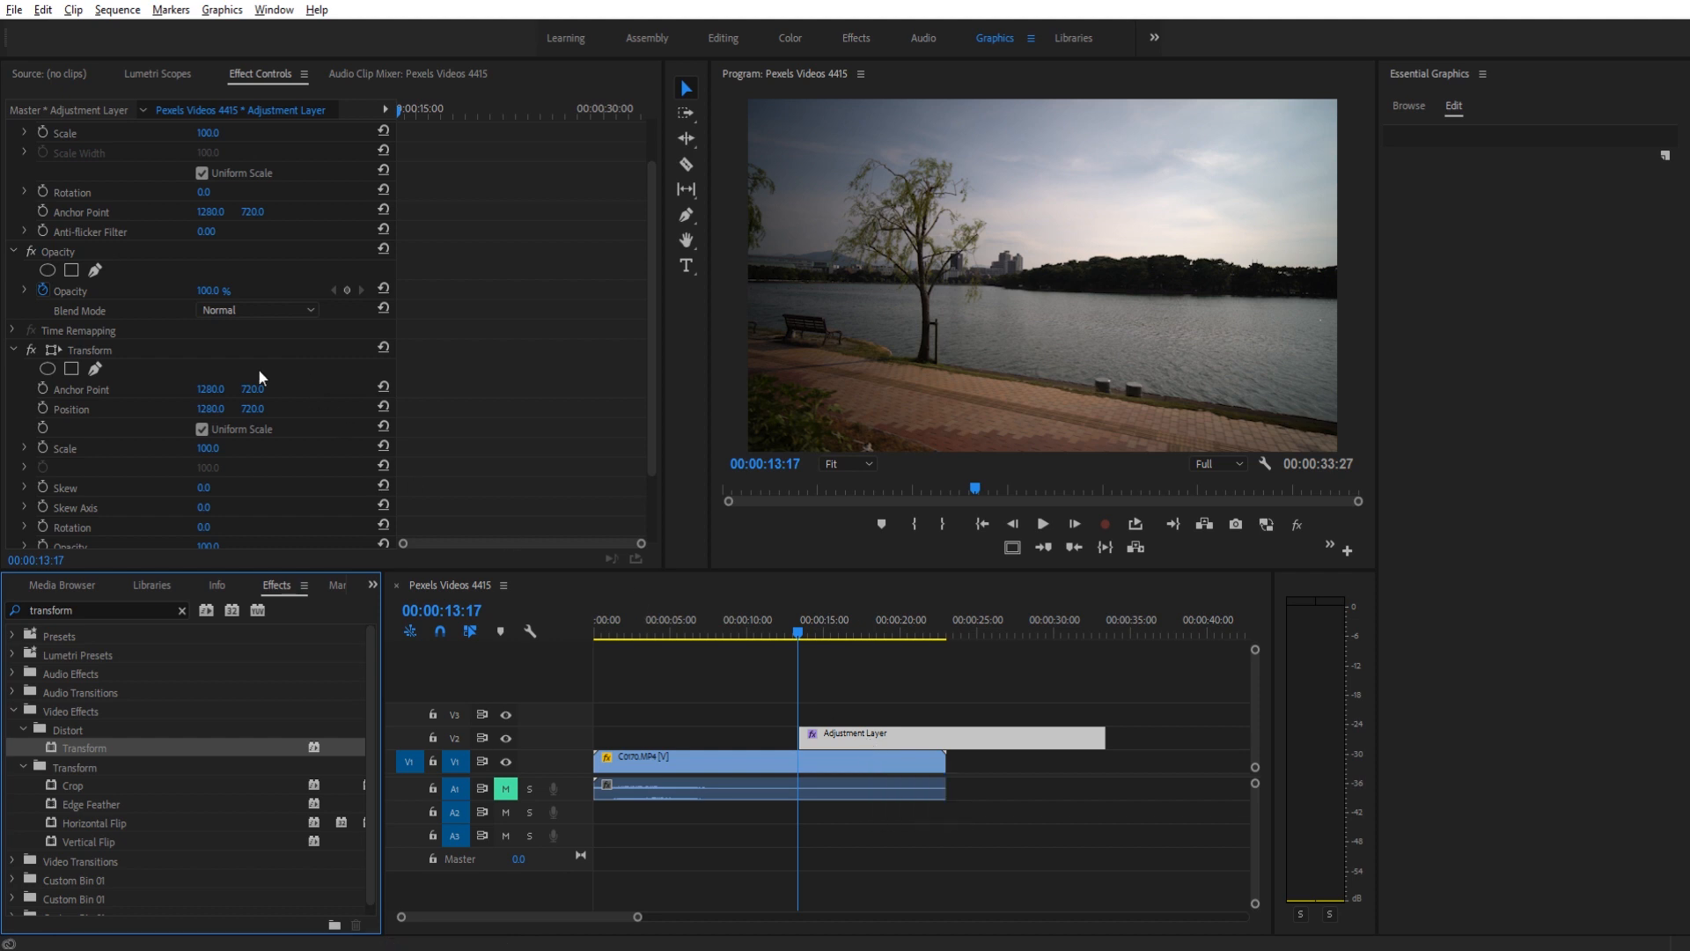
Keyframe Transform Scale from 100 at the zoom start to about 167 later for a zoom-in.
{"action": "scroll", "scroll_direction": "down", "scroll_amount": 3}
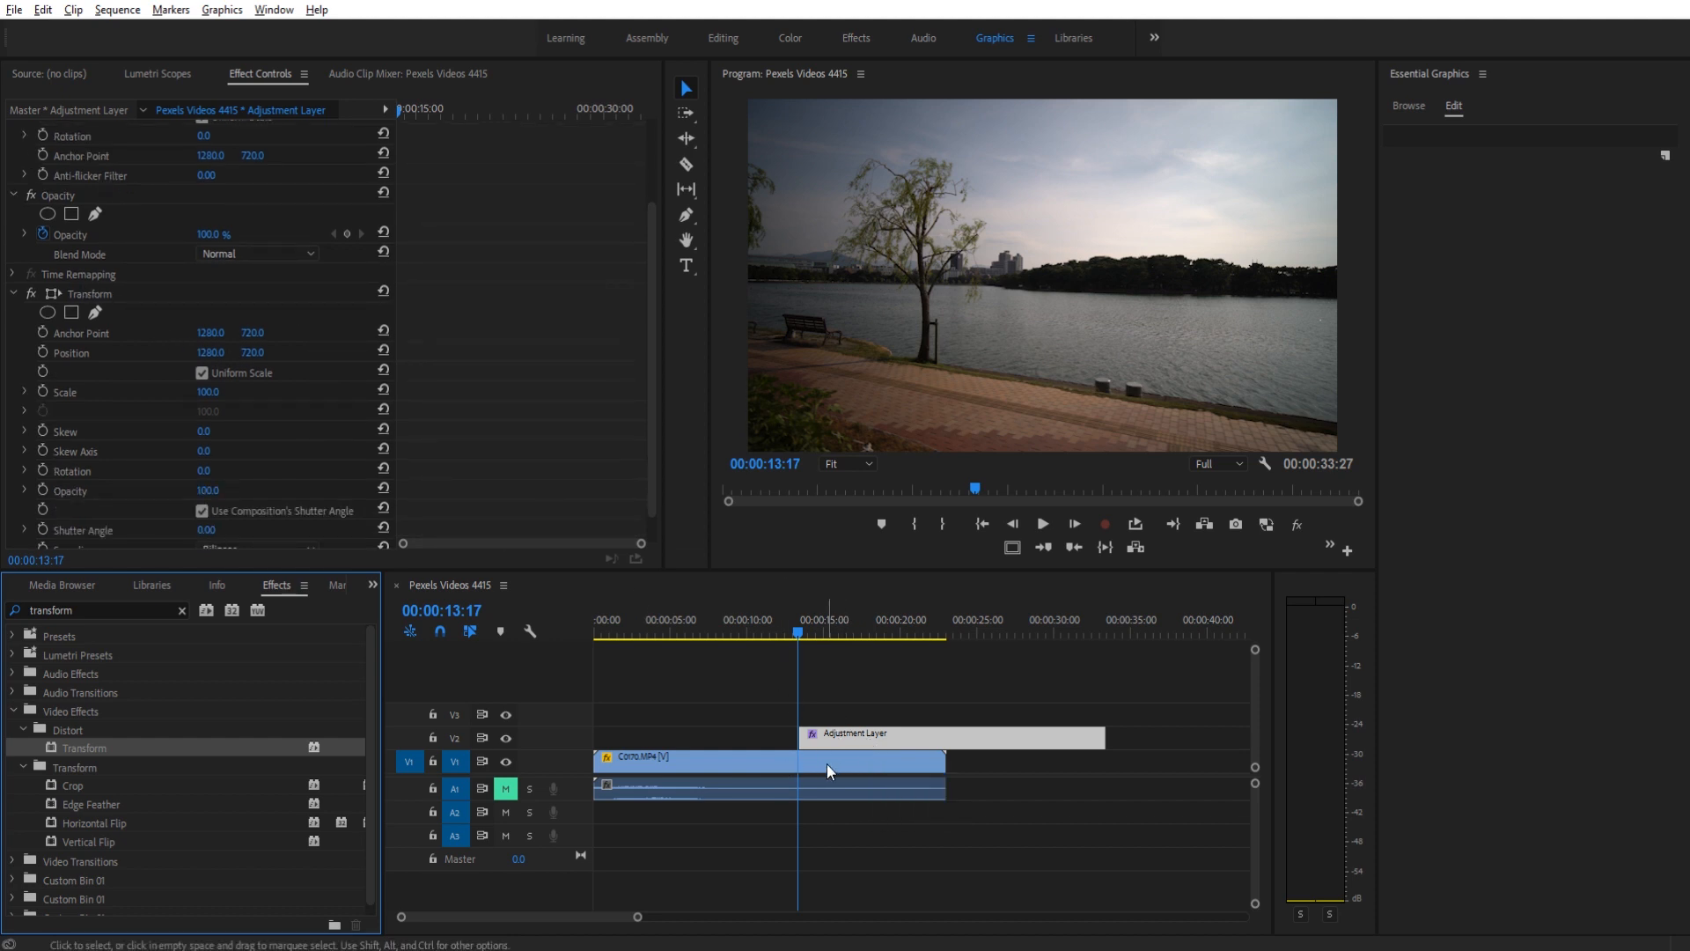
{"action": "mouse_move", "coordinate": [316, 406]}
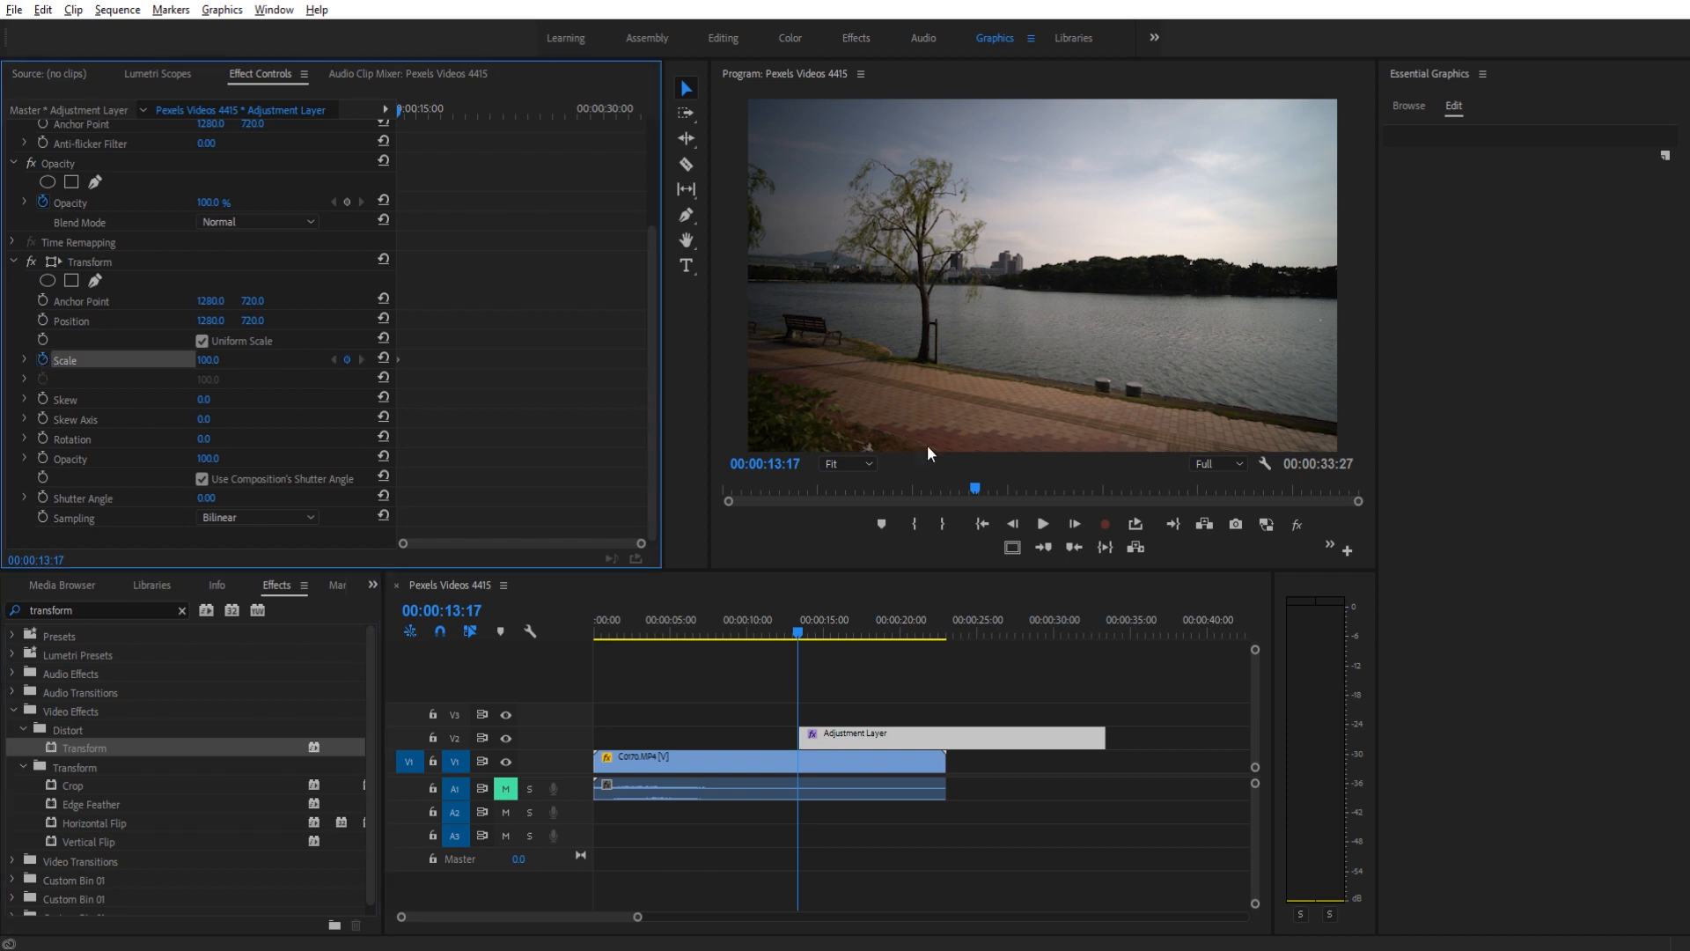
{"action": "left_click", "coordinate": [1074, 524]}
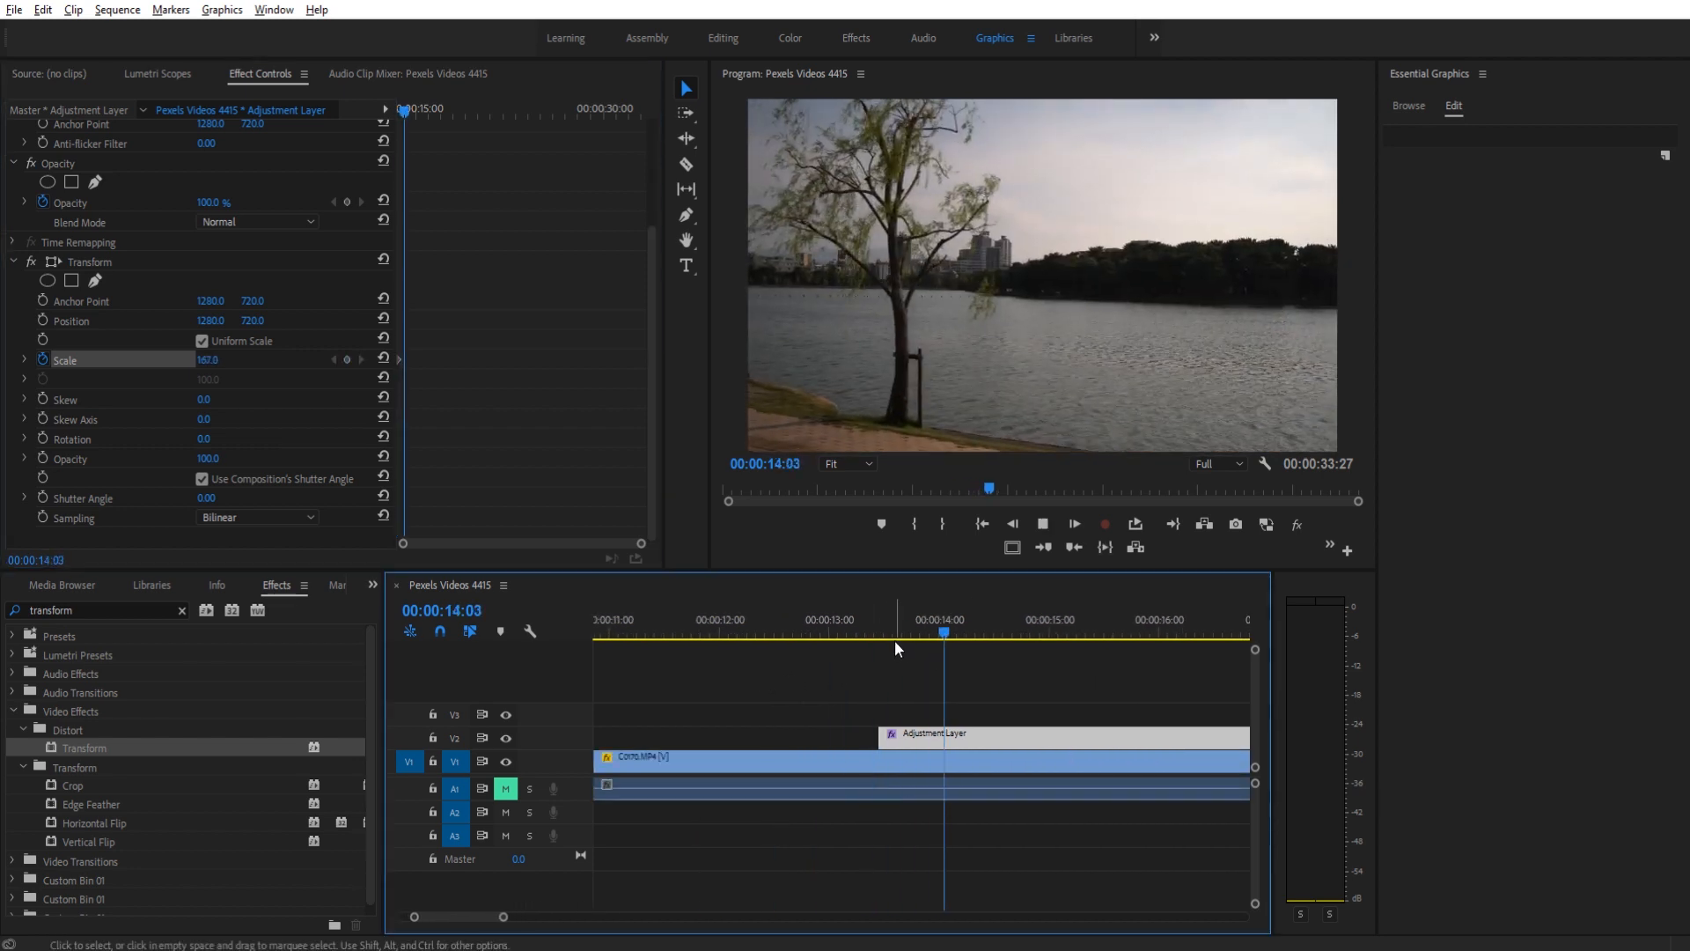
{"action": "left_click", "coordinate": [878, 635]}
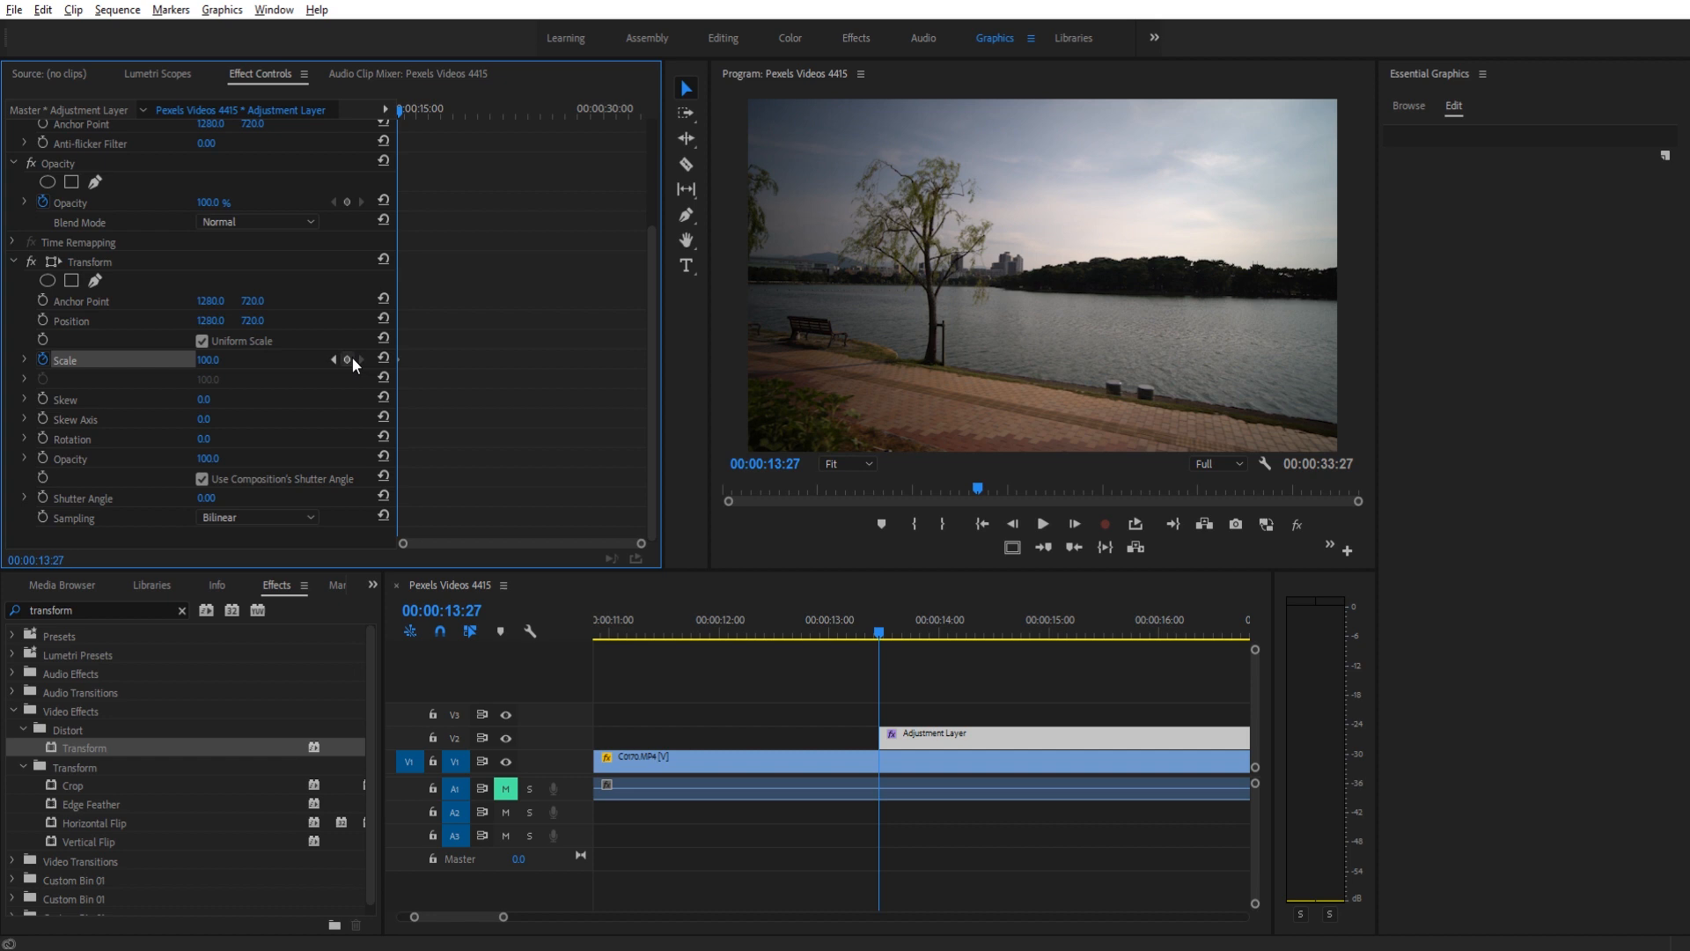
{"action": "left_click", "coordinate": [1074, 523]}
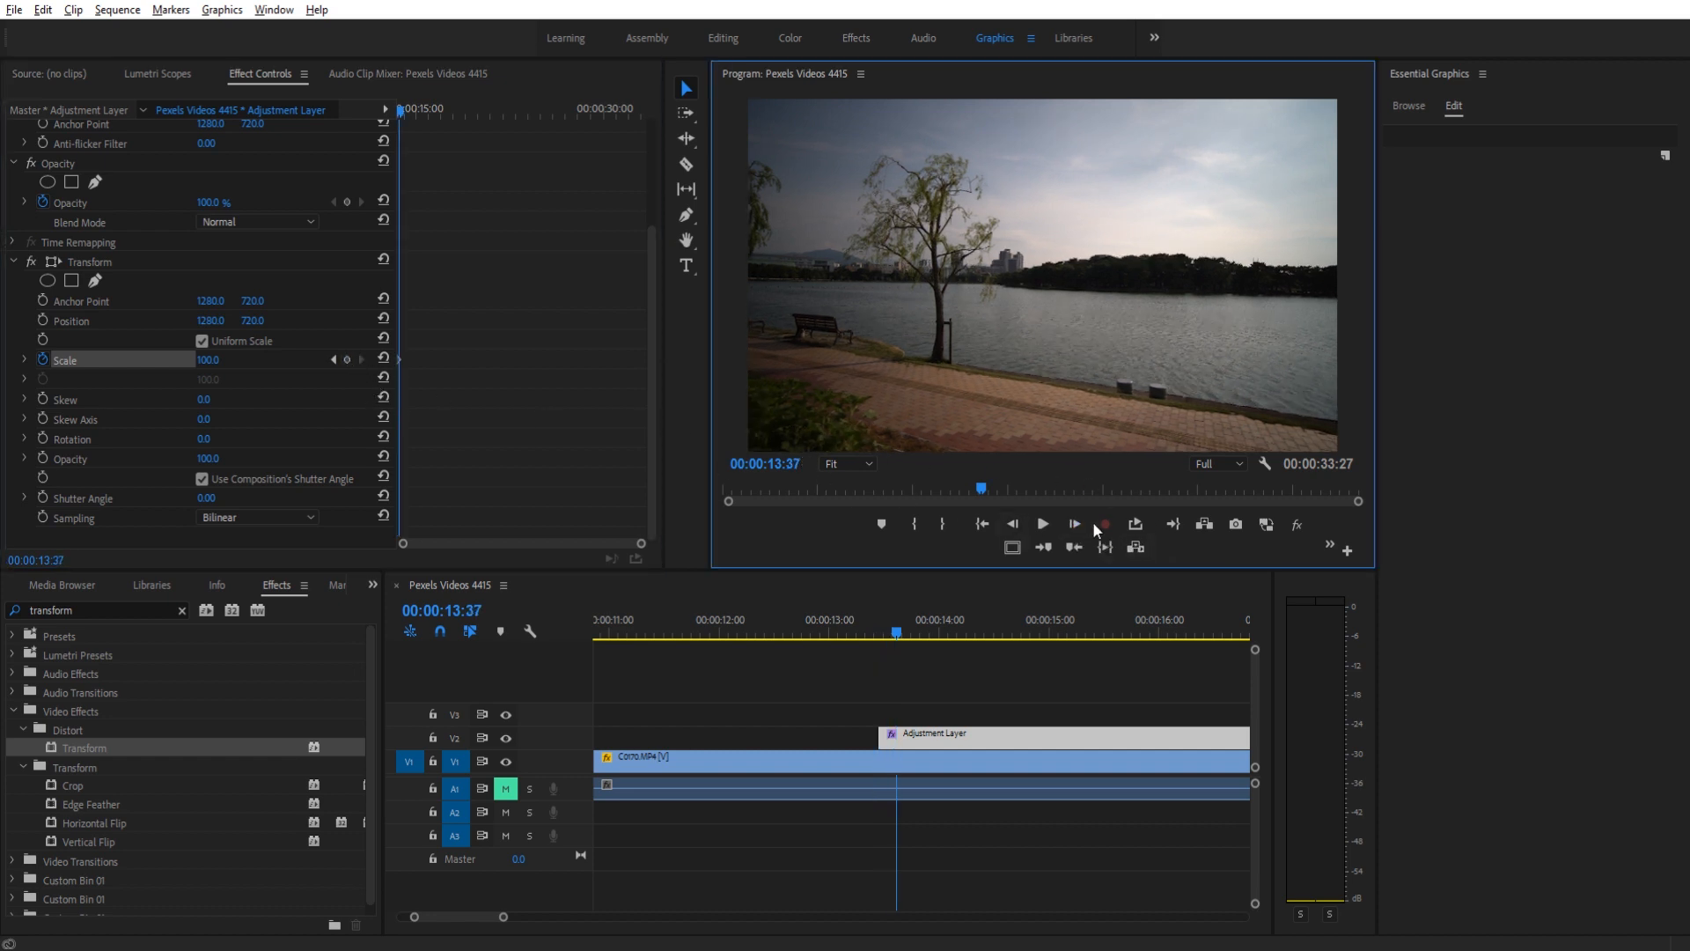
{"action": "double_click", "coordinate": [208, 359]}
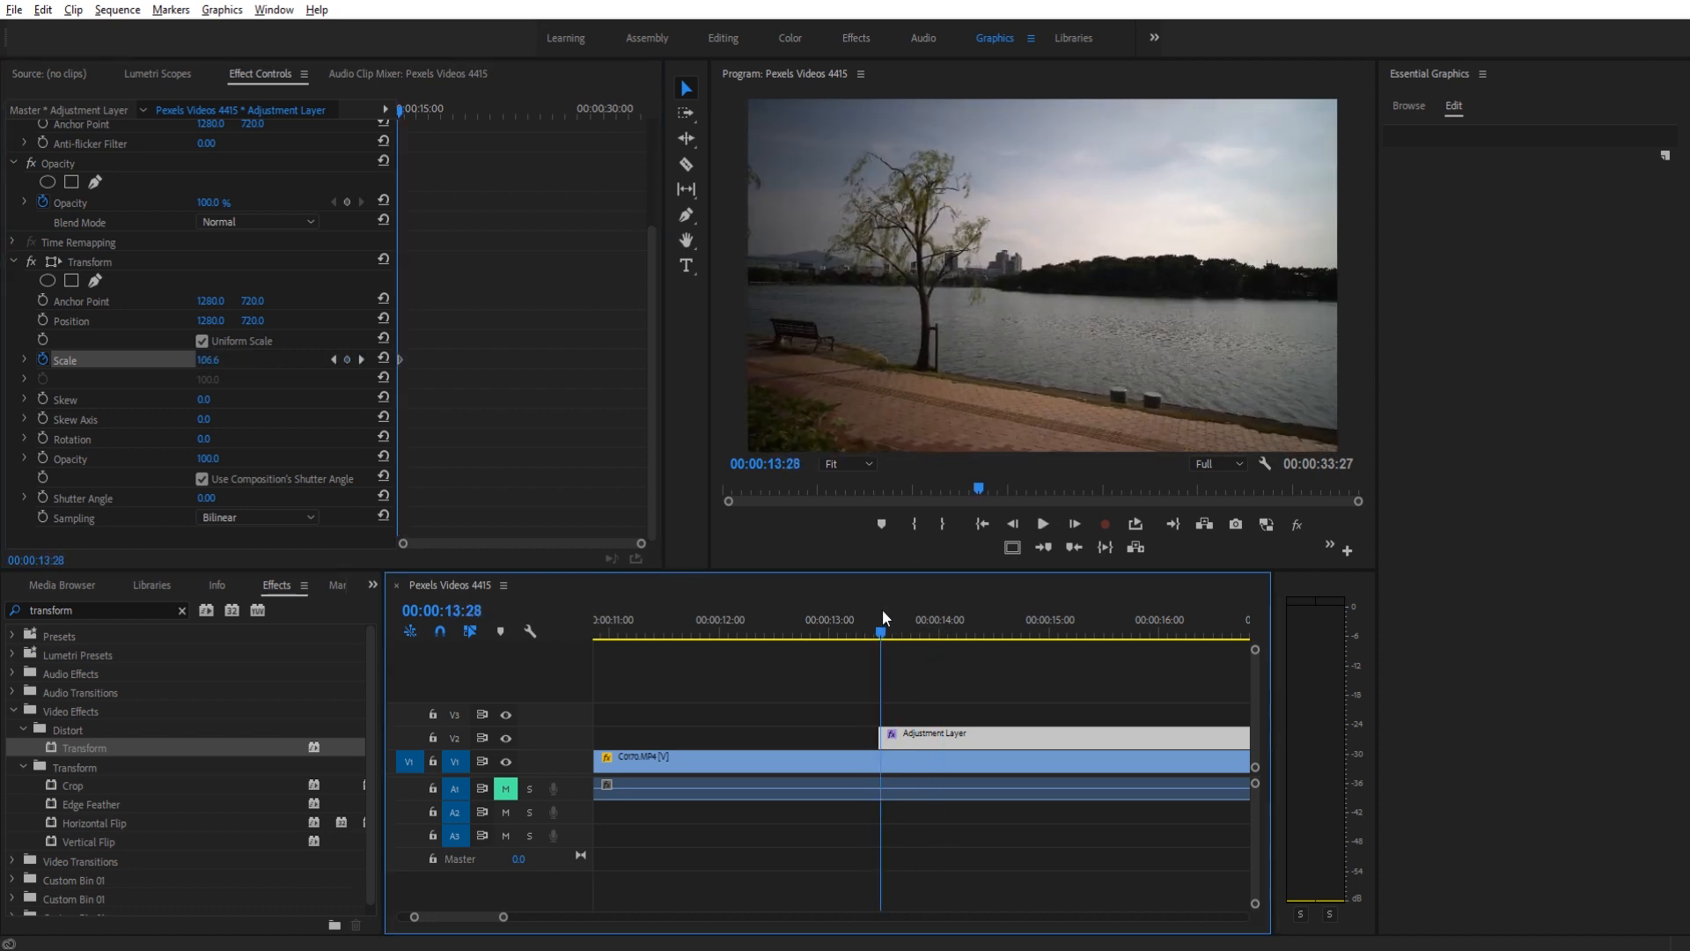
Disable Use Composition's Shutter Angle and set Transform's own Shutter Angle to 210.
{"action": "left_click", "coordinate": [202, 479]}
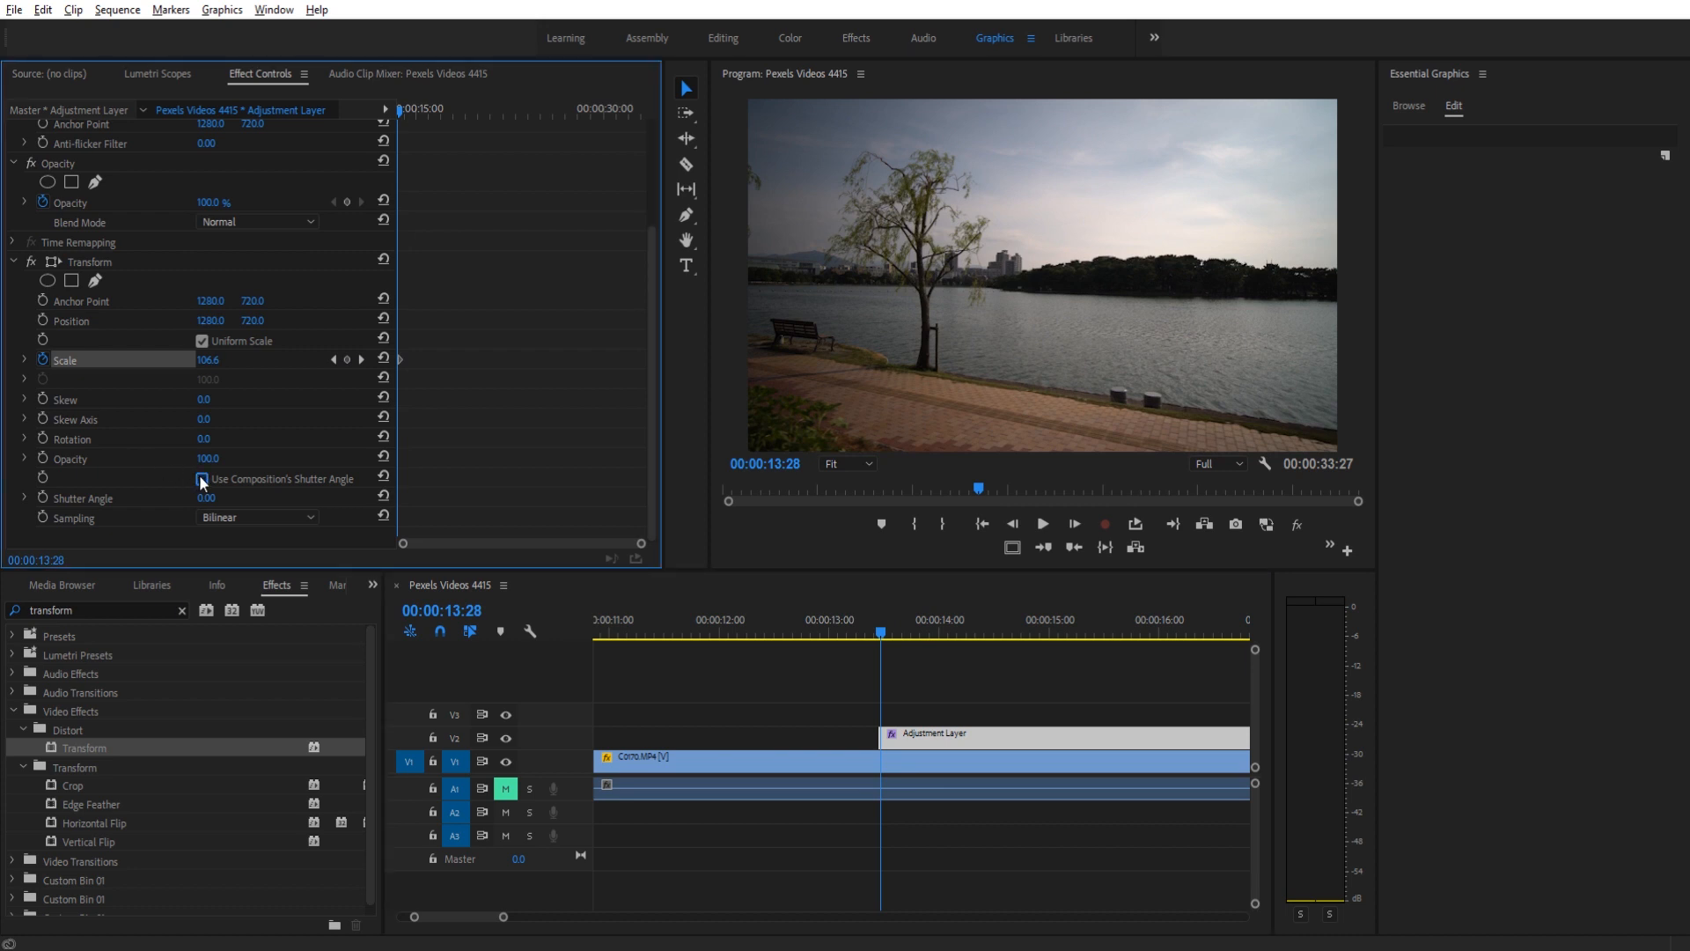
{"action": "left_click", "coordinate": [202, 479]}
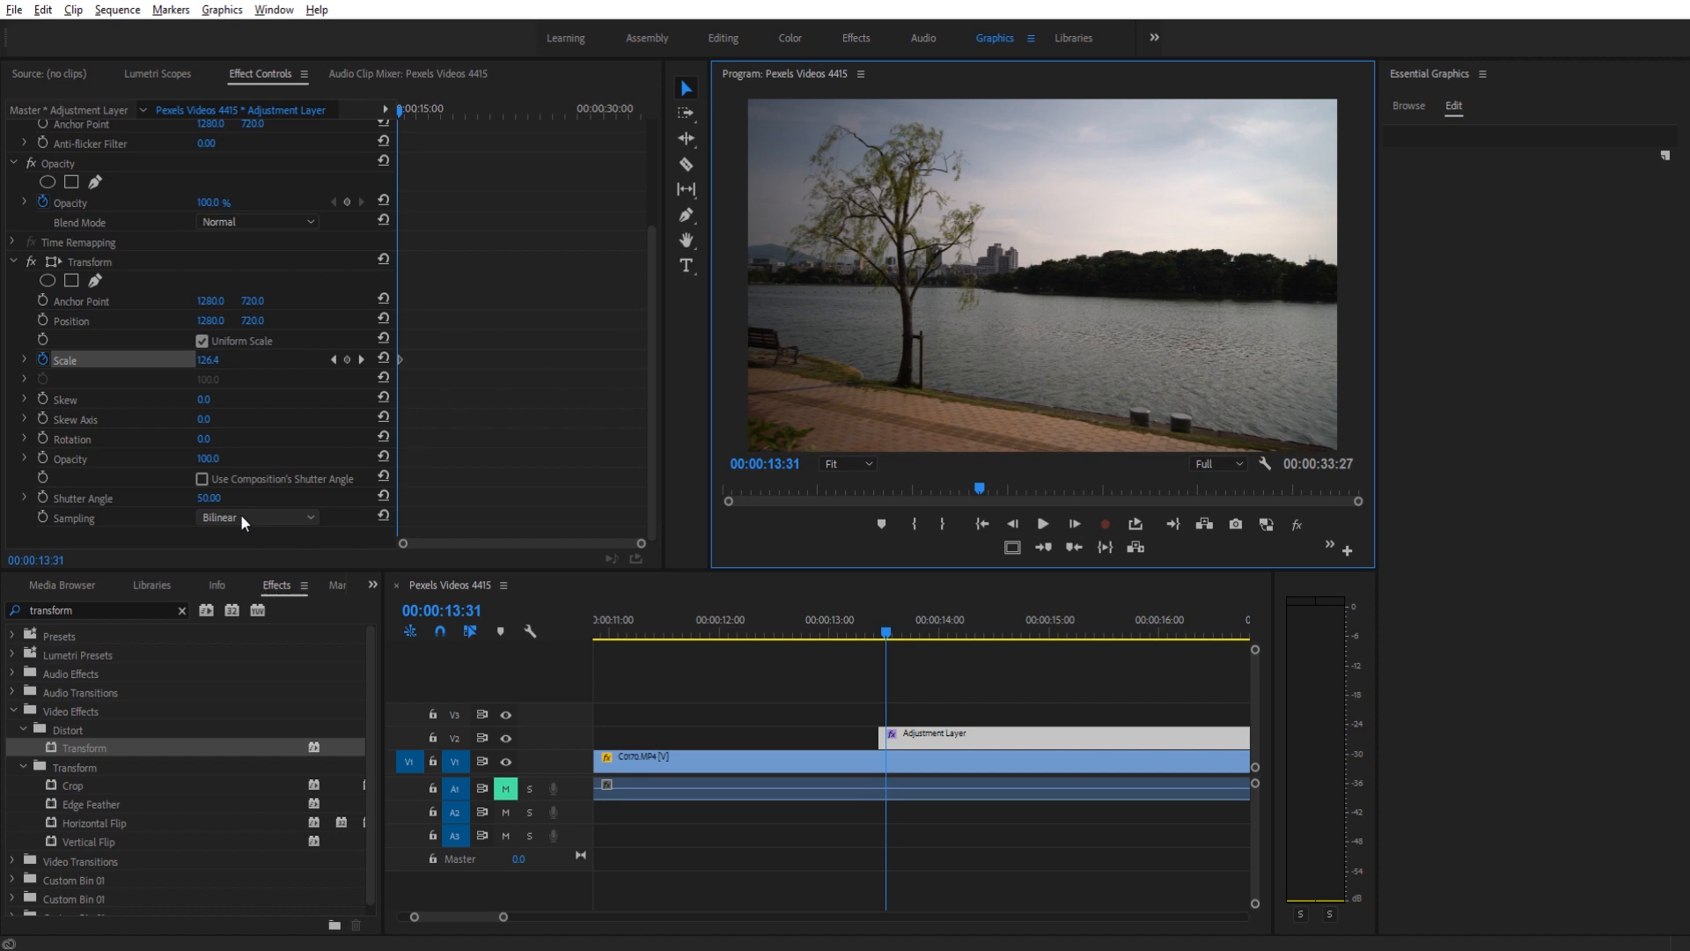
{"action": "mouse_move", "coordinate": [201, 497]}
{"action": "type", "text": "0"}
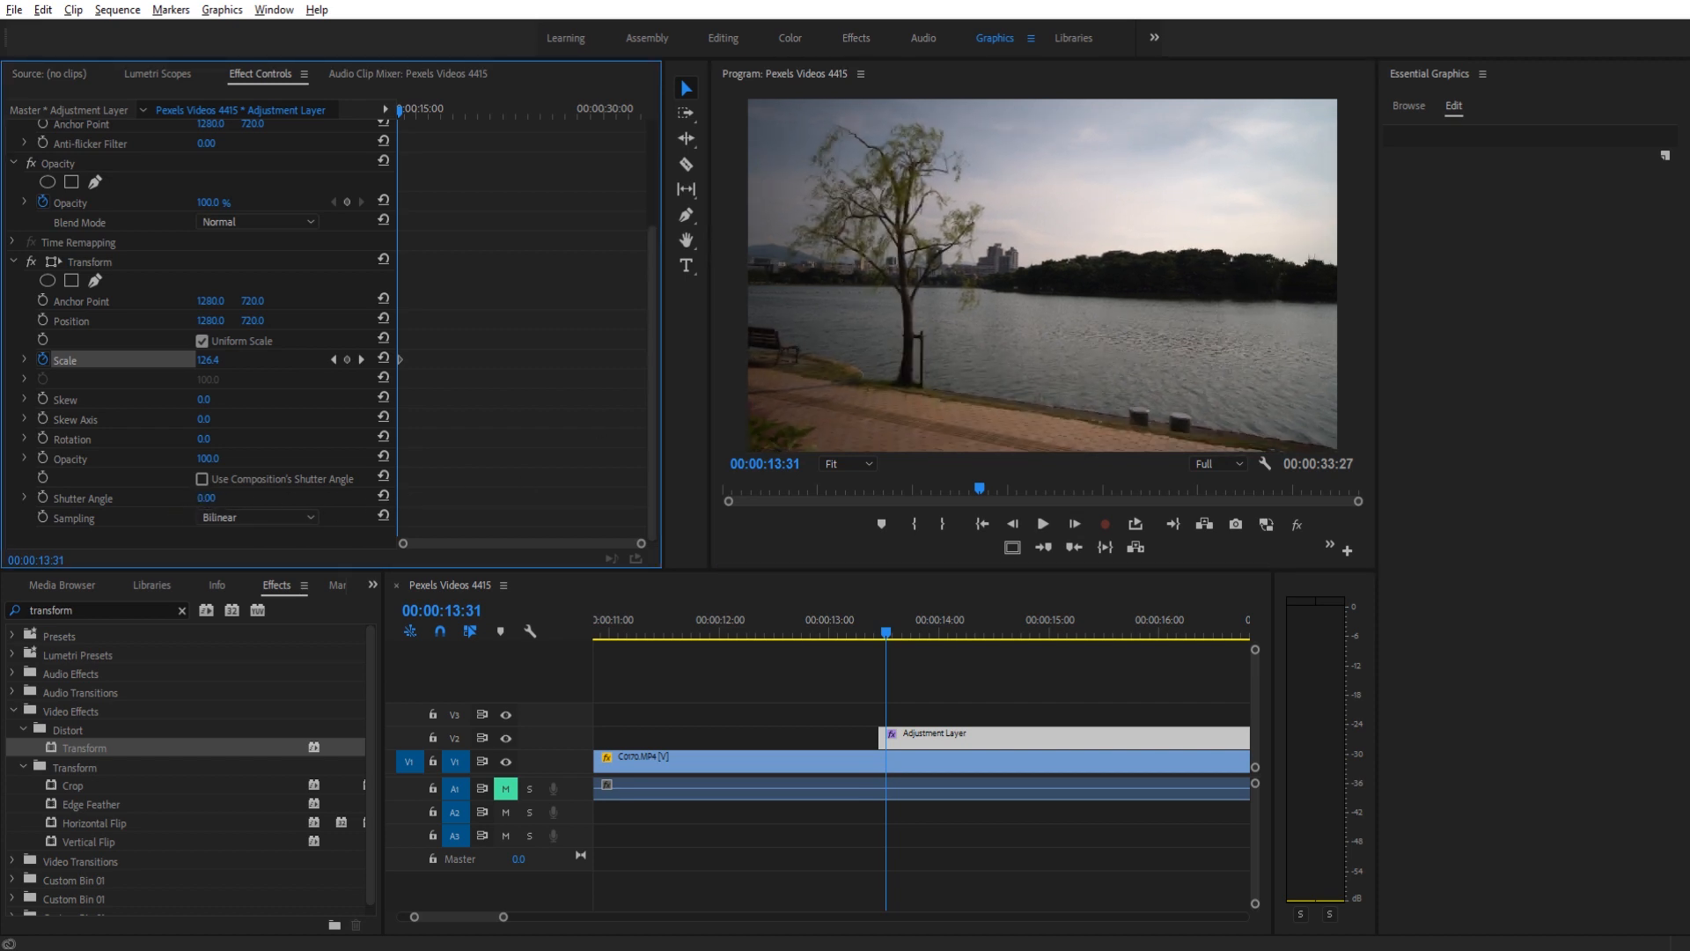
{"action": "type", "text": "210.00"}
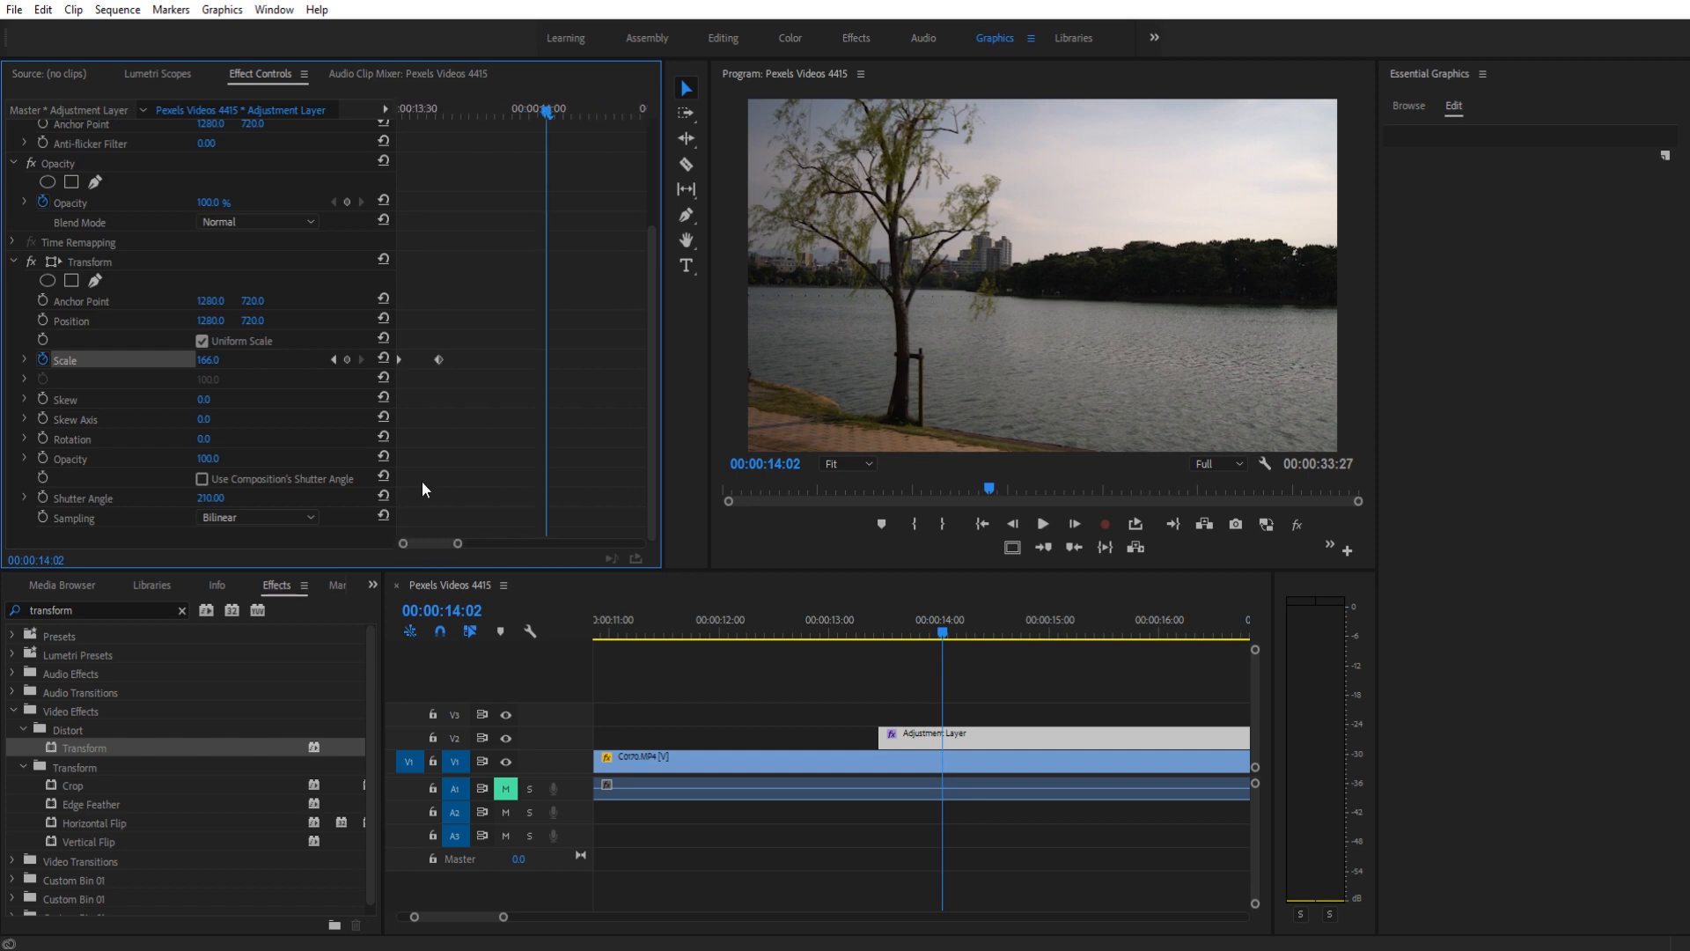
Set the Scale keyframe interpolation to Ease In / Ease Out instead of Linear.
{"action": "right_click", "coordinate": [438, 359]}
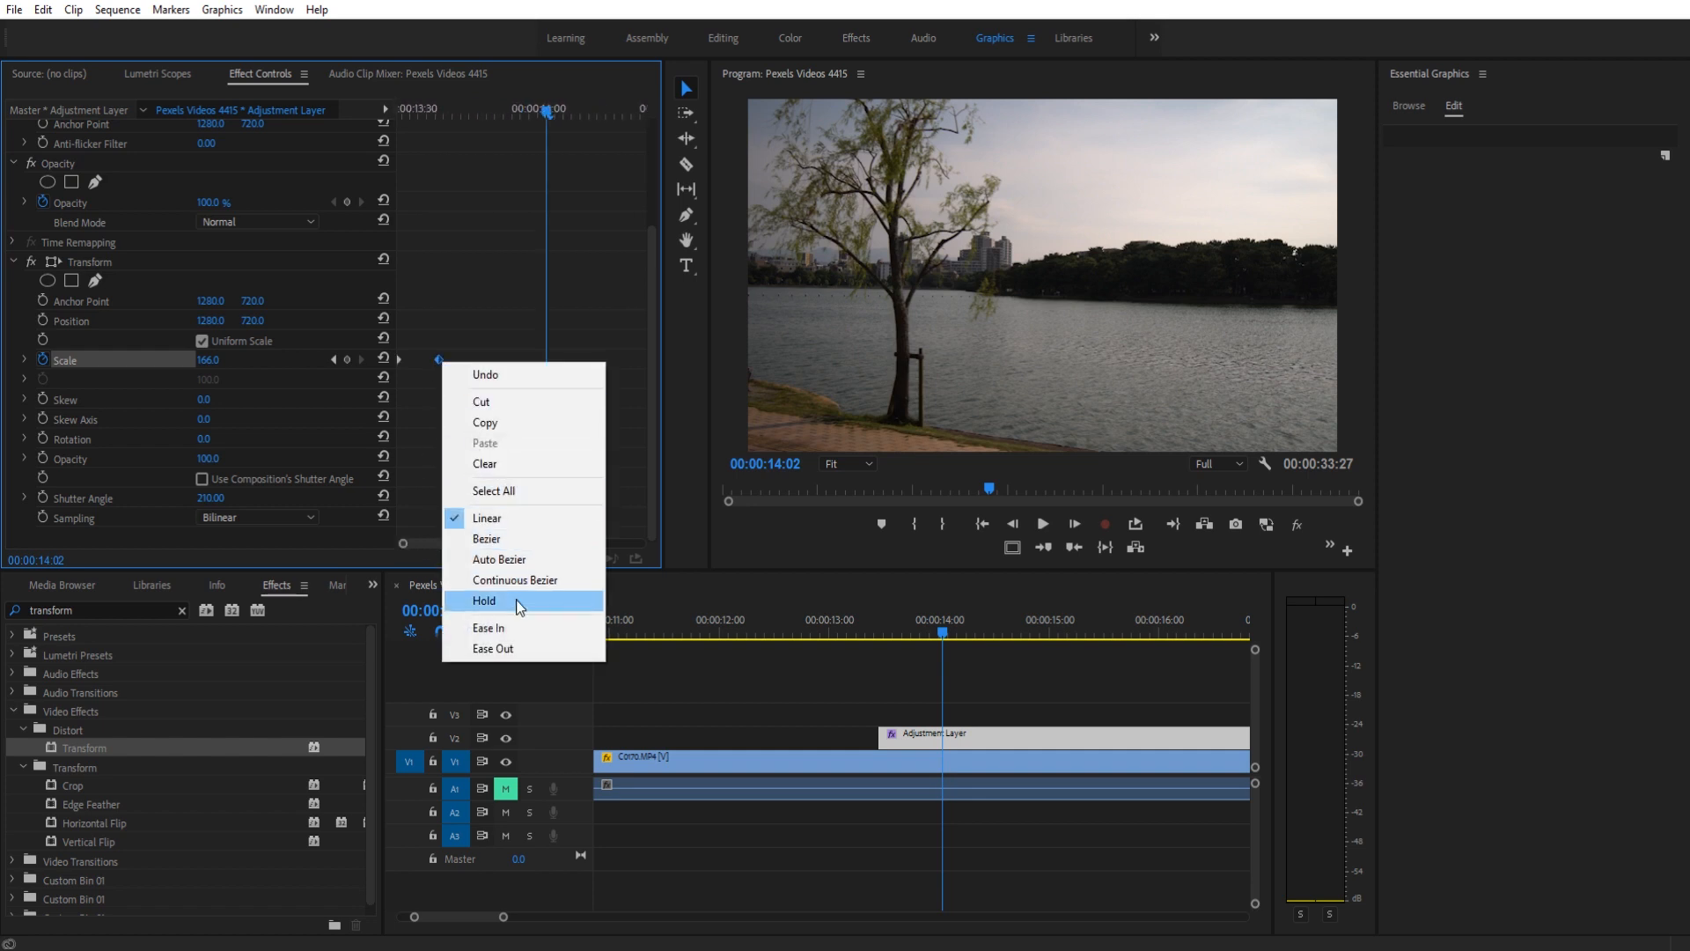
{"action": "left_click", "coordinate": [484, 600]}
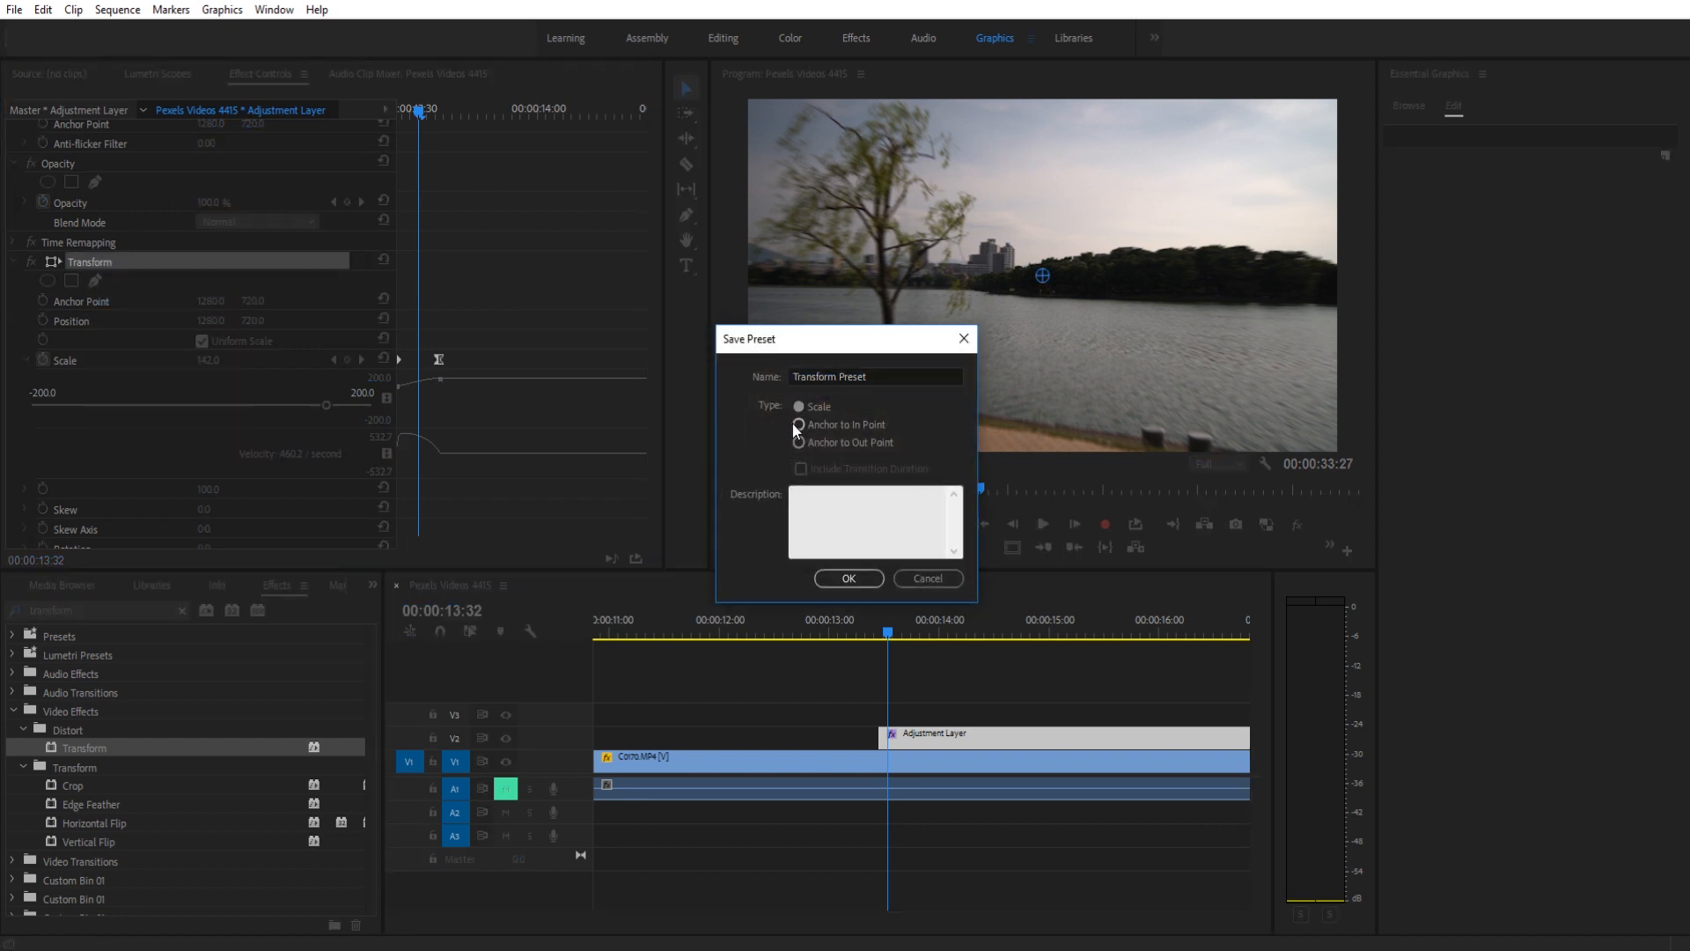
Save the Transform as a preset named 'Pop Zoom' with Anchor to In Point.
{"action": "left_click", "coordinate": [797, 424]}
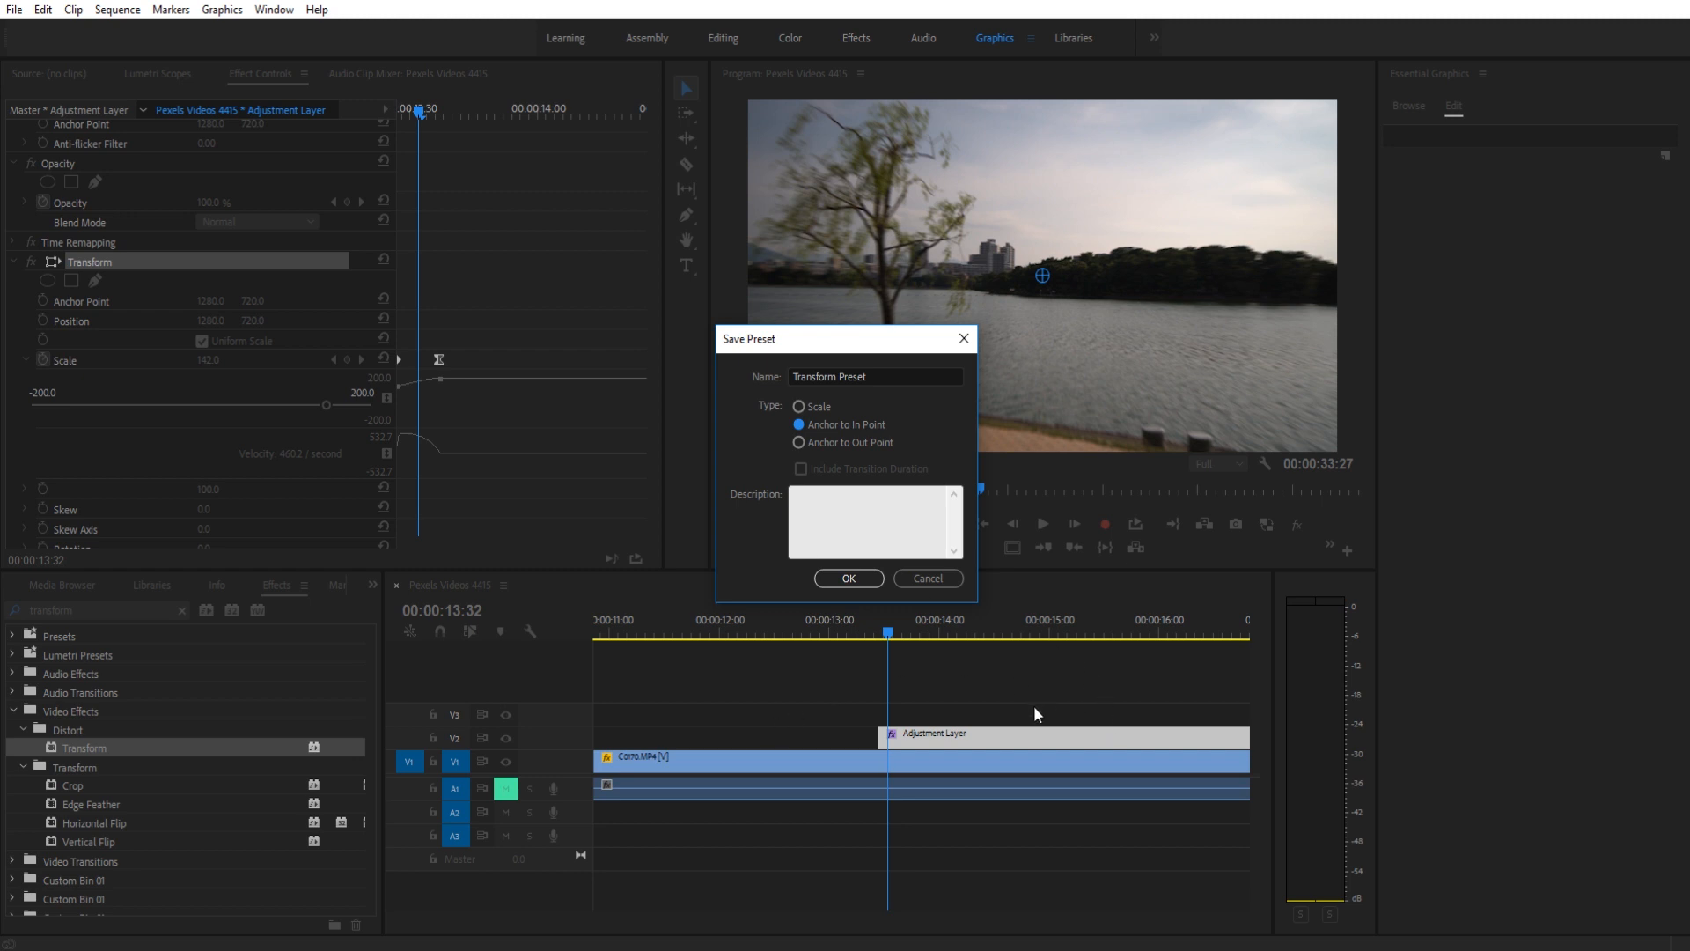
{"action": "mouse_move", "coordinate": [882, 756]}
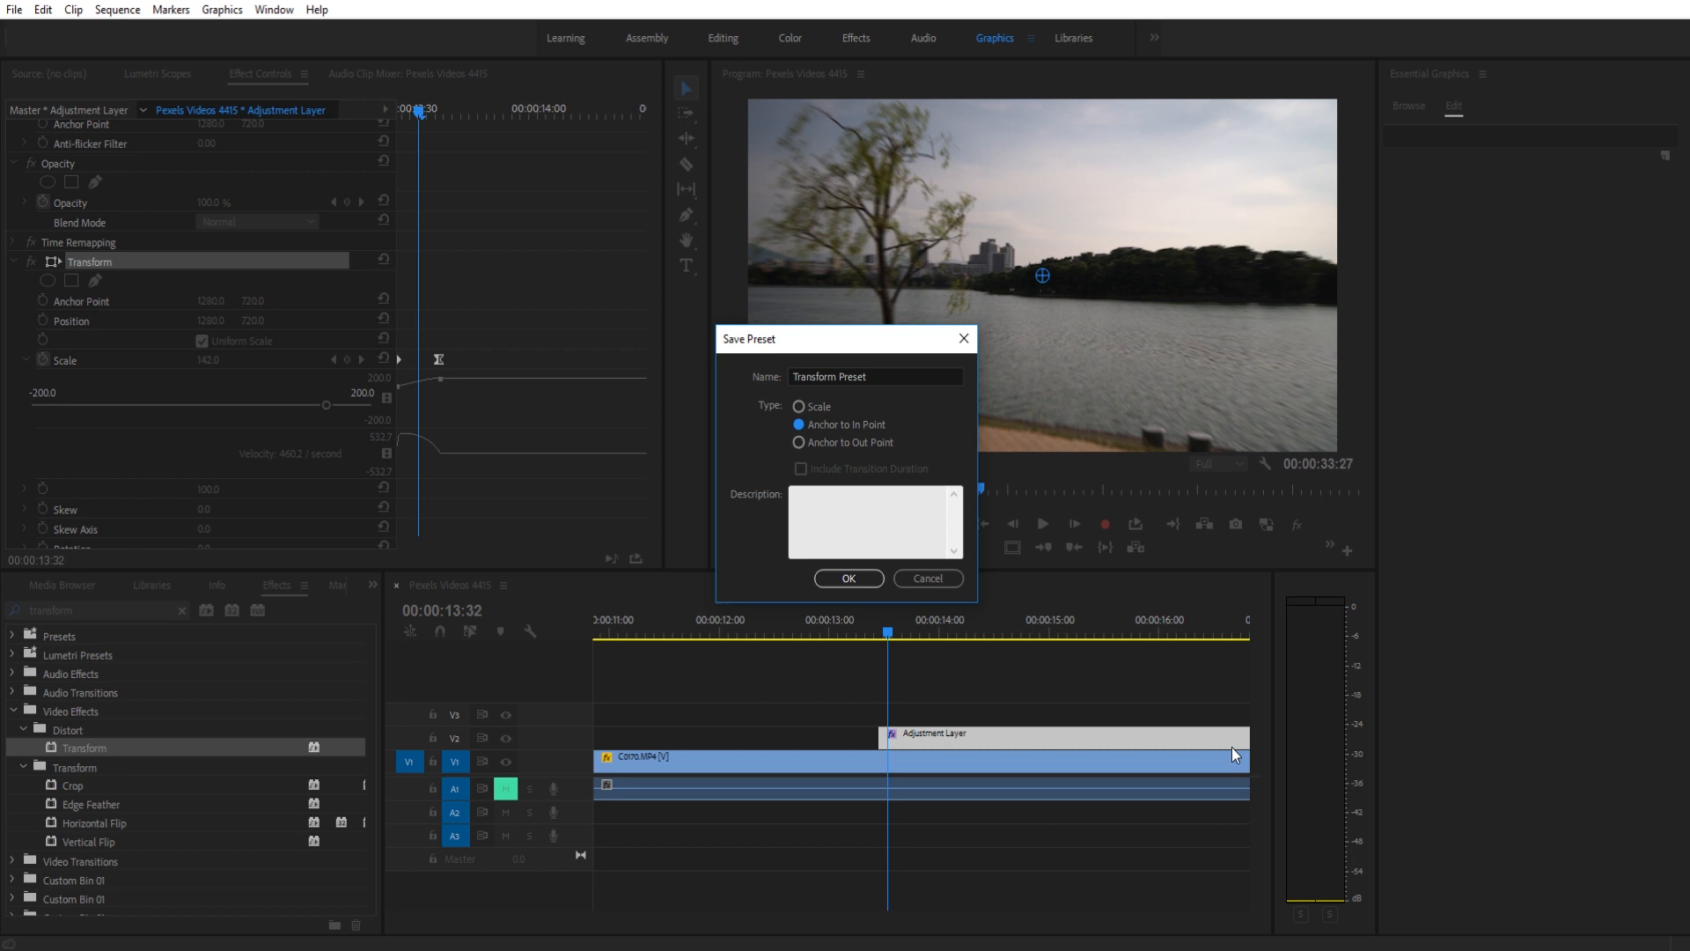
{"action": "mouse_move", "coordinate": [1148, 731]}
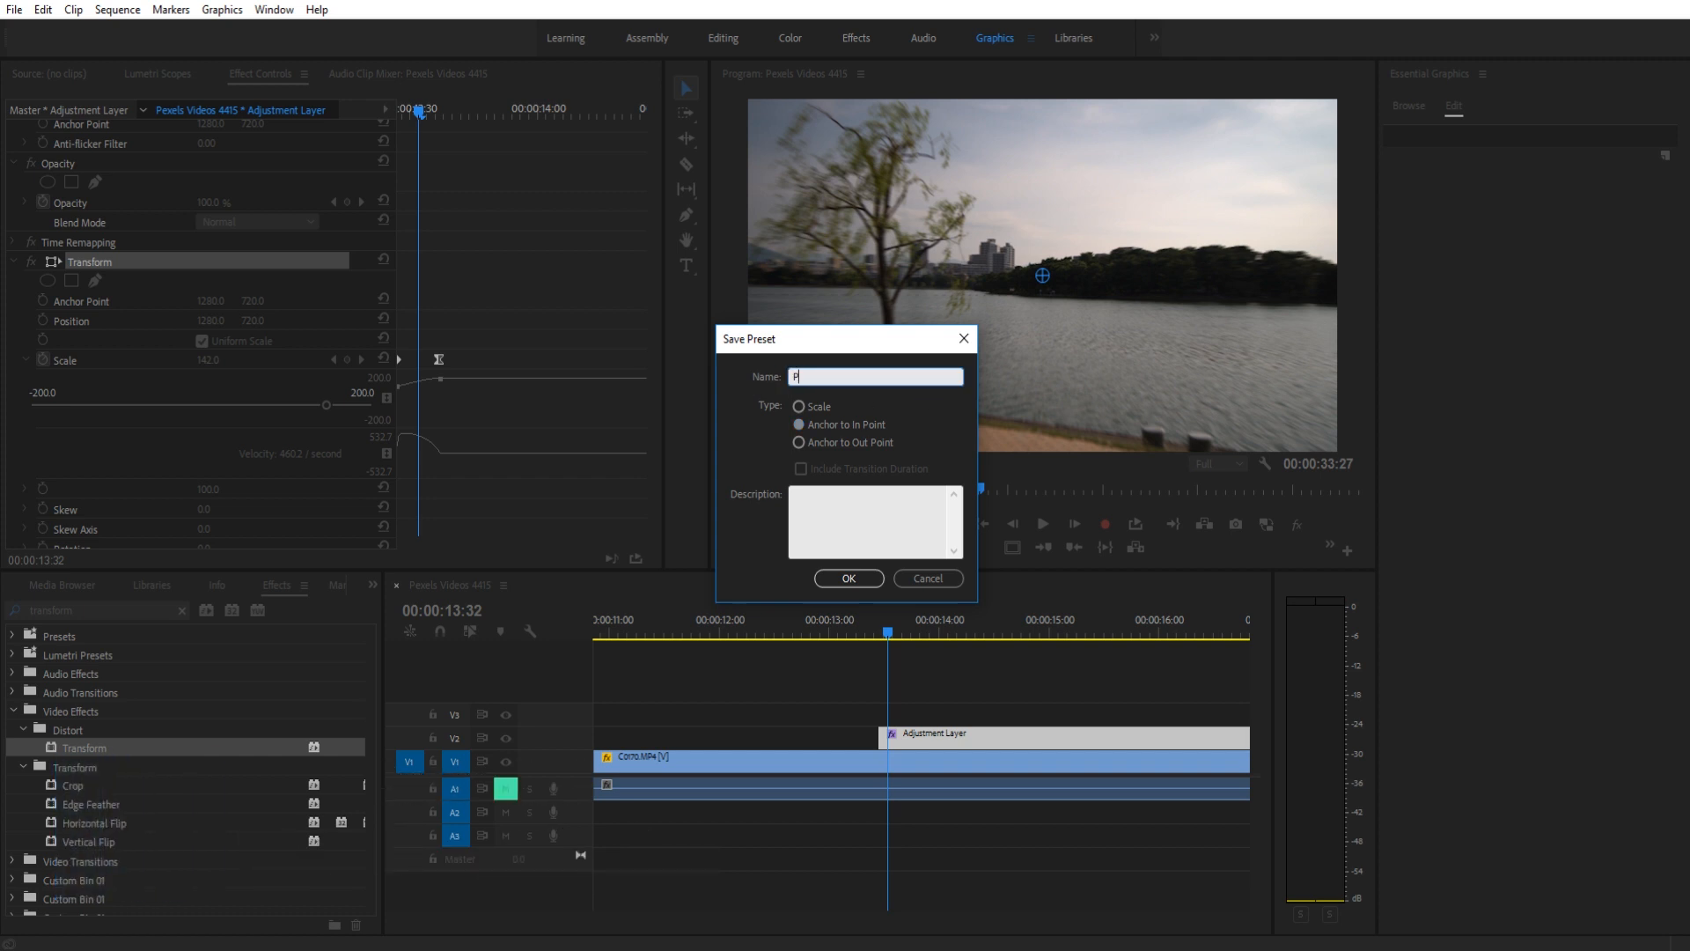
{"action": "type", "text": "Pop Zoom"}
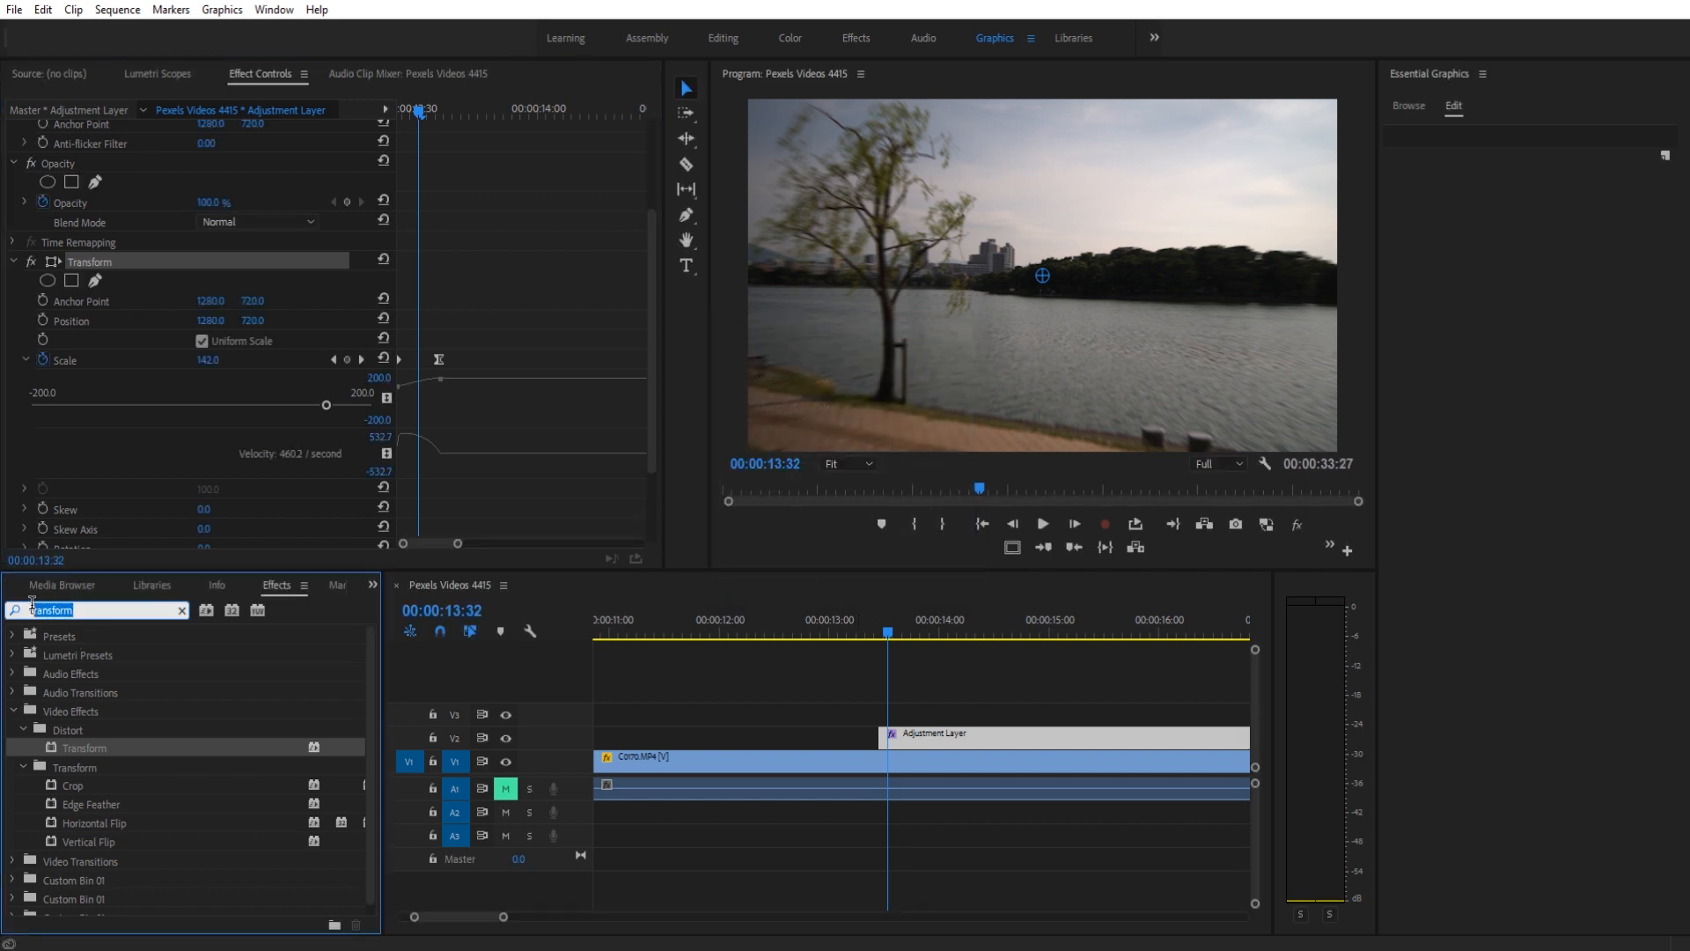
Clear the Effects search and file Pop Zoom inside the Presets > Personal folder.
{"action": "left_click", "coordinate": [181, 610]}
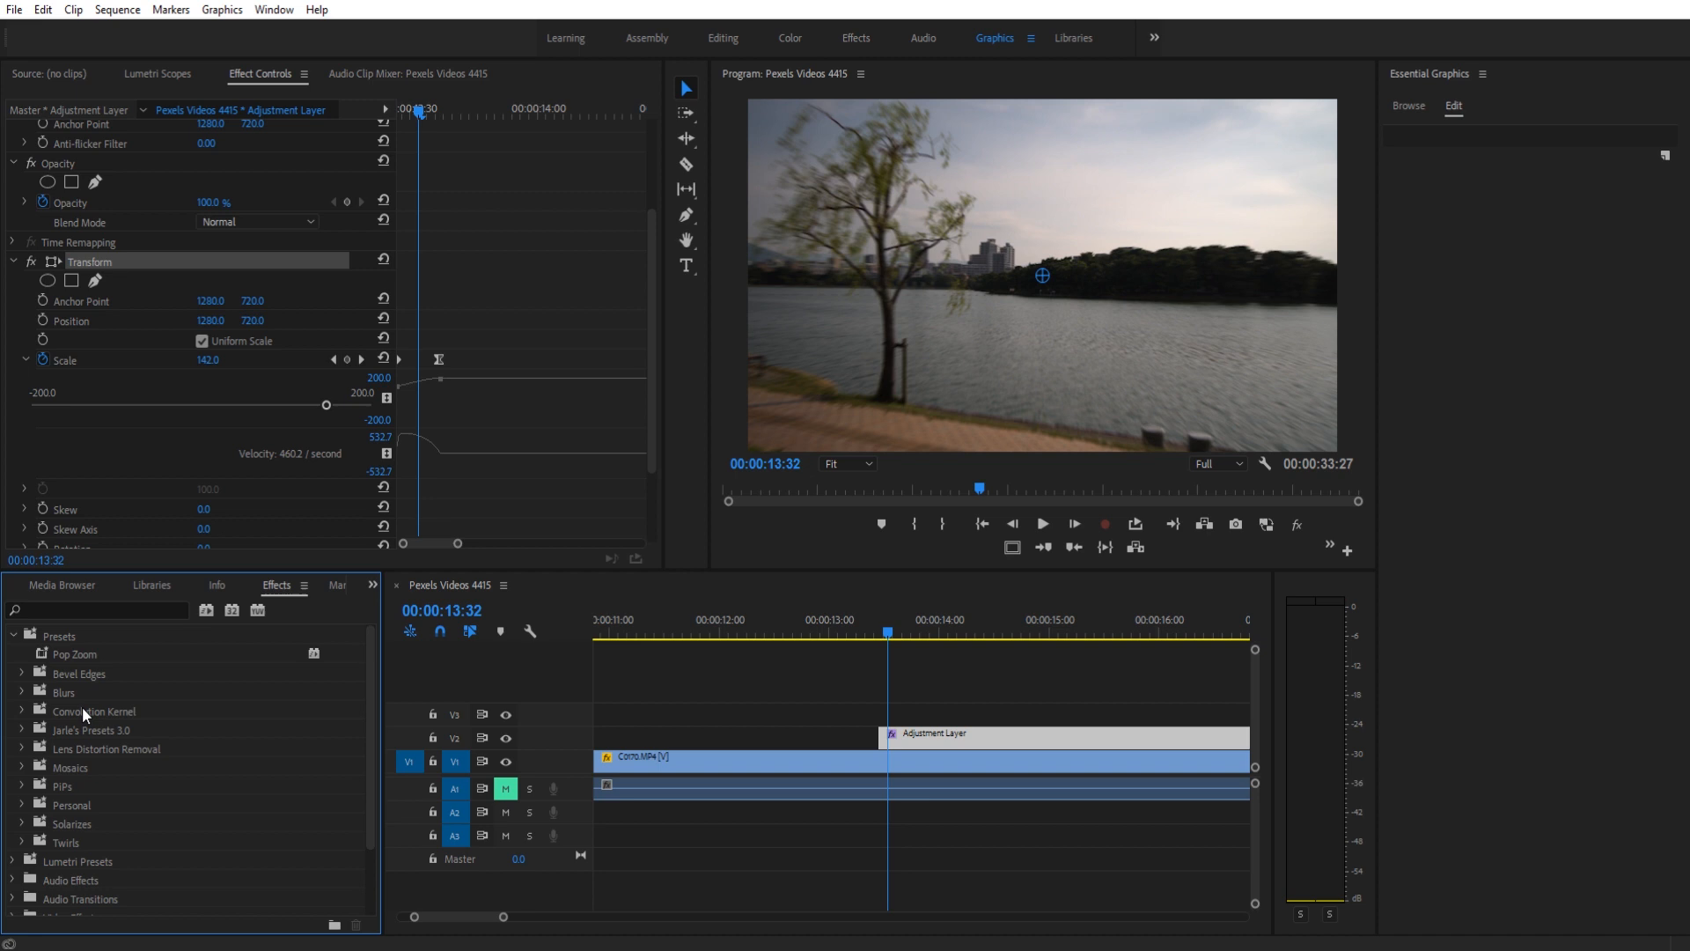
{"action": "mouse_move", "coordinate": [51, 828]}
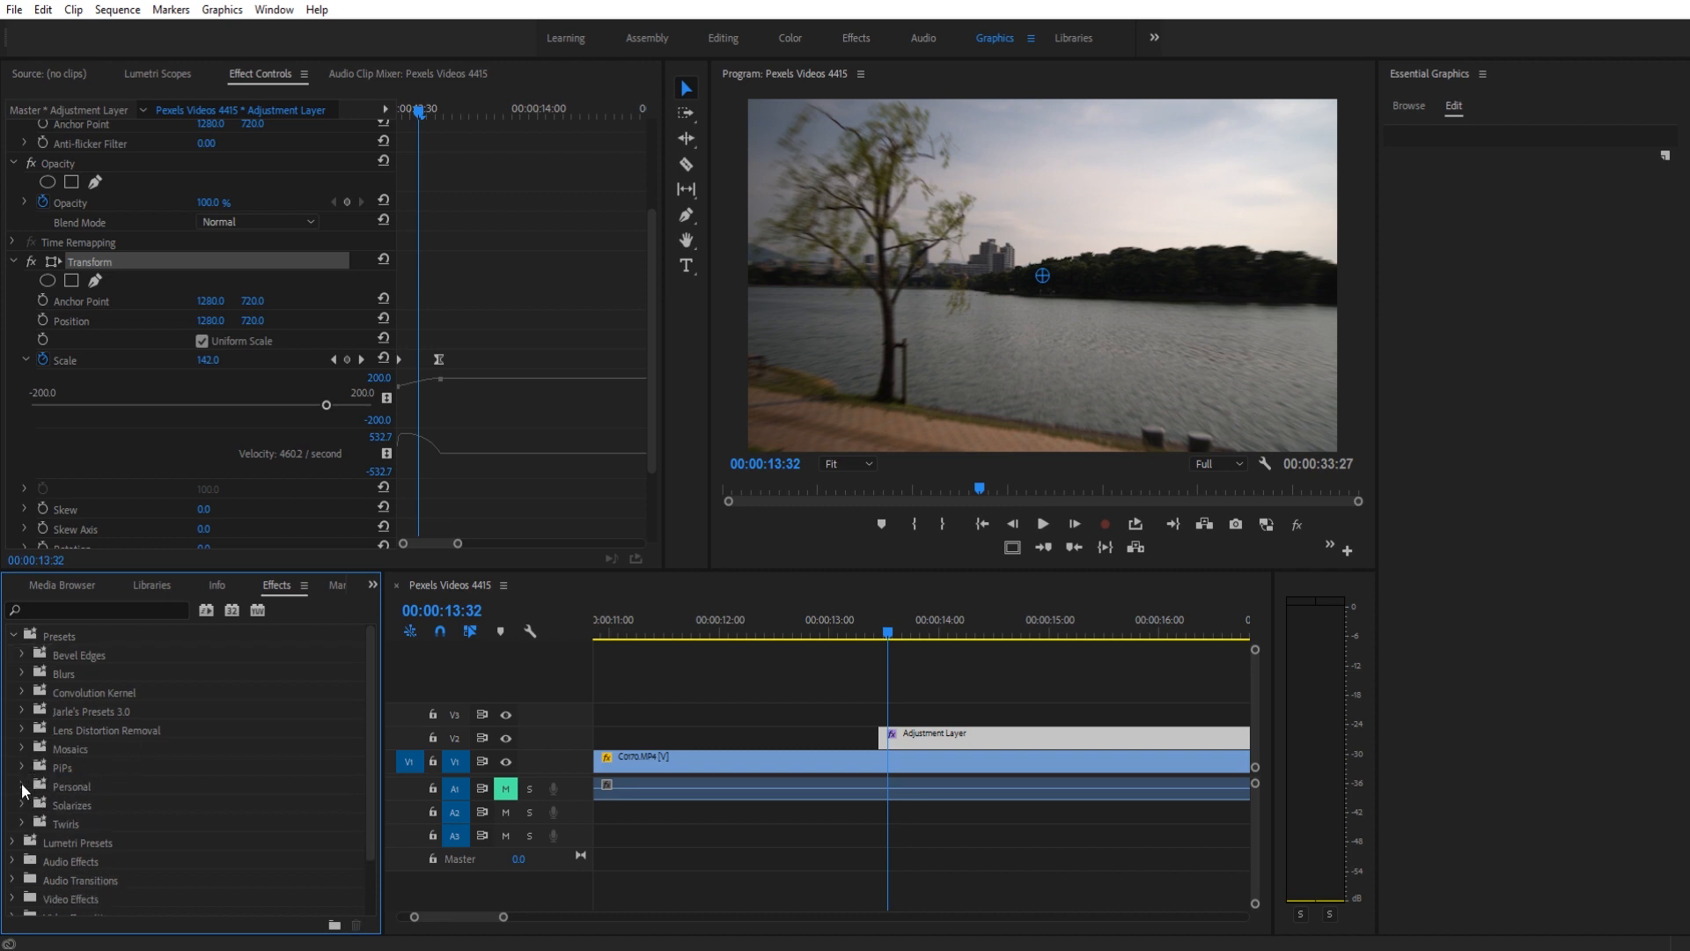
{"action": "left_click", "coordinate": [19, 786]}
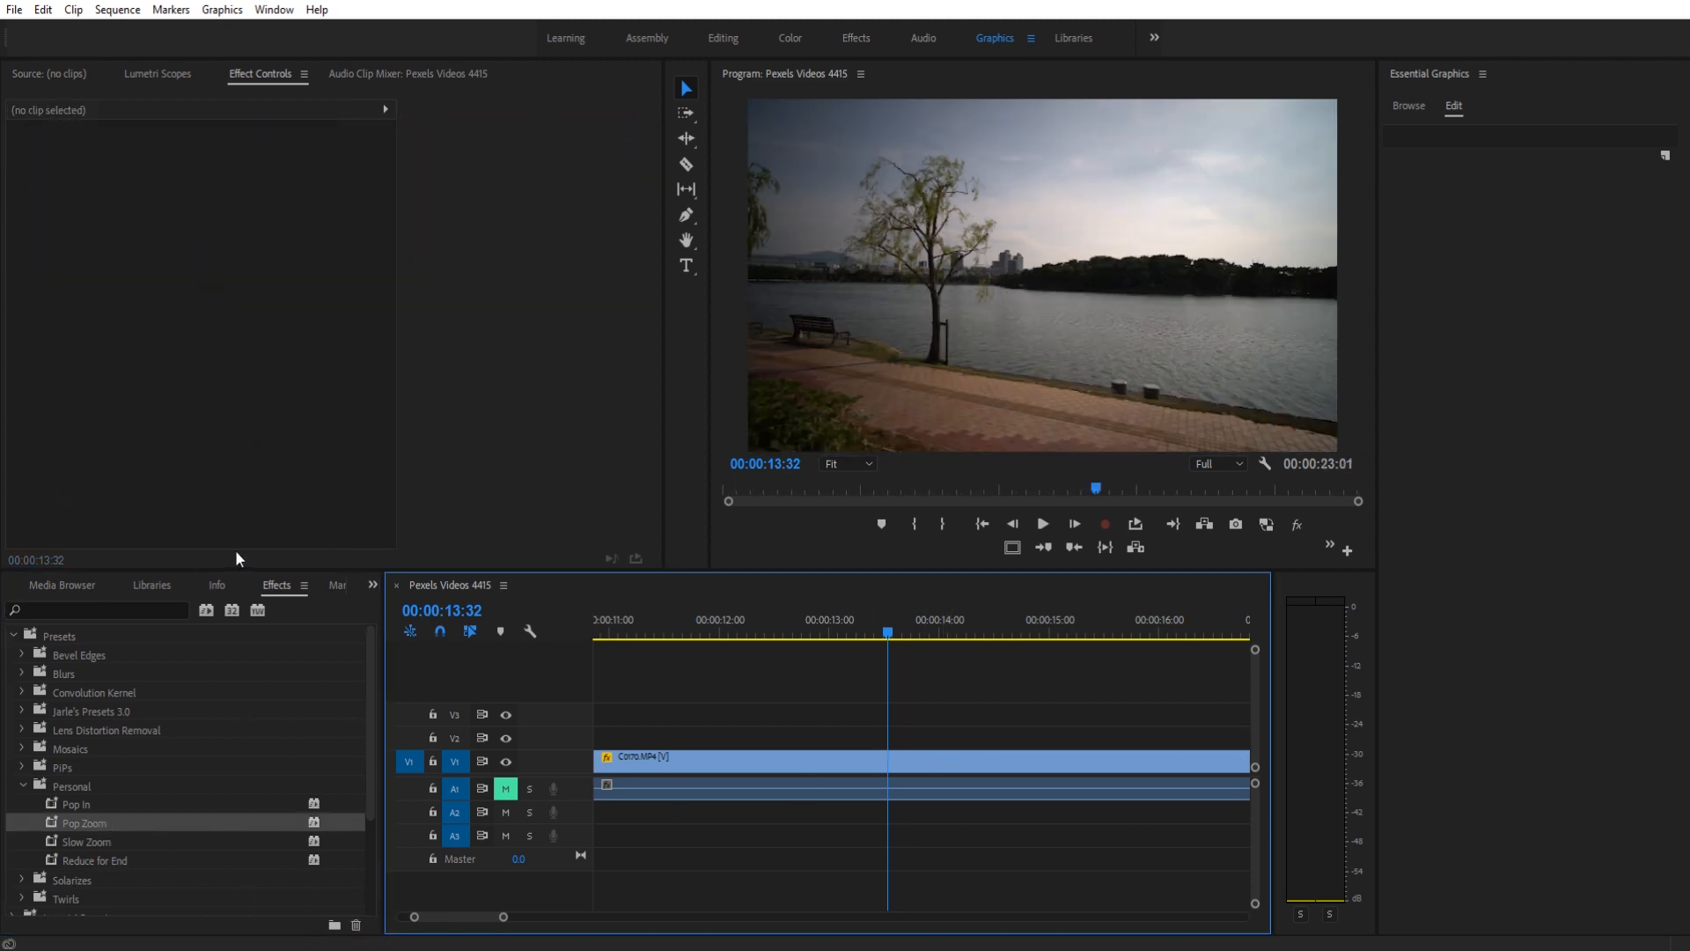
Drag a new Adjustment Layer onto V2 and return to the Effects list for Pop Zoom.
{"action": "left_click", "coordinate": [62, 585]}
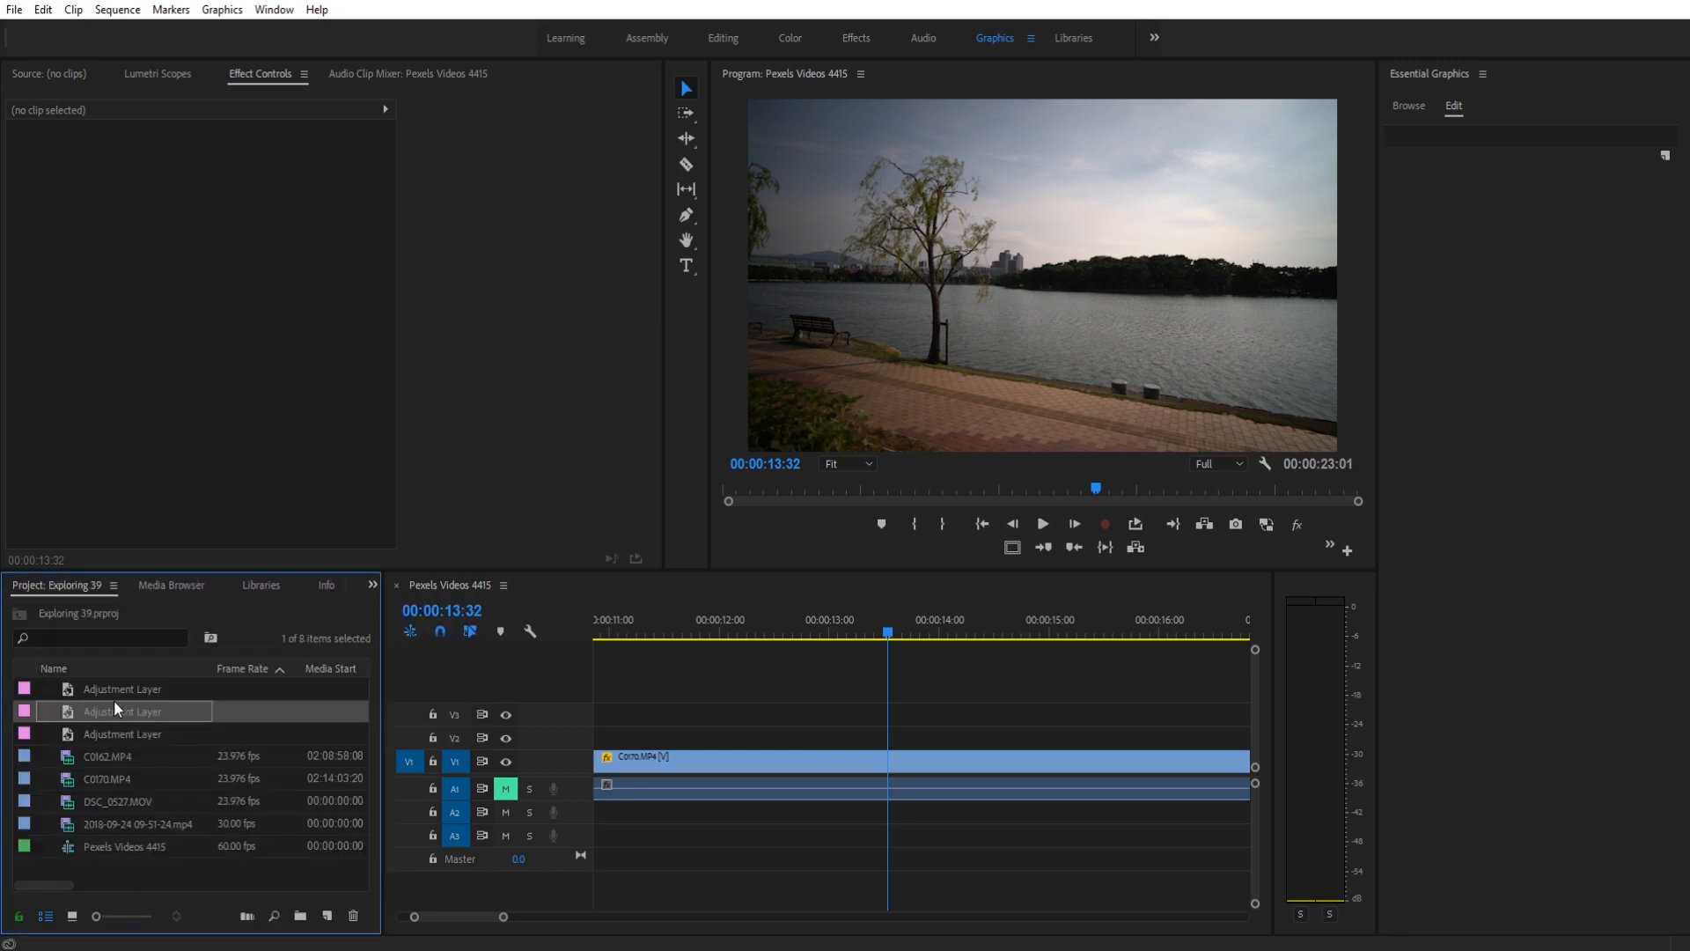
{"action": "left_click_drag", "start_coordinate": [121, 710], "coordinate": [1067, 739]}
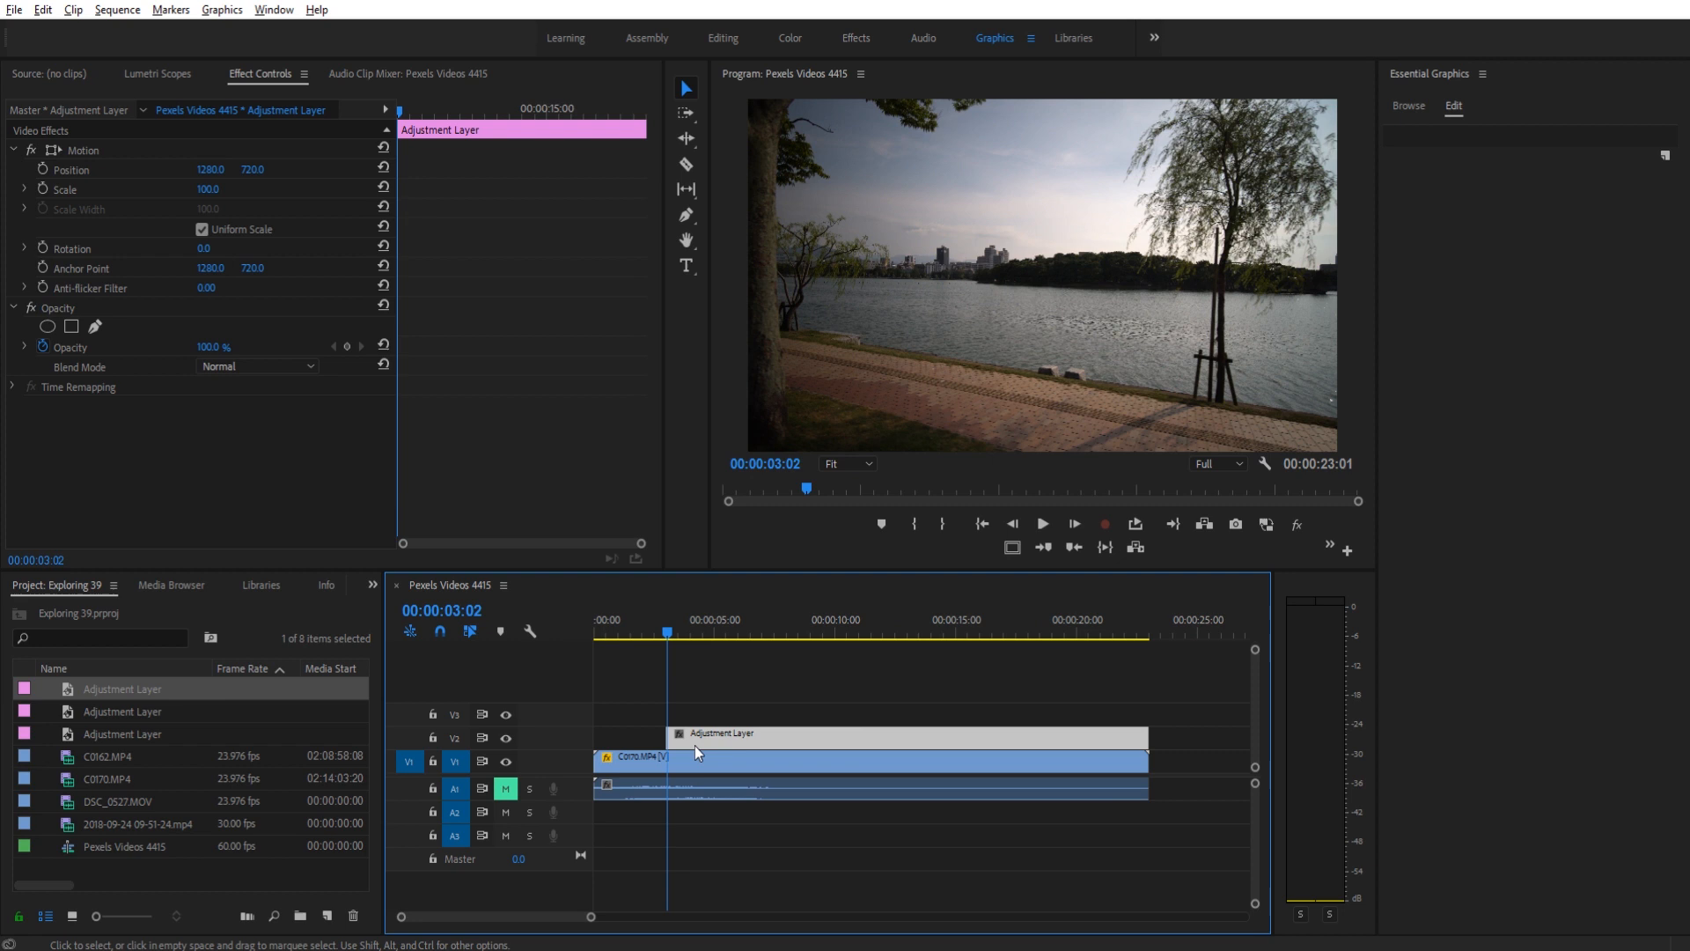
{"action": "left_click", "coordinate": [372, 585]}
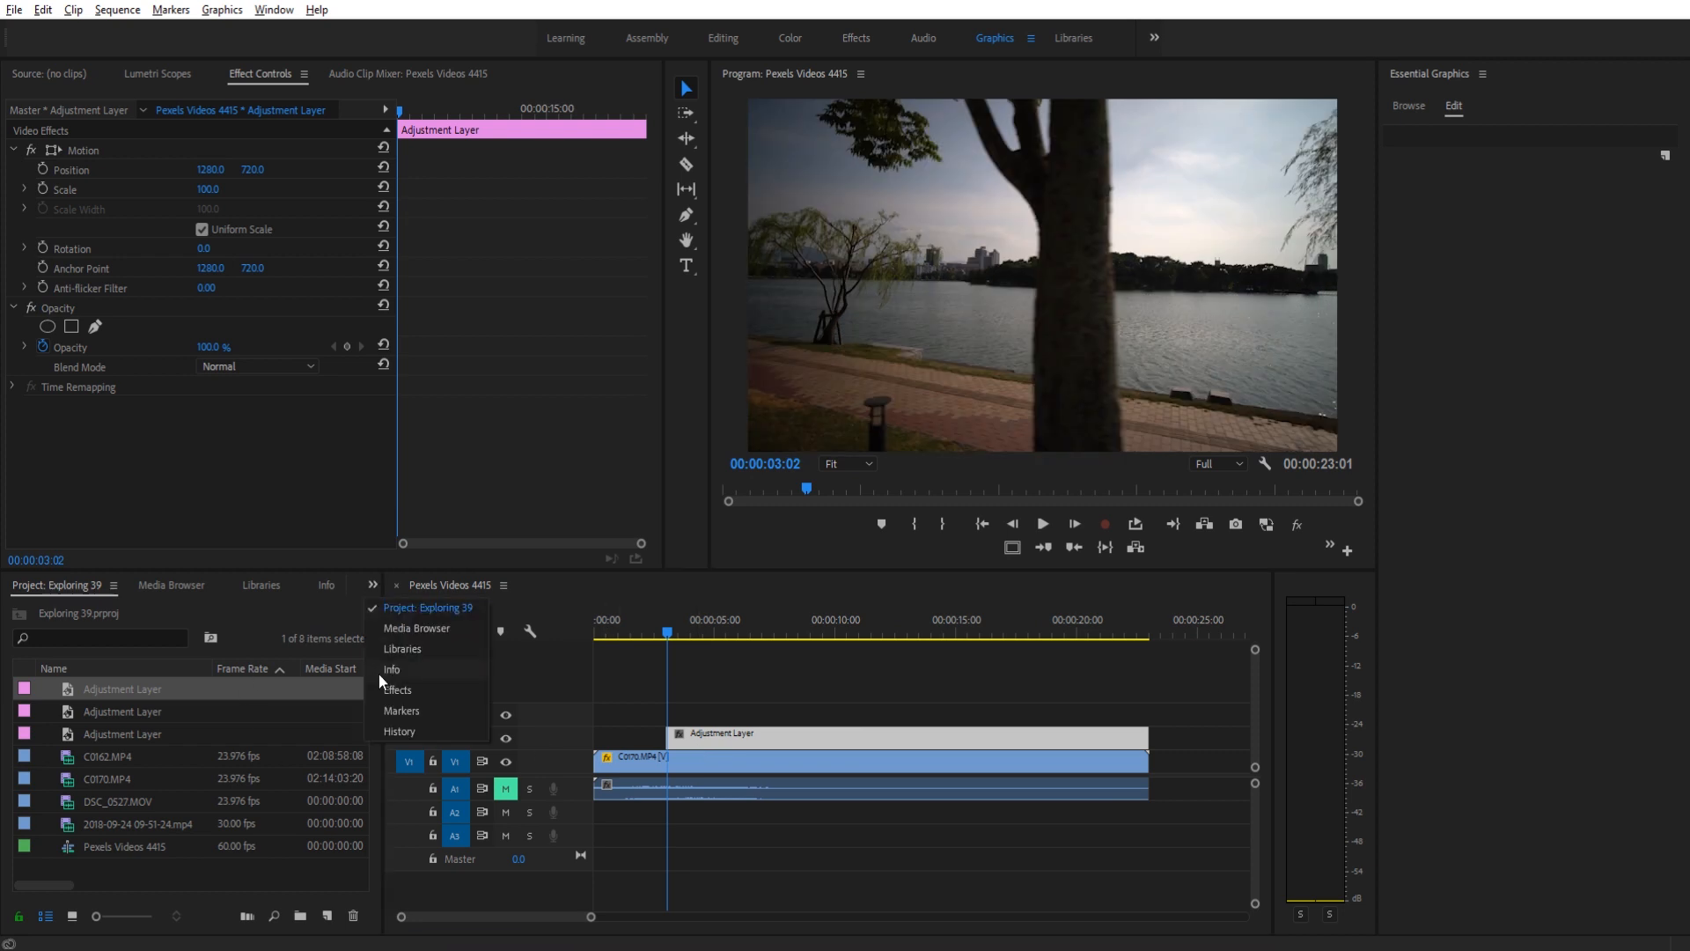
{"action": "left_click", "coordinate": [396, 689]}
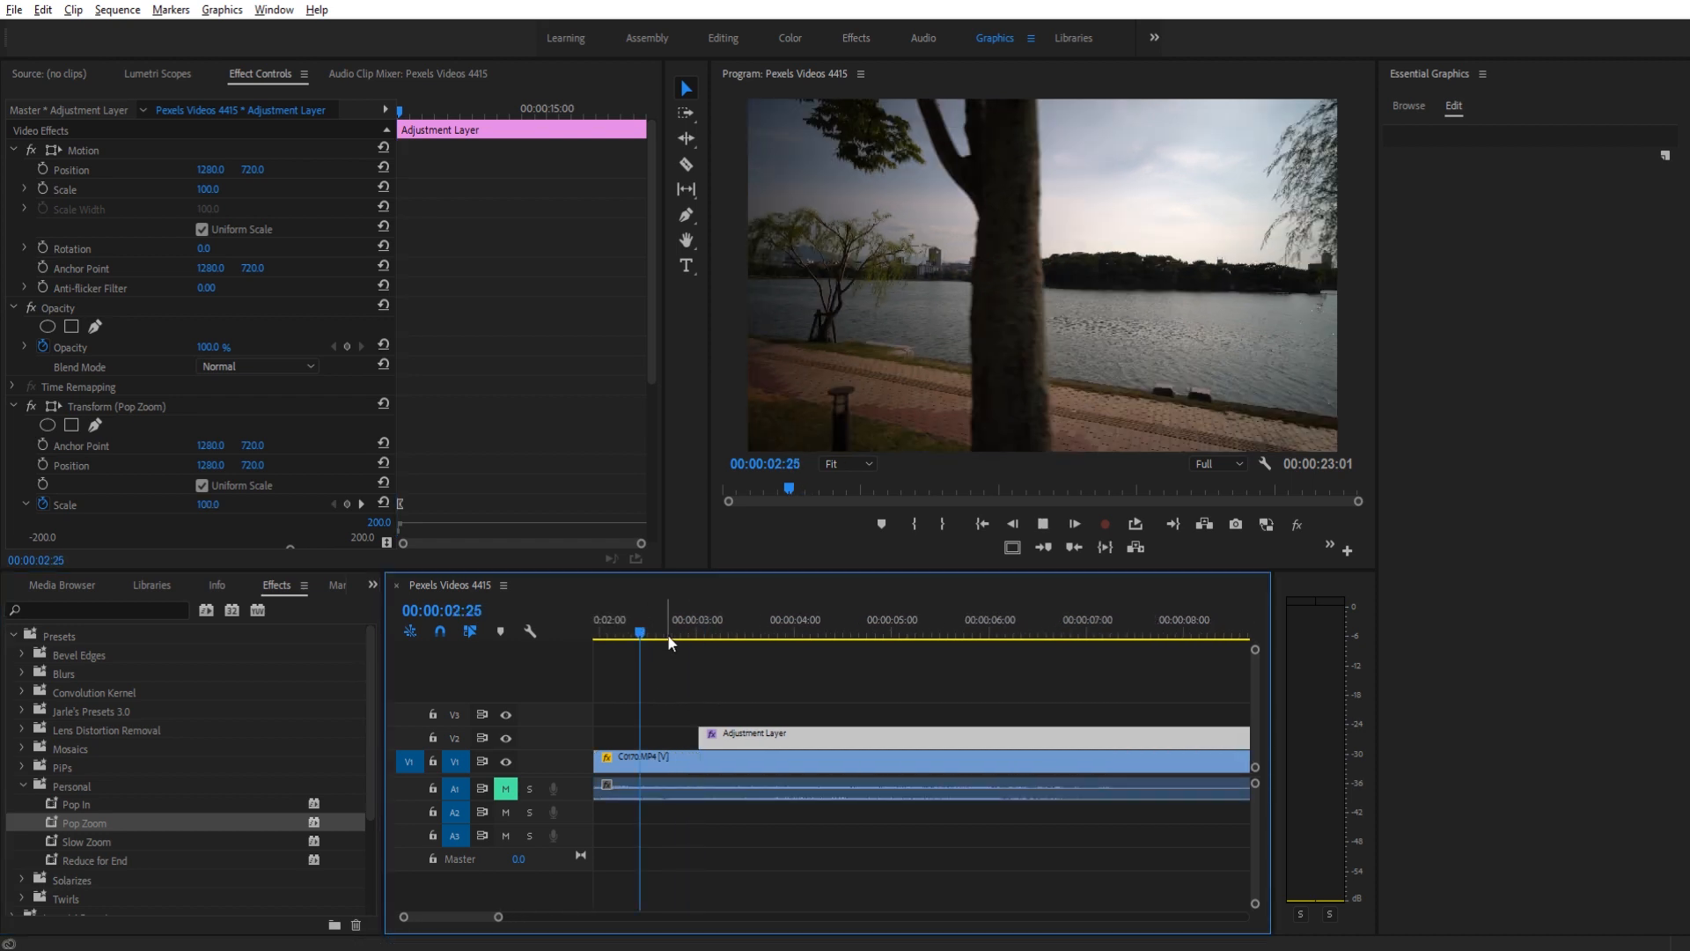
Add a second short adjustment layer on V3 and apply the Pop Zoom preset to it.
{"action": "left_click", "coordinate": [783, 633]}
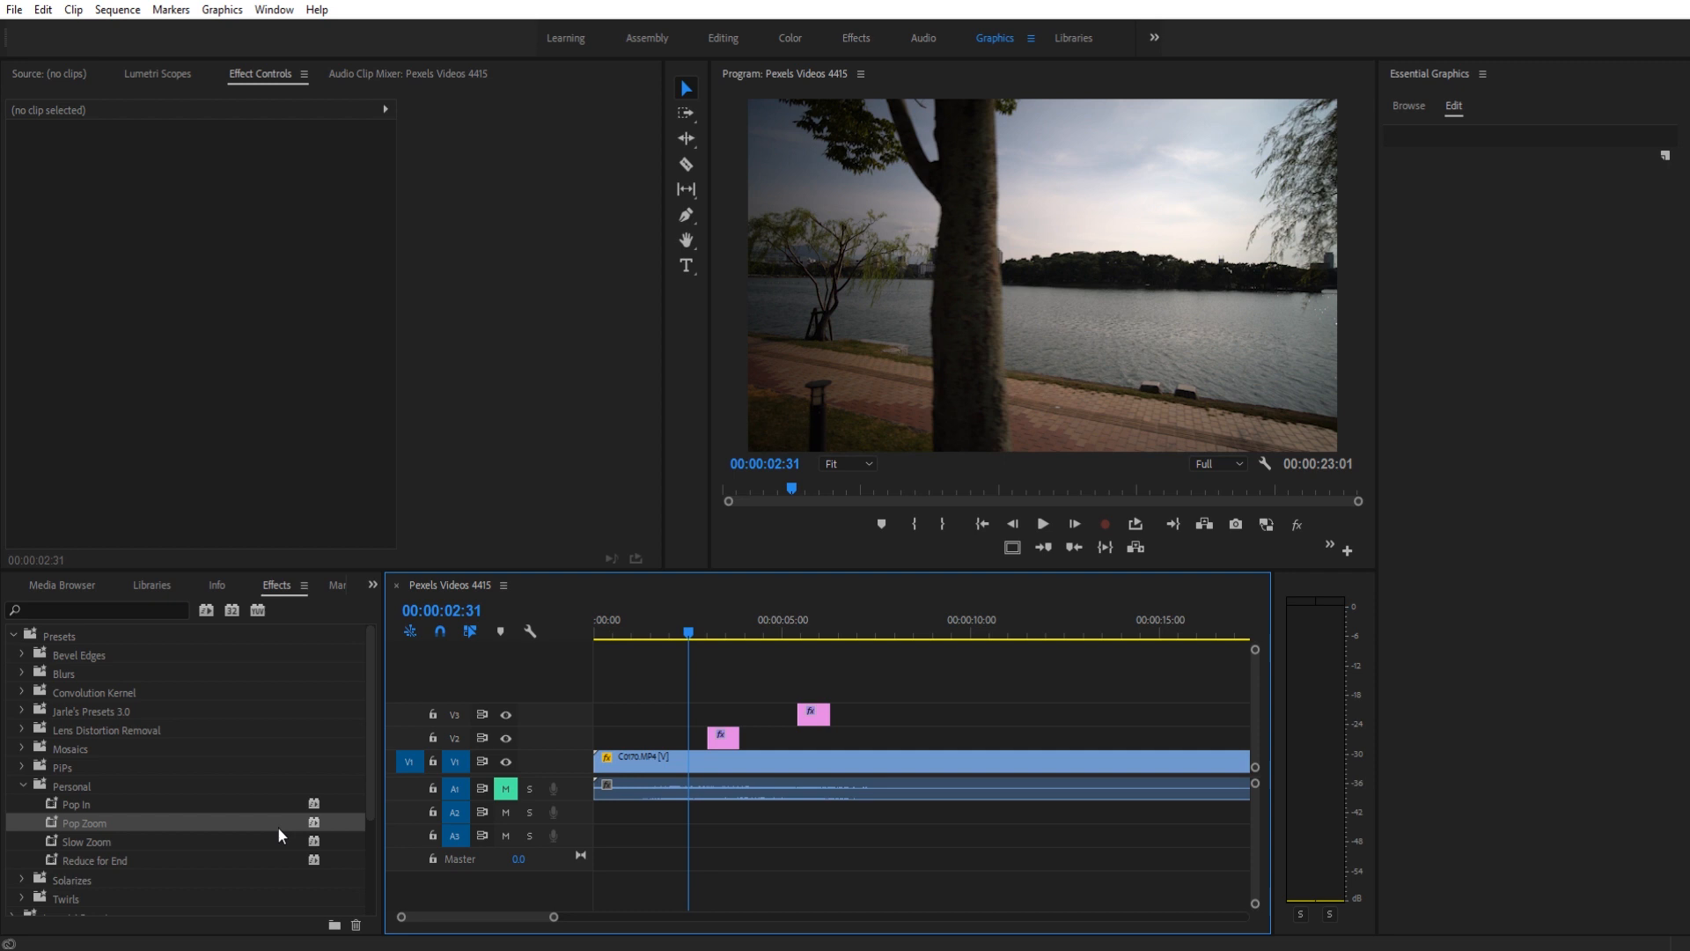
{"action": "left_click", "coordinate": [69, 822]}
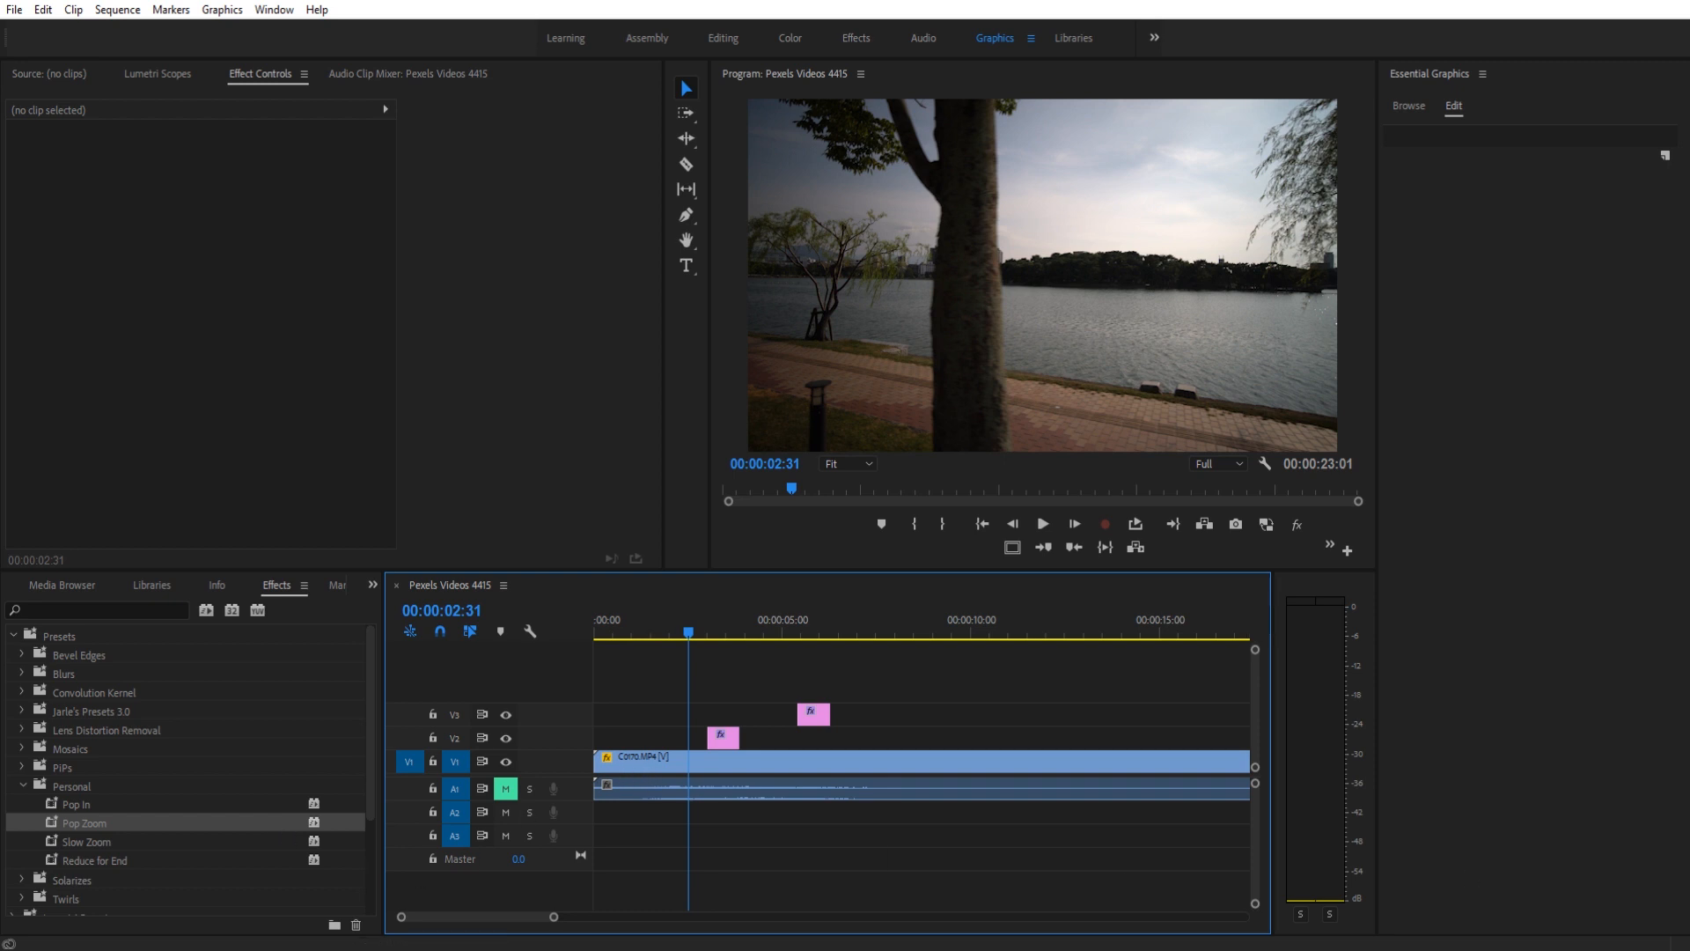